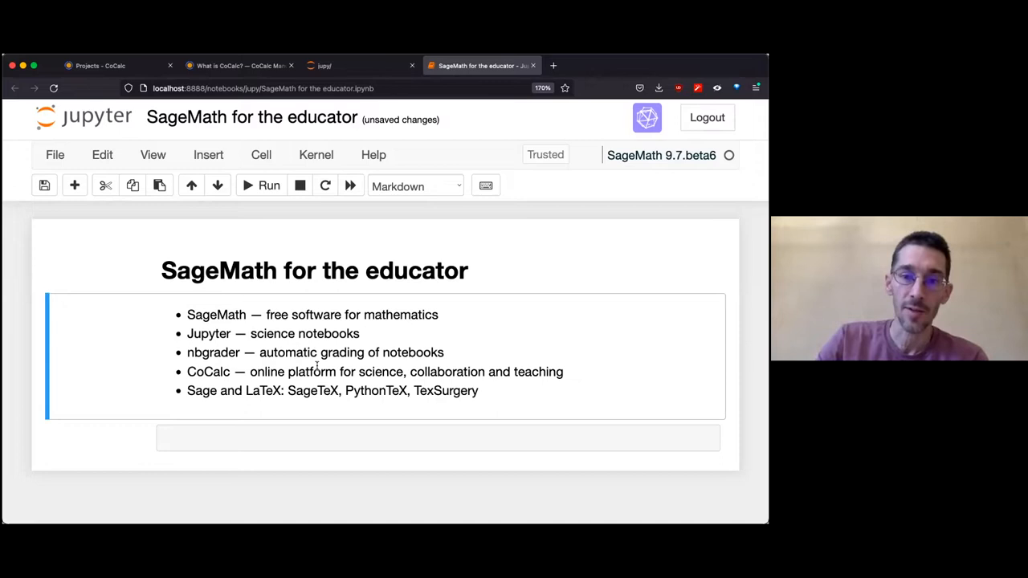
mouse_move(259, 407)
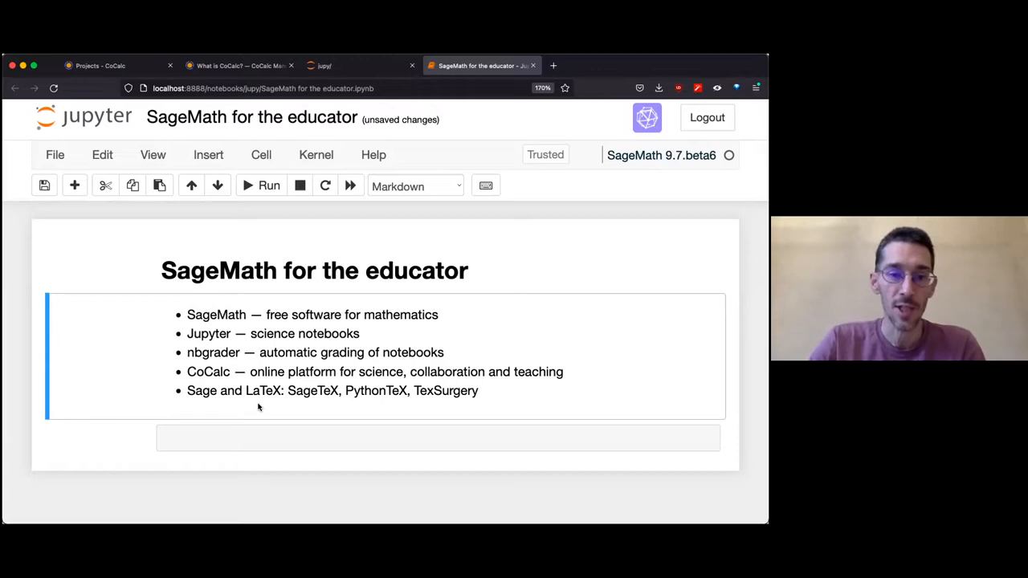
Step: Edit and re-render the bullet list cell, then go to the CoCalc projects page
double_click(321, 372)
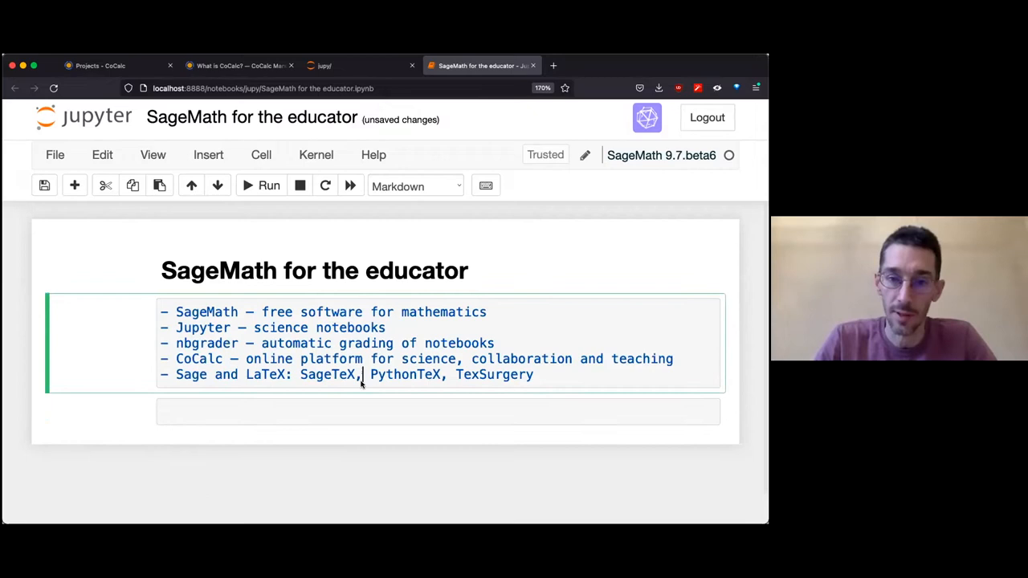
left_click(269, 186)
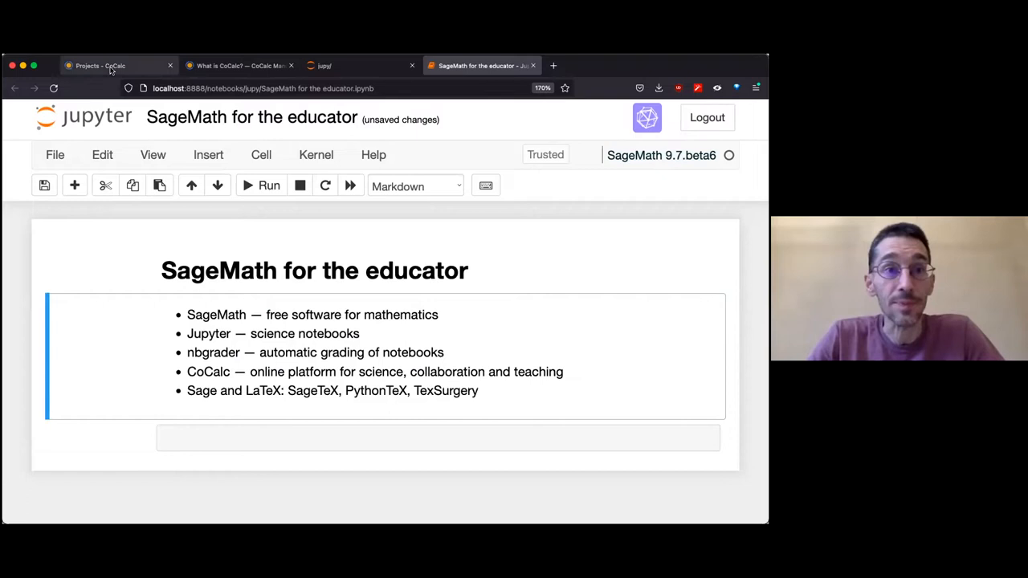
left_click(99, 65)
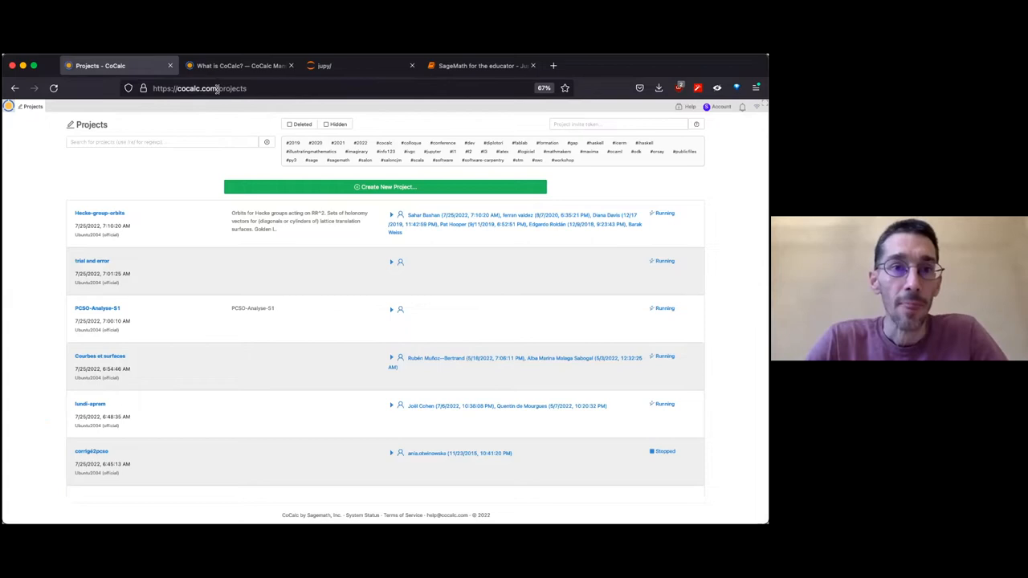
Step: Filter the projects list by 'days114', which shows no matching projects
left_click(164, 142)
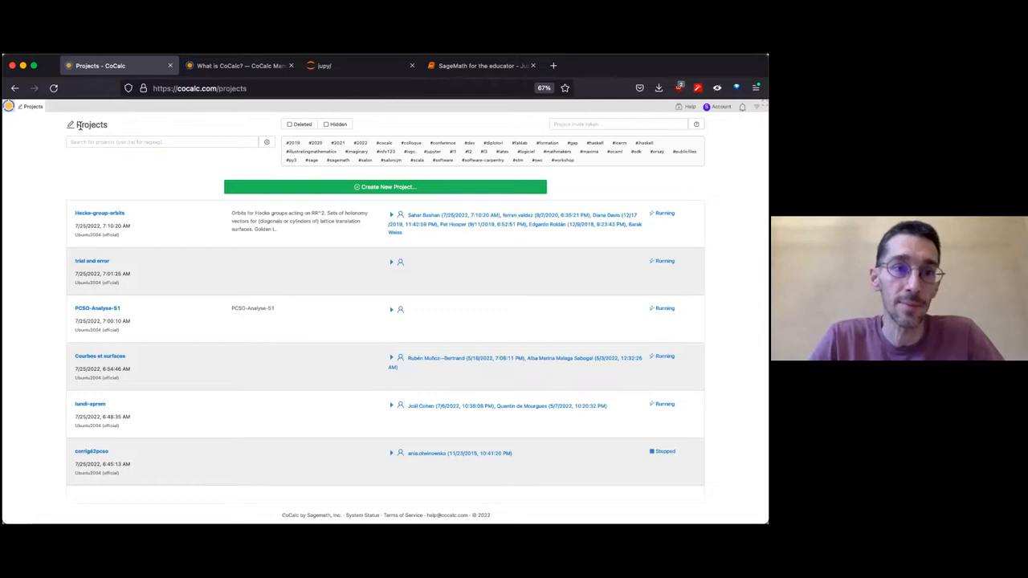
mouse_move(148, 332)
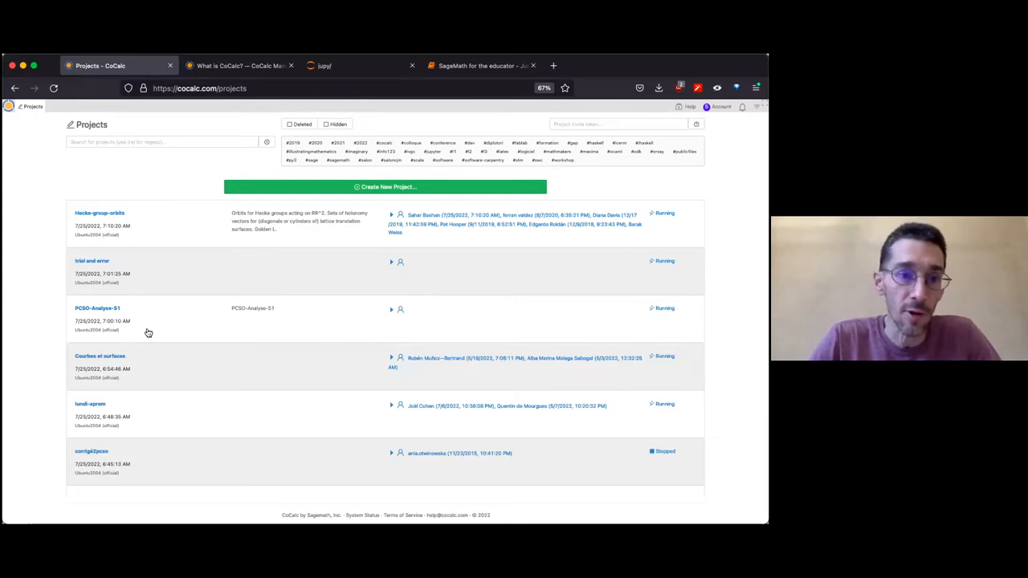
scroll("down", 3)
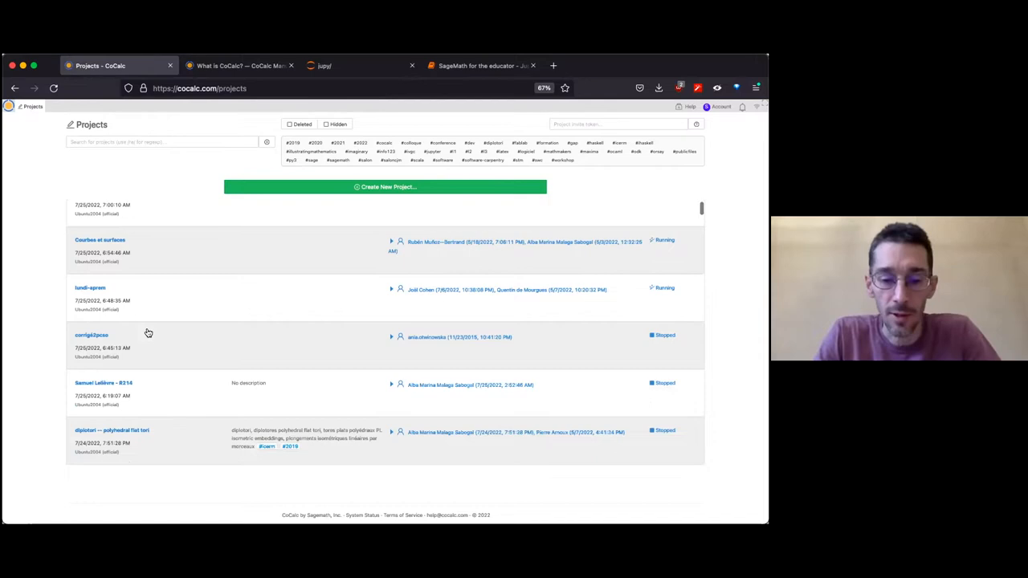
type("days114")
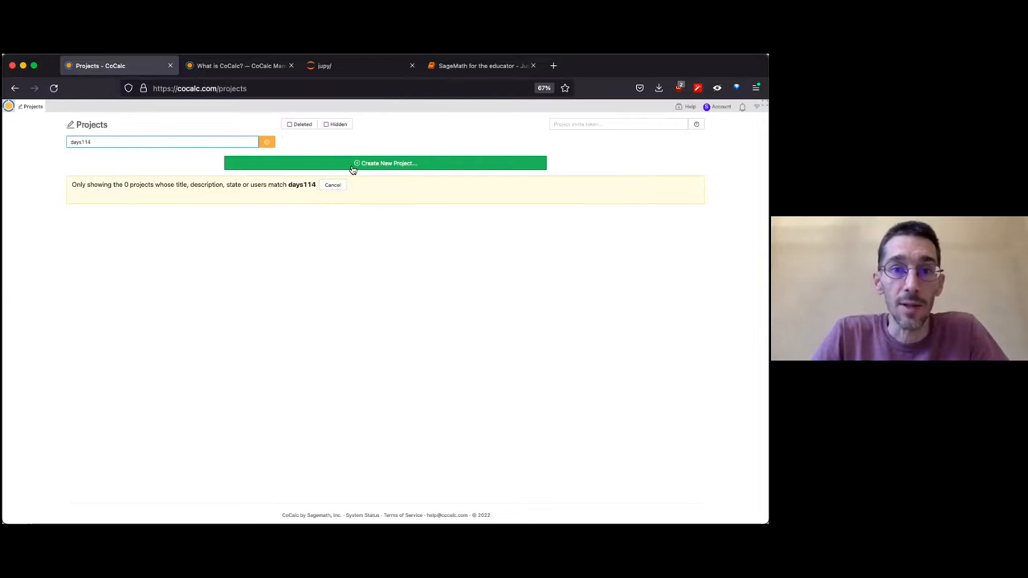
Step: Create the CoCalc project days114 and start it, leaving its empty file list
left_click(385, 163)
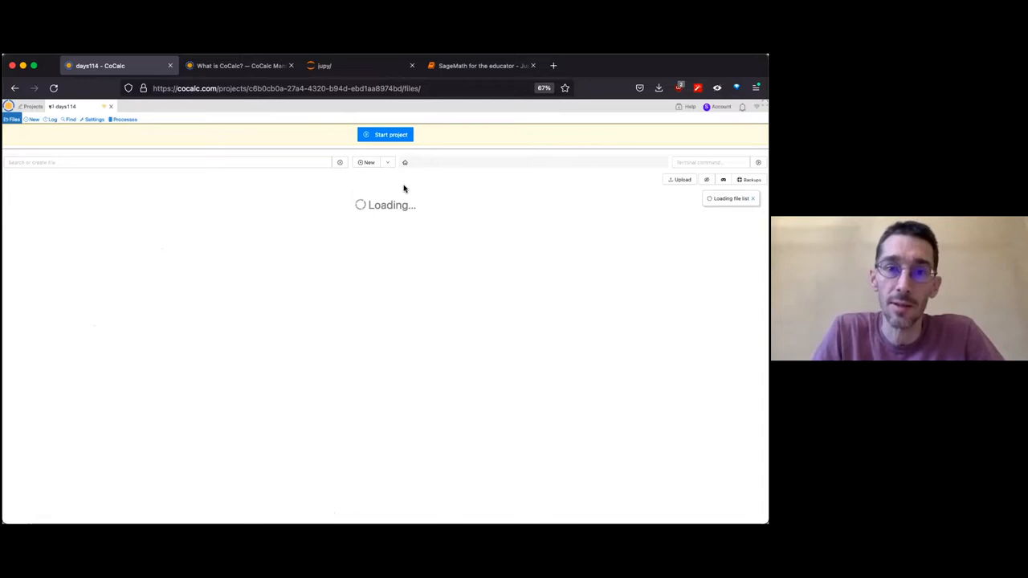
mouse_move(294, 181)
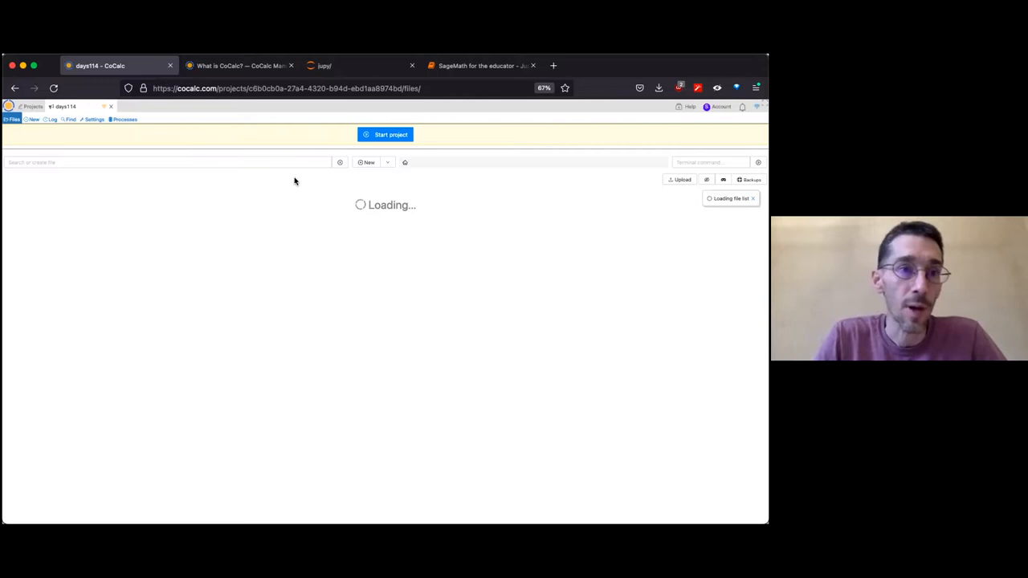
mouse_move(146, 183)
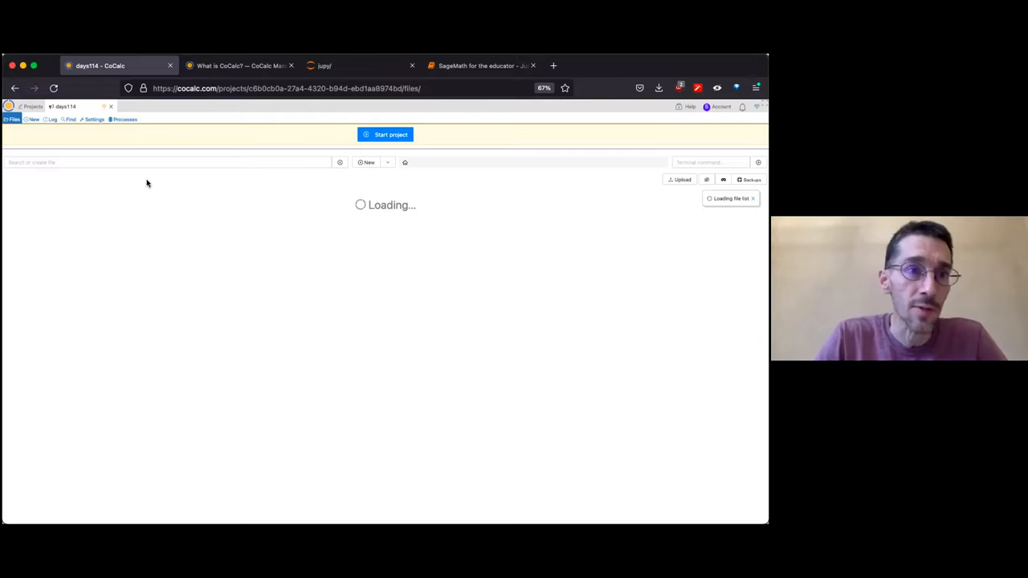
mouse_move(168, 251)
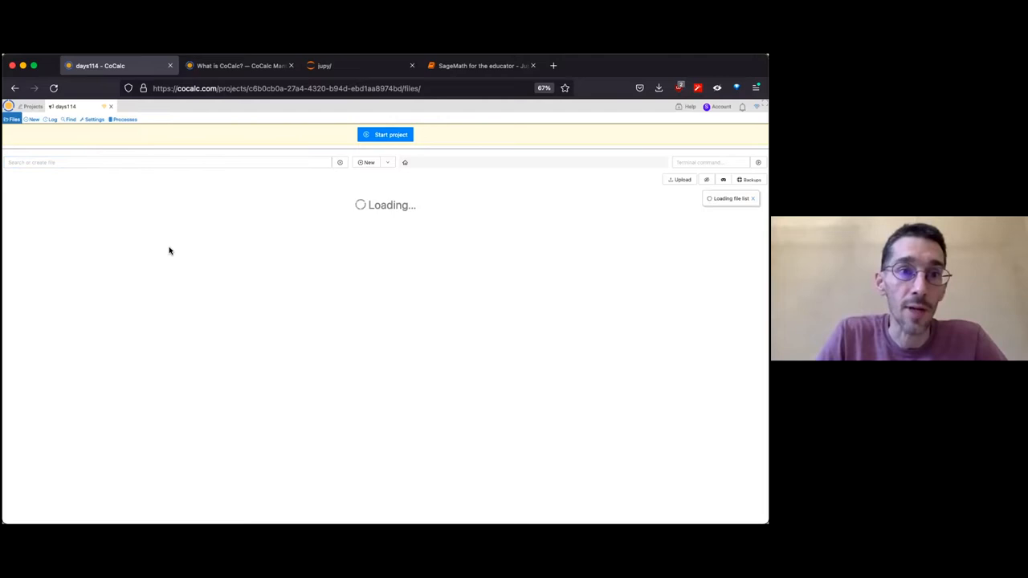
mouse_move(189, 183)
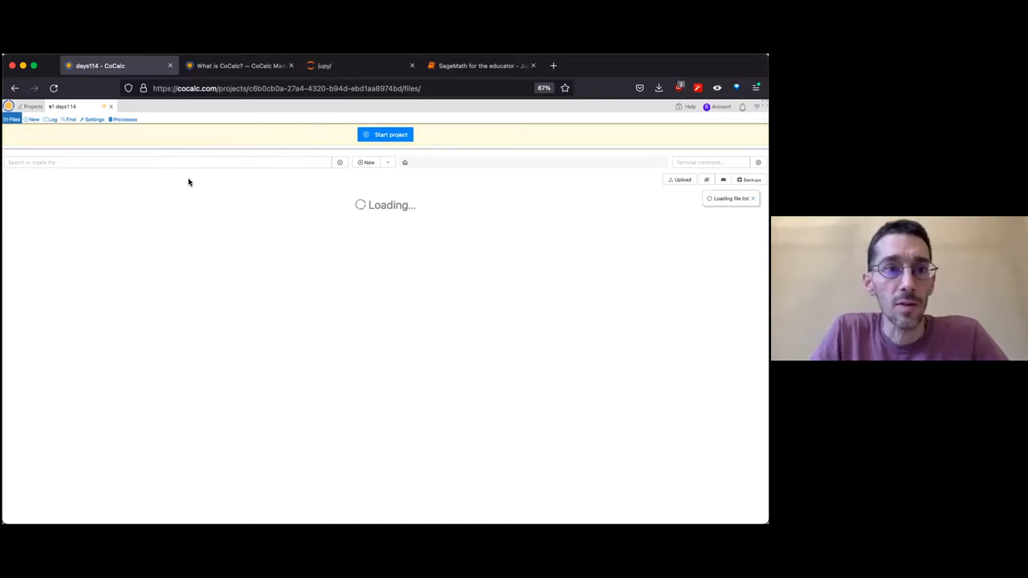
mouse_move(156, 128)
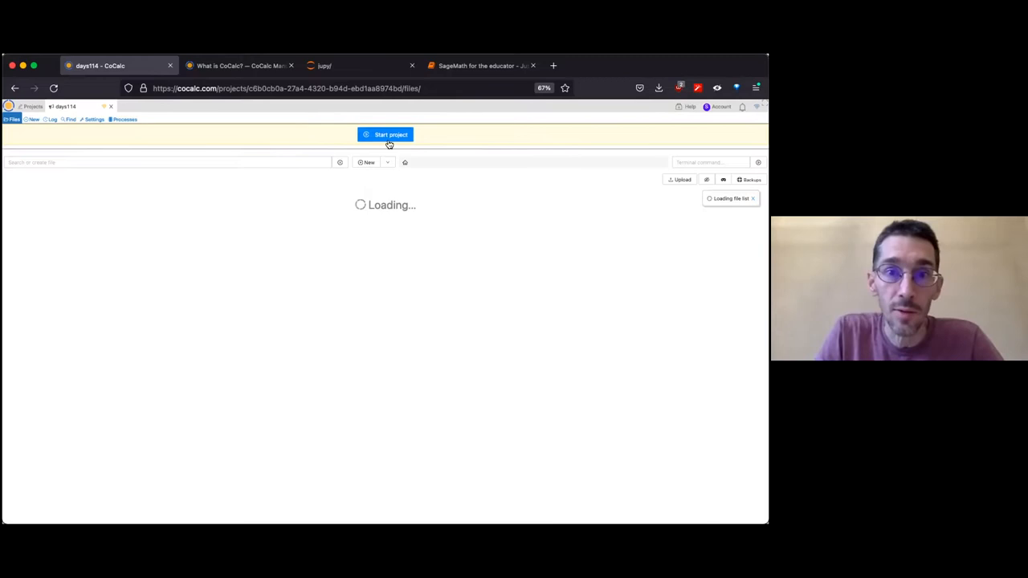
left_click(386, 134)
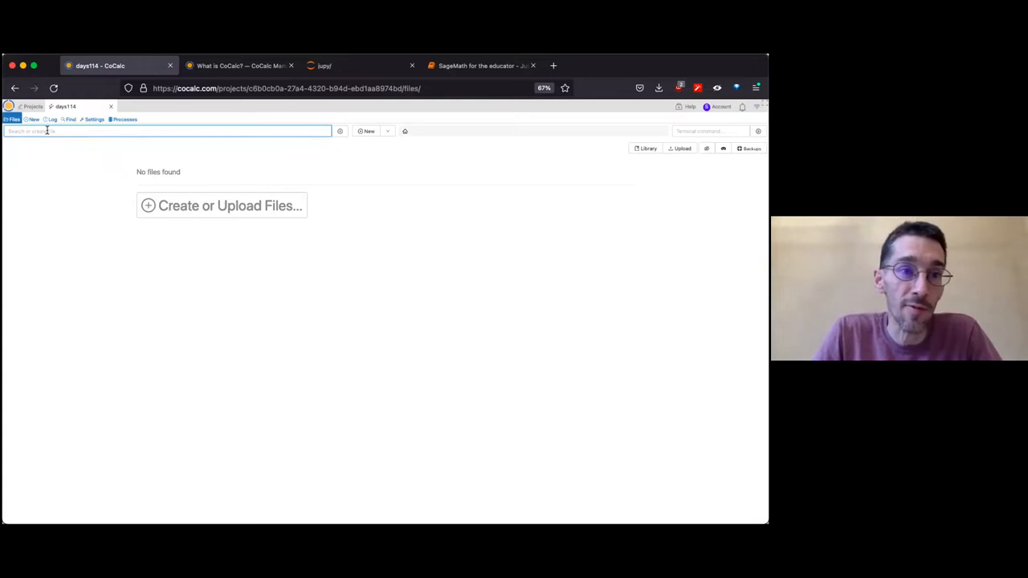
Step: Create days114.ipynb as a Jupyter notebook titled 'Sage Days 114 teaching demo'
type("days114.")
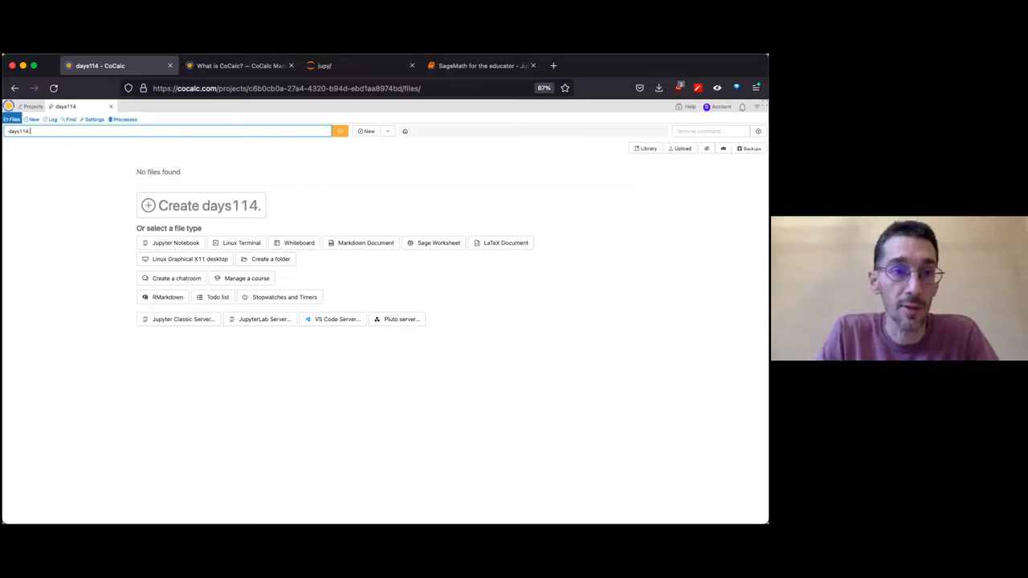
left_click(201, 205)
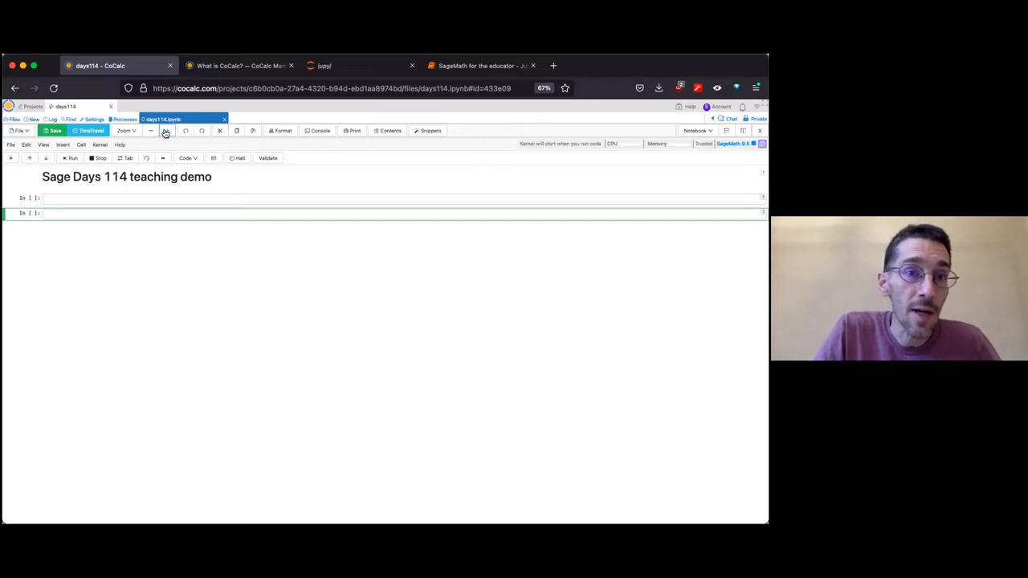
Step: Enlarge the notebook, enter 2 + 2 in the first cell, and return to Files
left_click(167, 130)
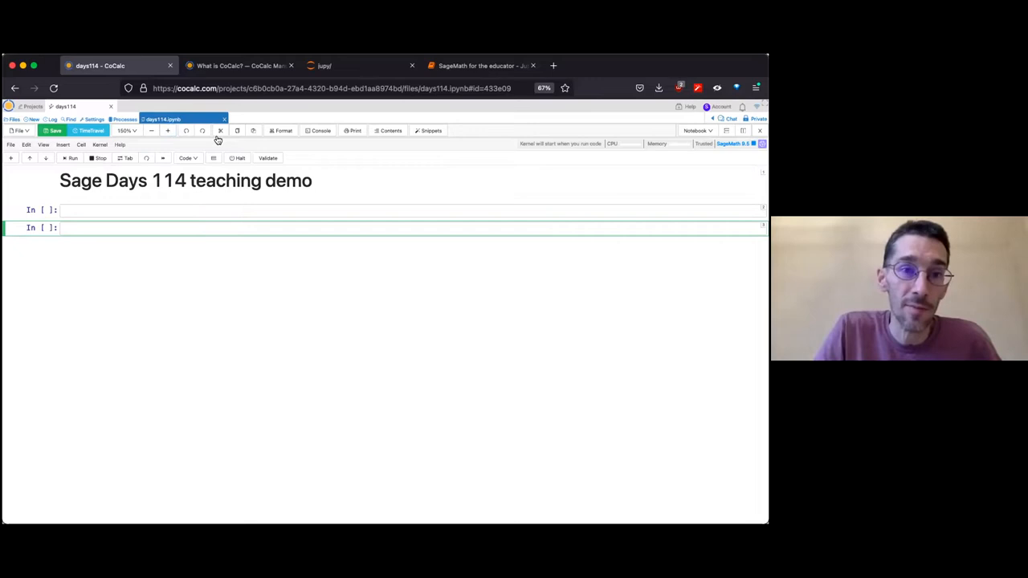
type("2 + 2")
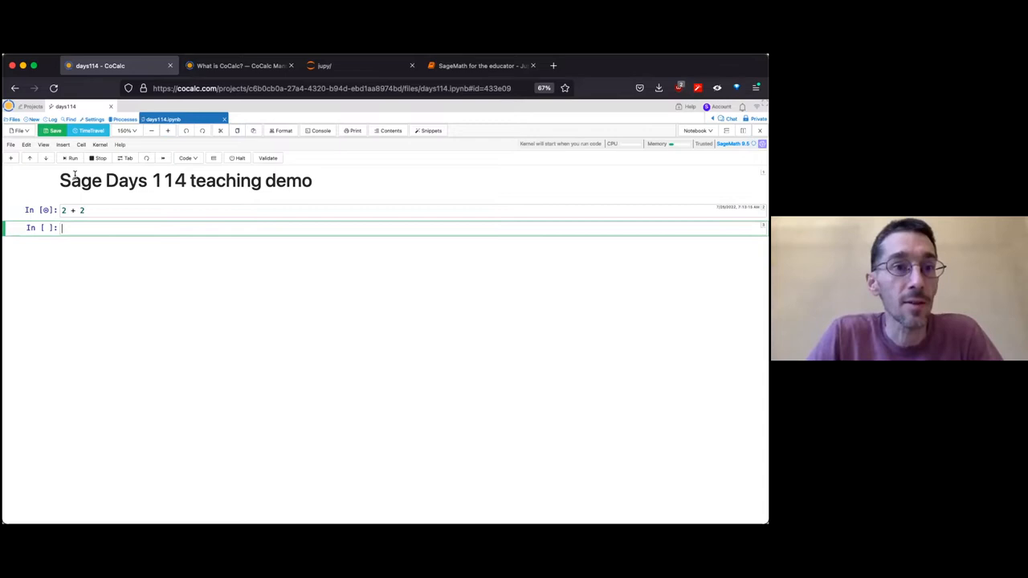
left_click(13, 119)
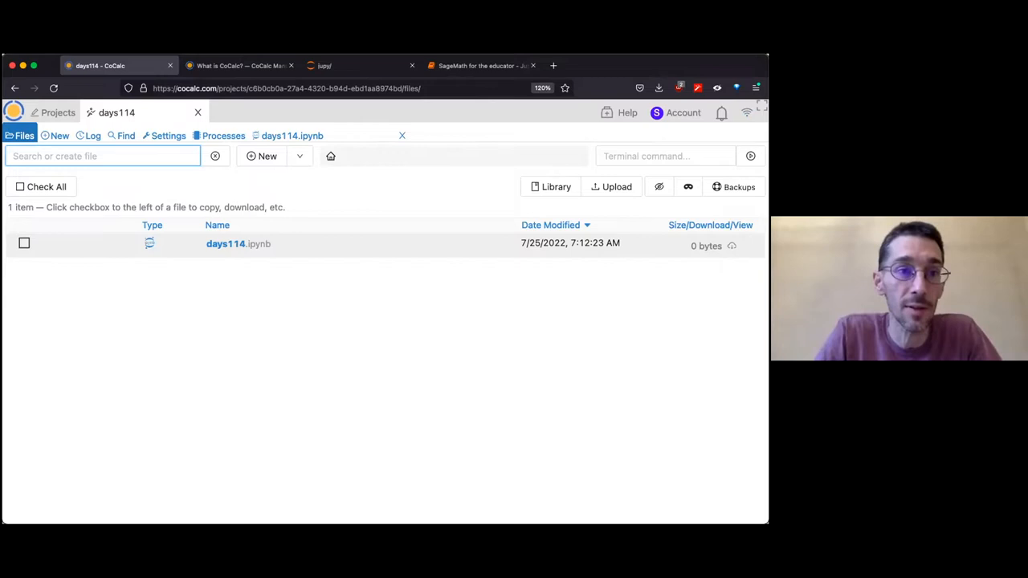
Step: Create days114-sage-cocalc.course and enter student addresses in its Students section
type("days114-sage-cocalc")
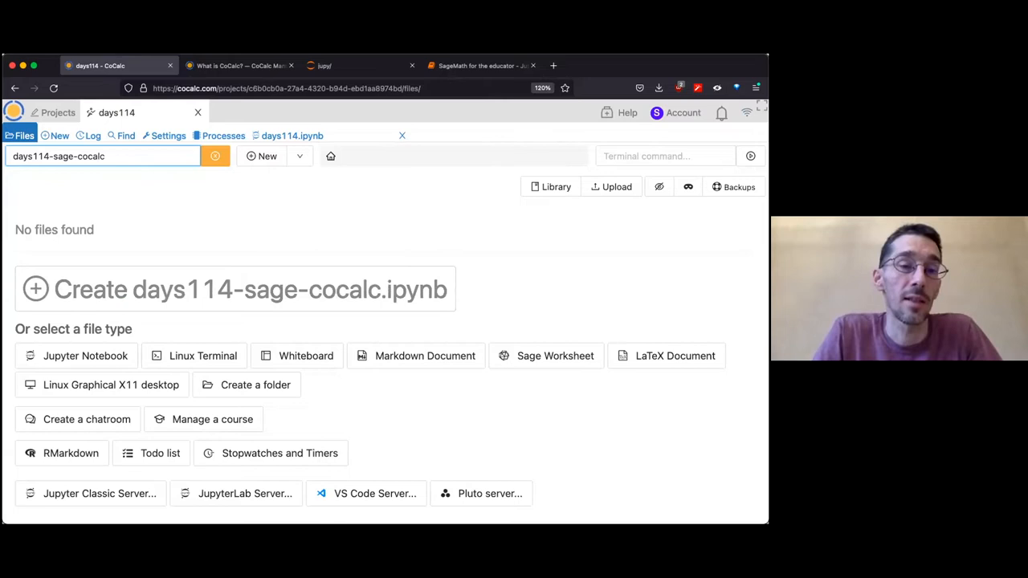
type(".course")
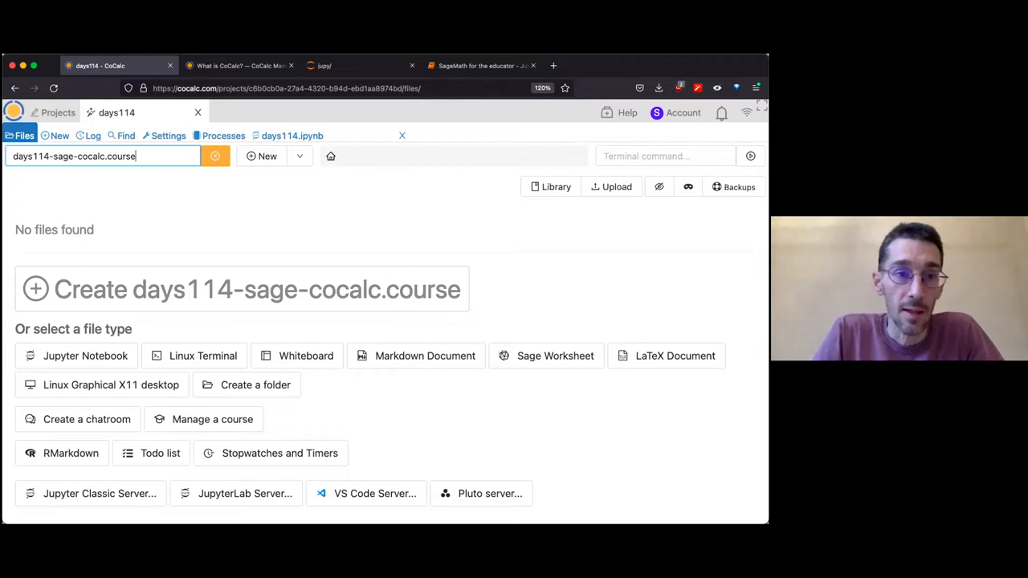
left_click(241, 289)
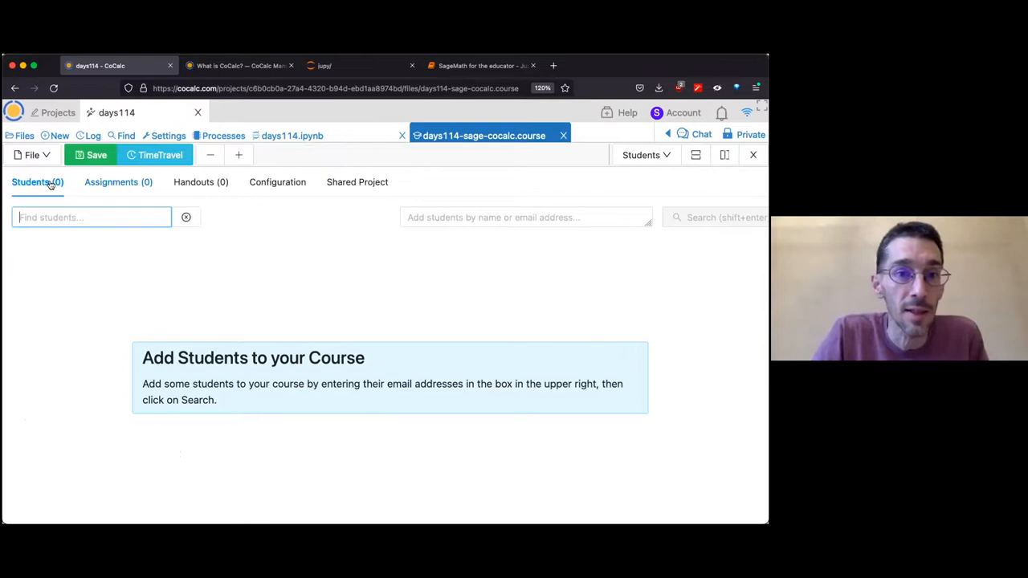
left_click(277, 182)
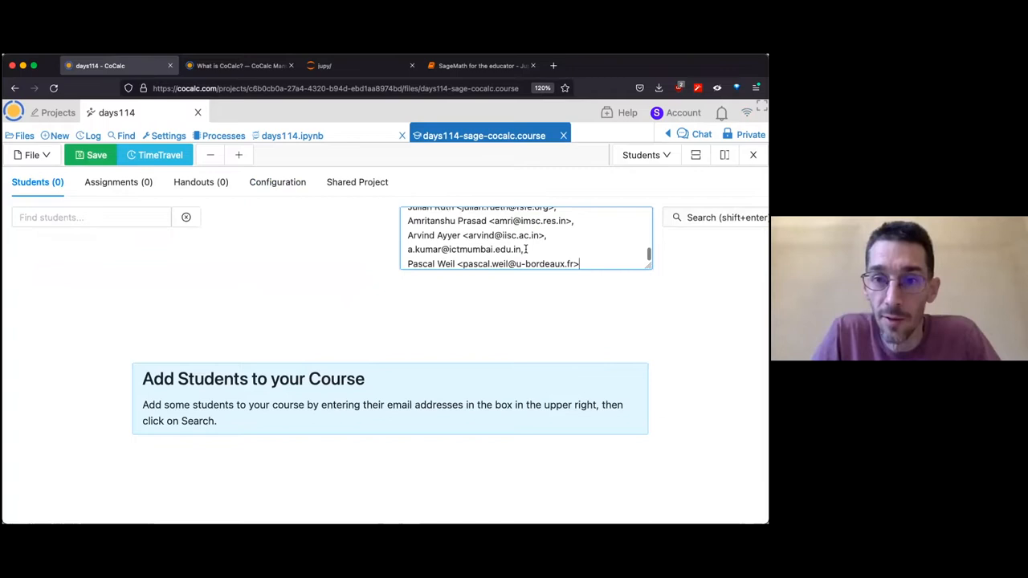
Step: Search the pasted addresses and add all 54 found students to the course
left_click(719, 216)
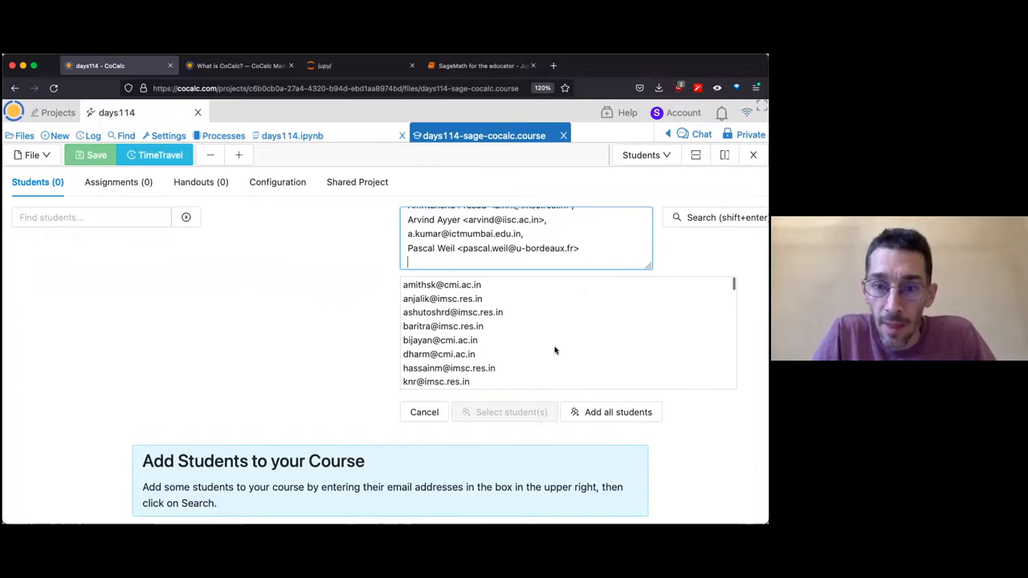
left_click(611, 412)
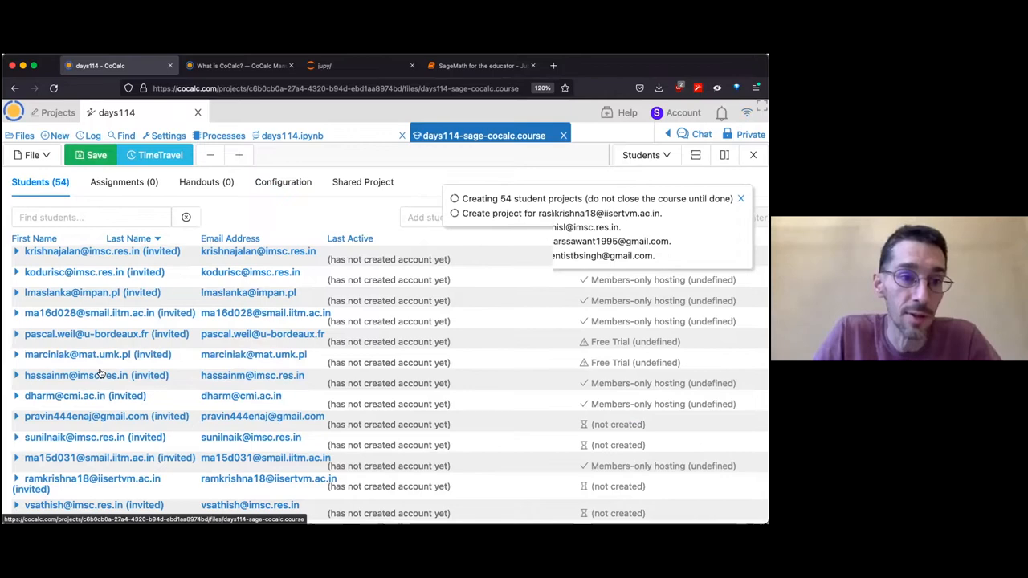
Step: Check the projects list, then show the course's empty Assignments section
scroll("down", 3)
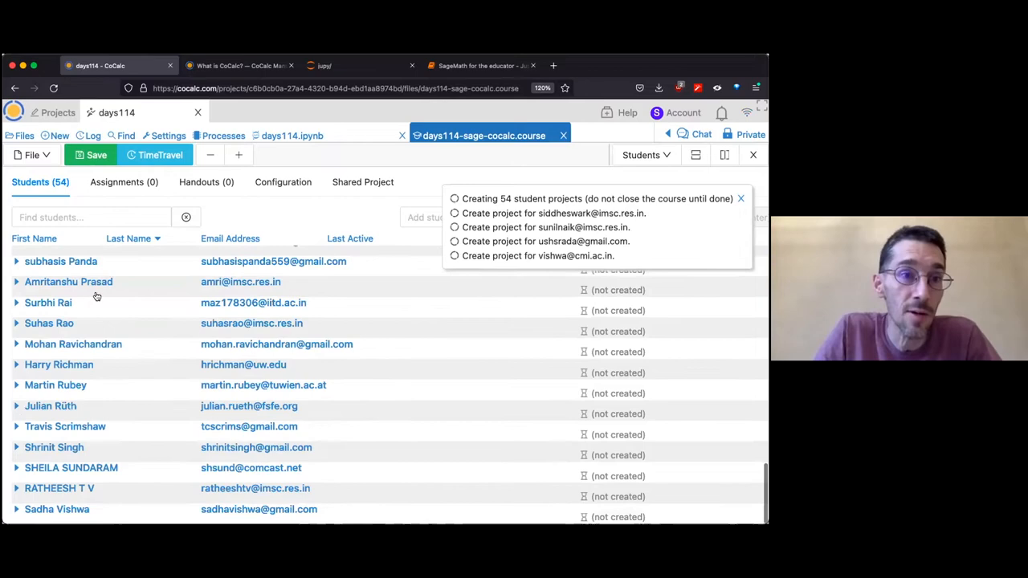
left_click(57, 112)
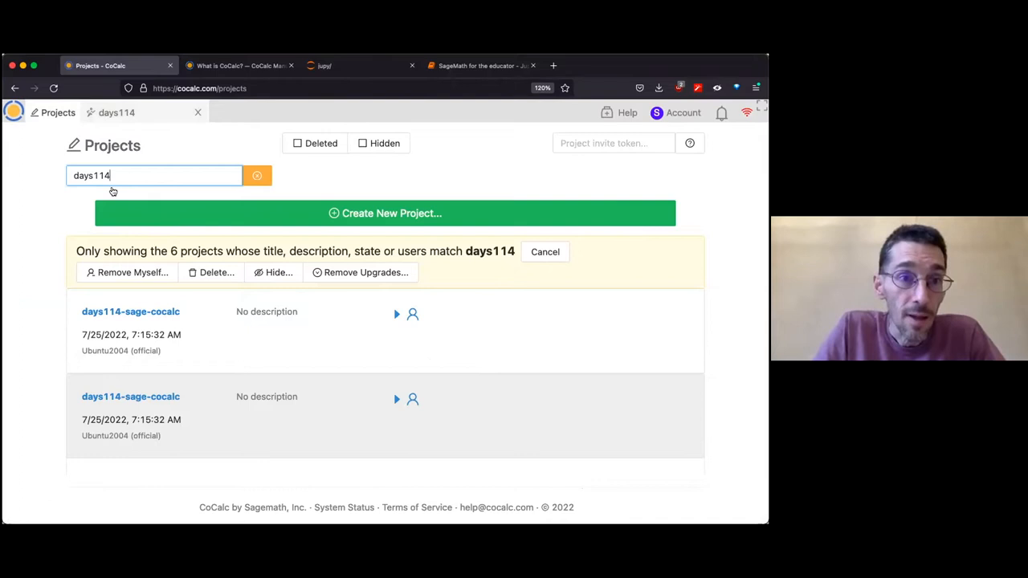
left_click(130, 312)
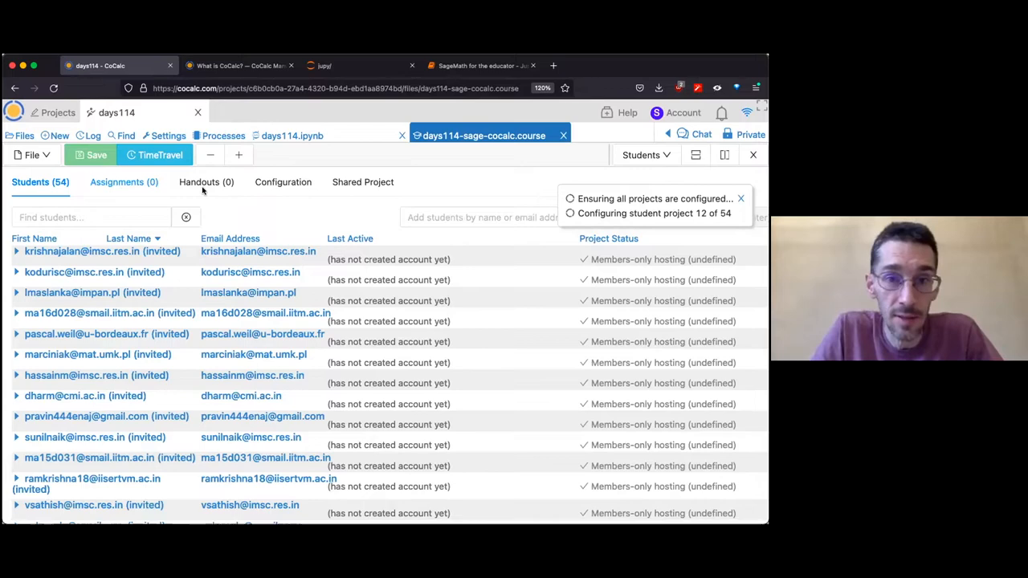
left_click(124, 181)
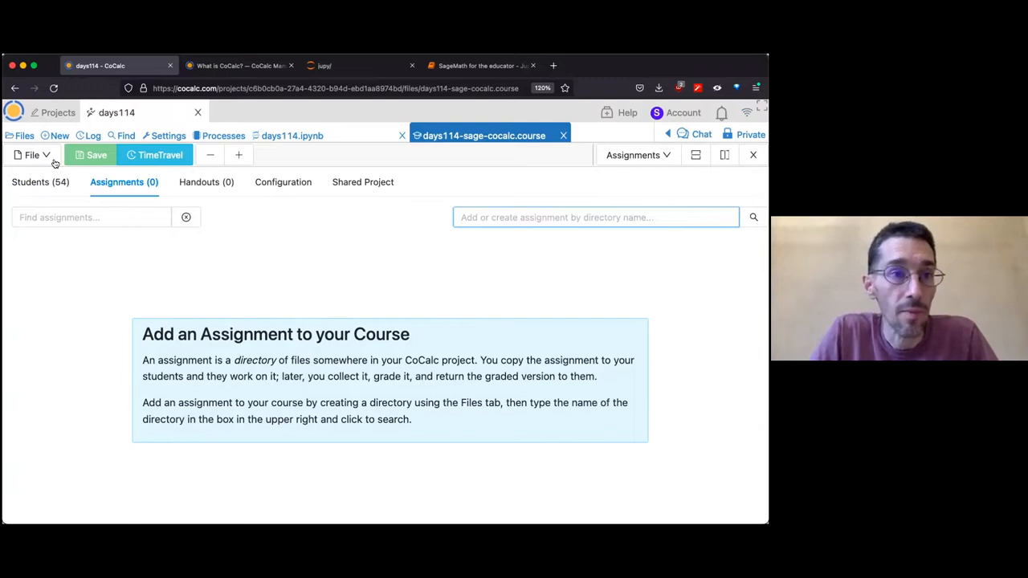
Step: From the project's Files view, create the homework/ folder
left_click(24, 135)
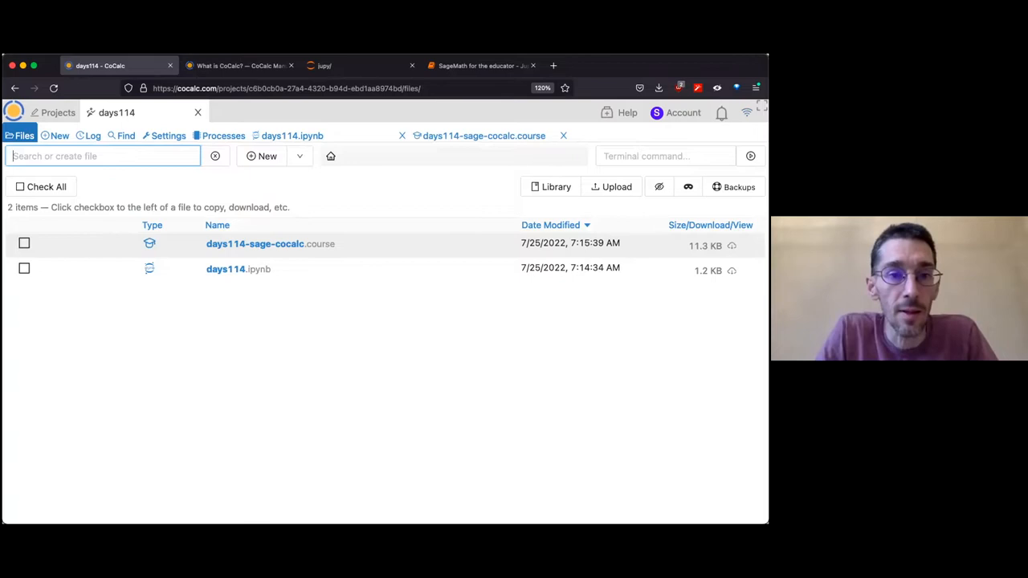
type("day")
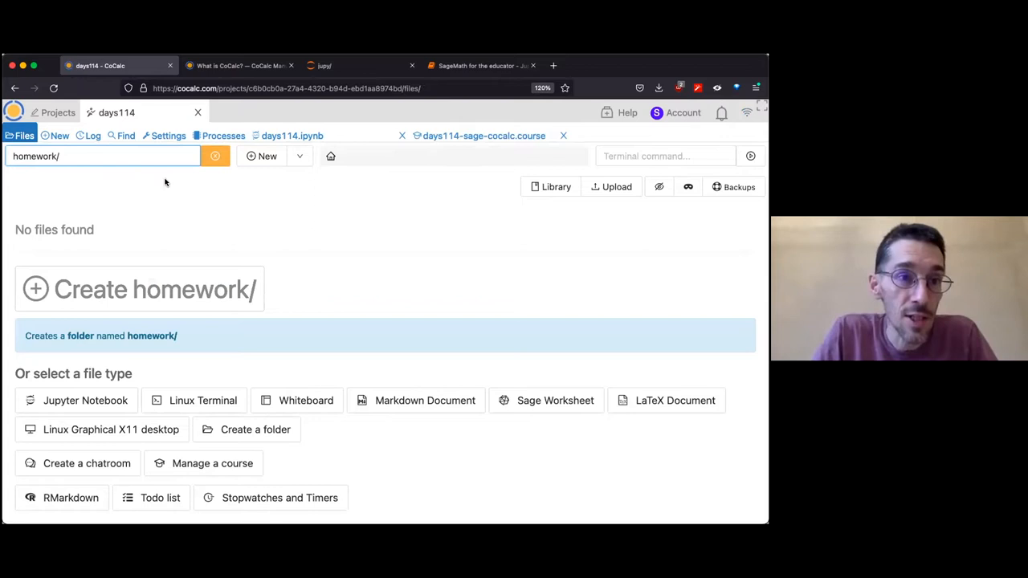
left_click(139, 289)
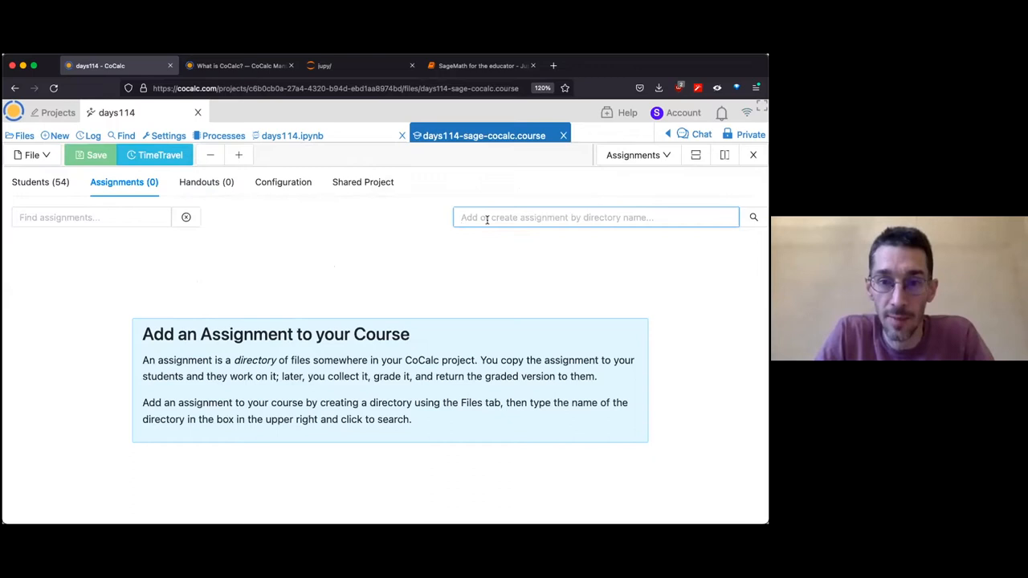
Step: Create homework/hw1, add hw1 as the first course assignment, and reopen the folder
left_click(24, 135)
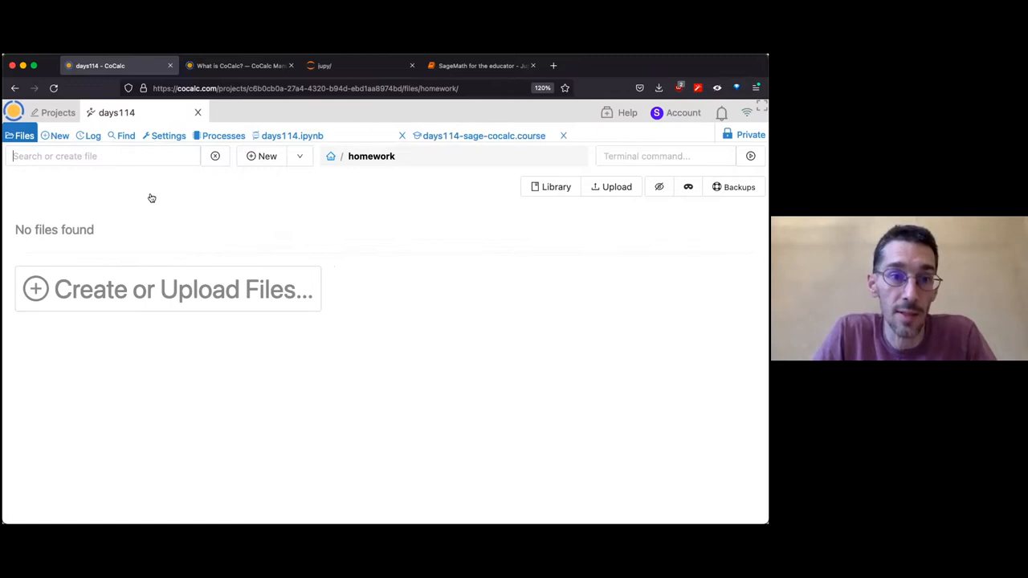
type("hw1/")
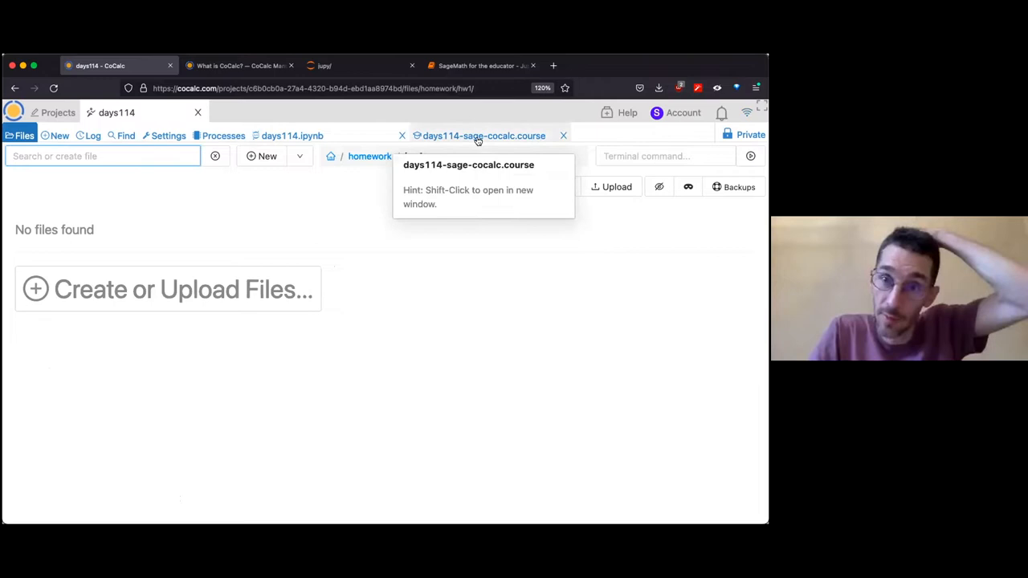
left_click(481, 135)
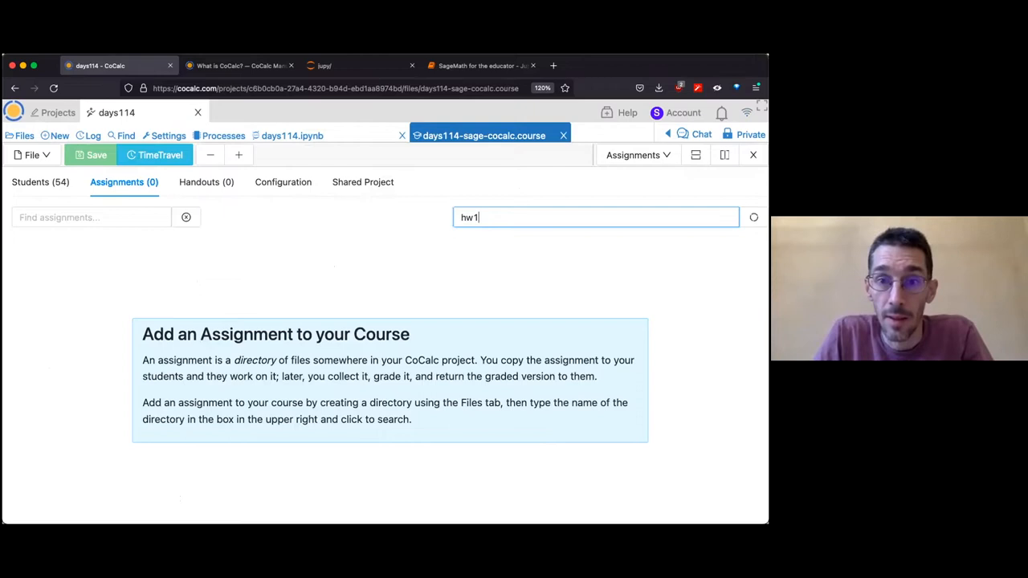
left_click(753, 217)
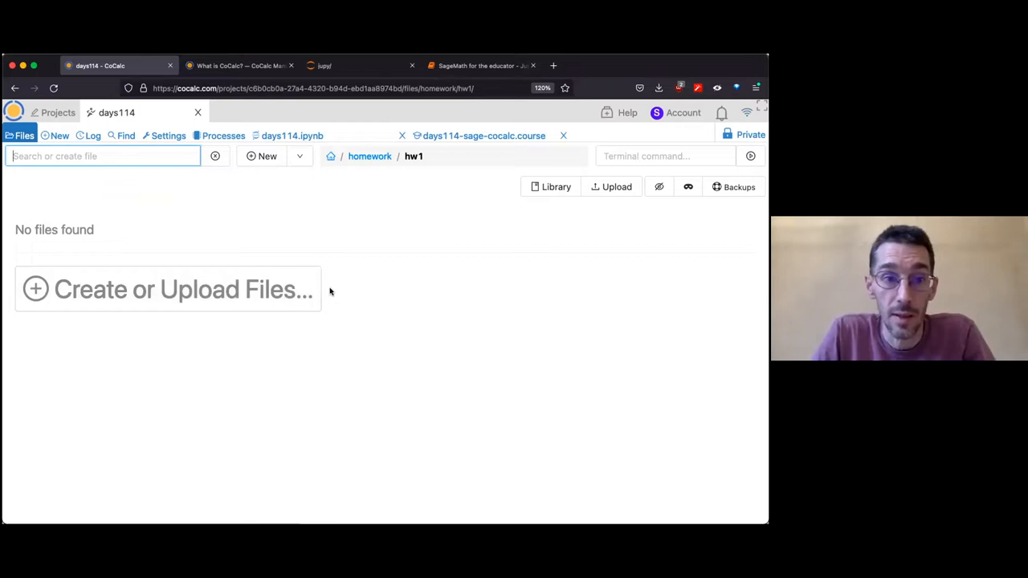
mouse_move(287, 212)
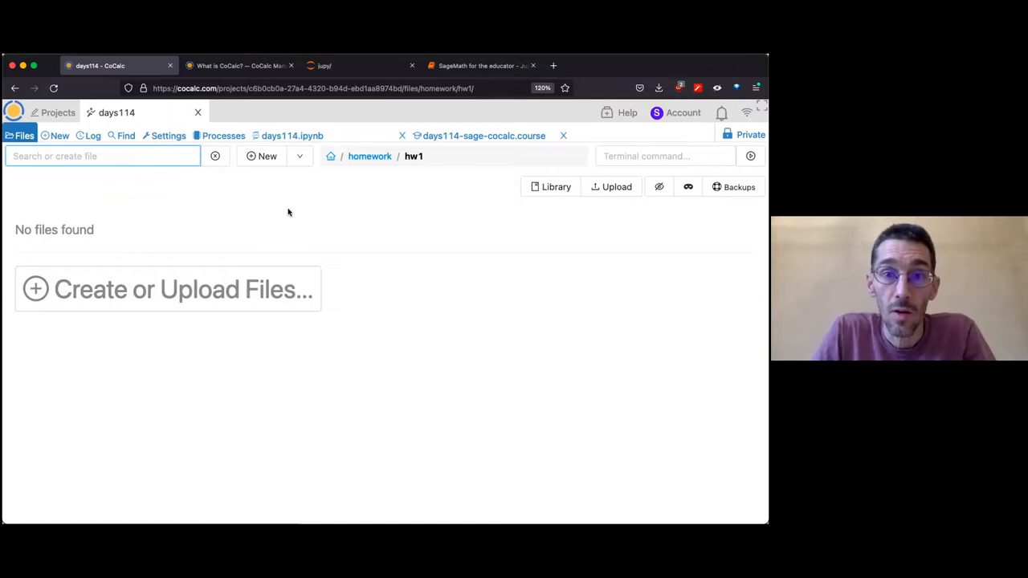
left_click(482, 135)
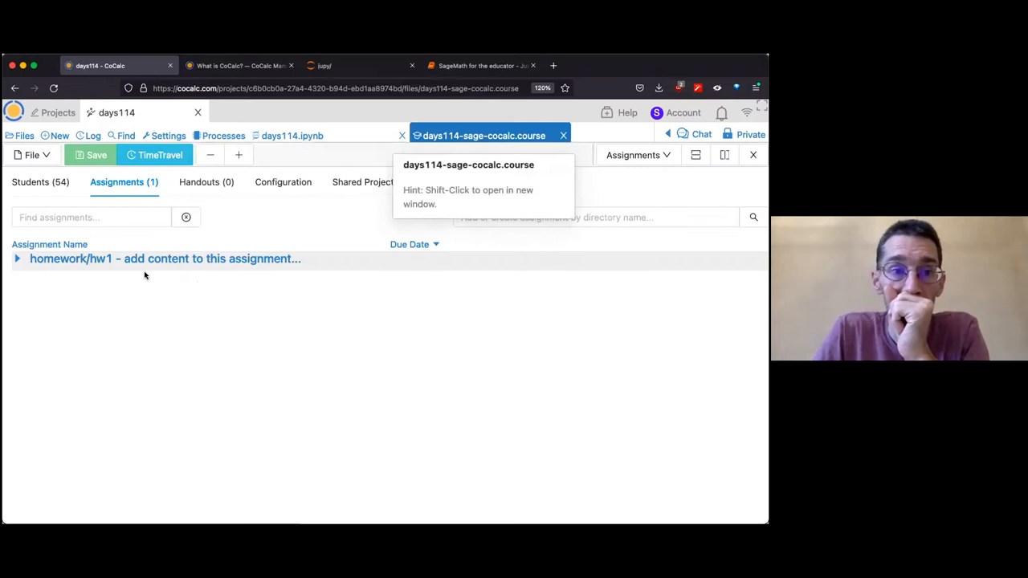
left_click(17, 259)
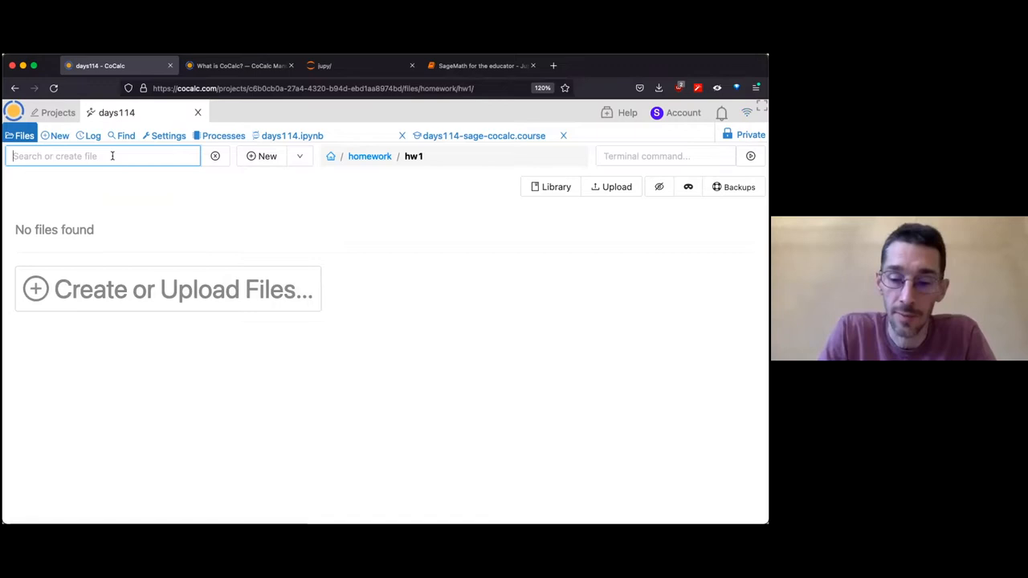
Step: Create hw1.ipynb in homework/hw1, opening it with one empty code cell
type("hw1.ipynb")
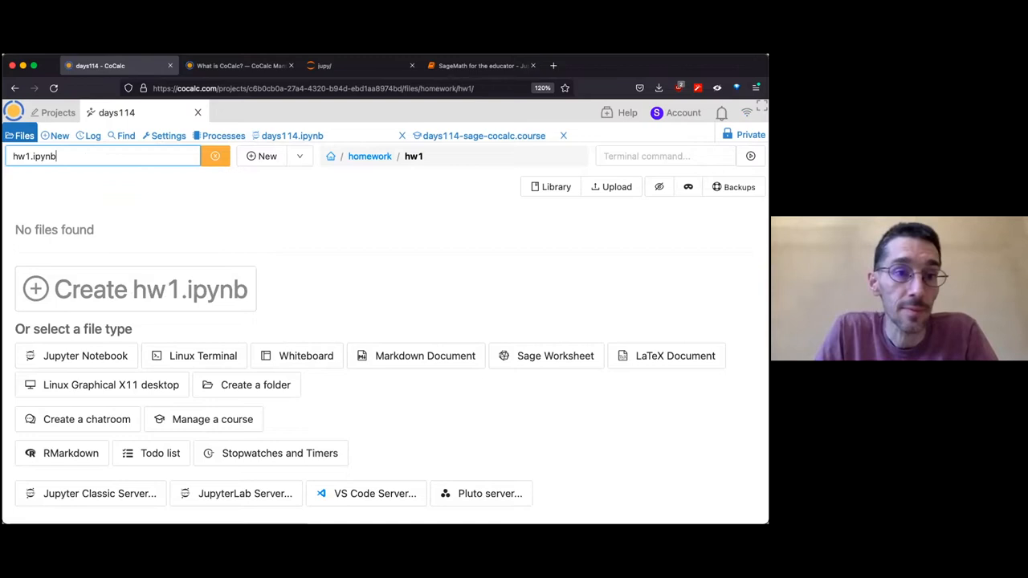
left_click(134, 289)
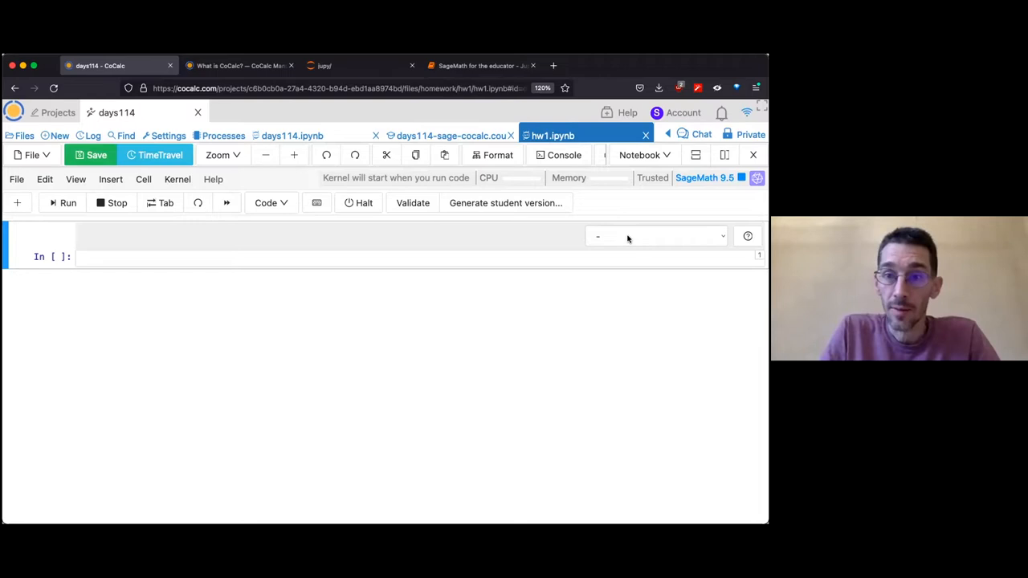
Step: Make the first cell a read-only Markdown heading 'Homework 1 — Sage Days 114' and enter the empty cell below
left_click(654, 235)
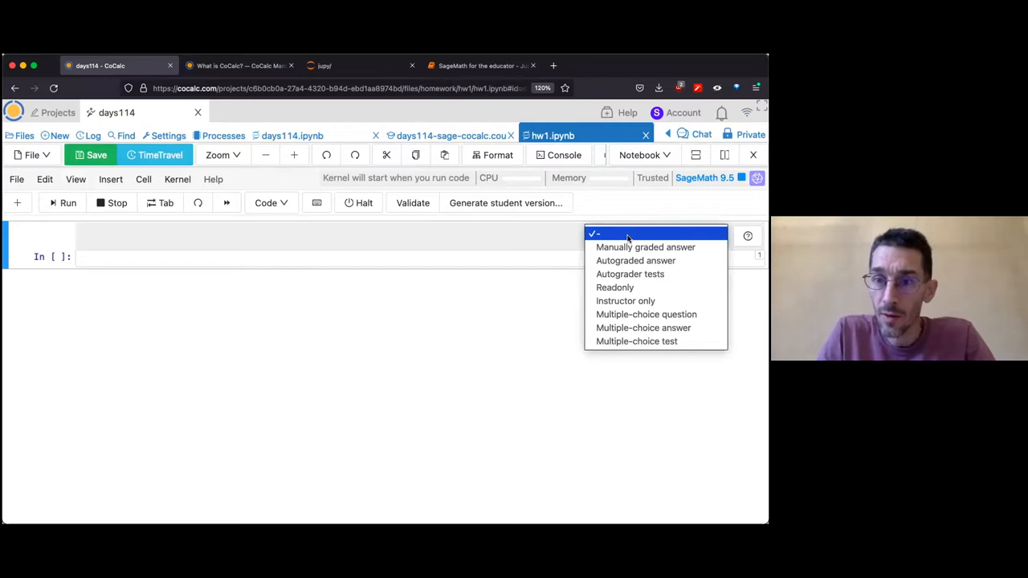
left_click(615, 287)
type("# H")
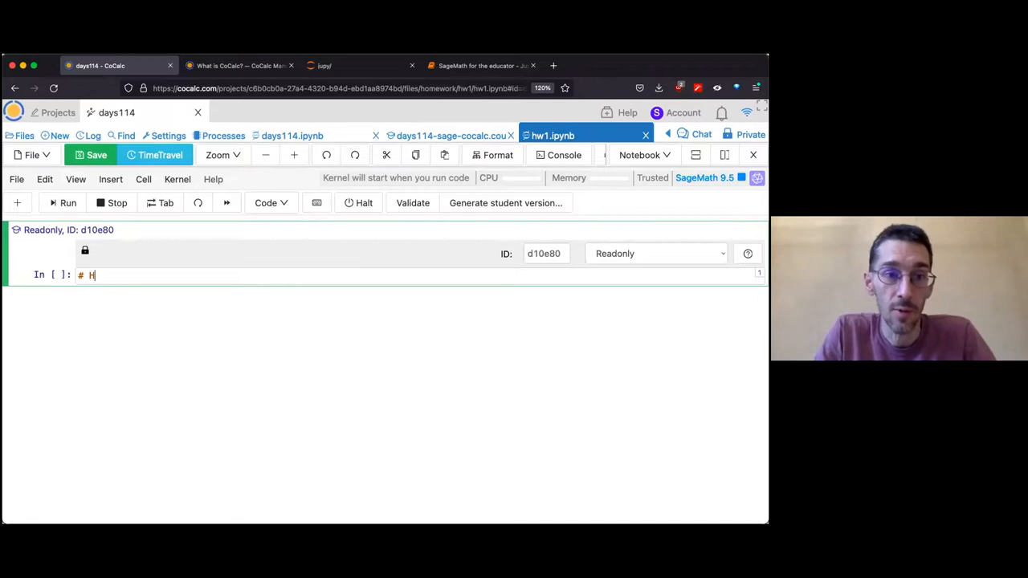
type("omework 1 — Sage Days 114")
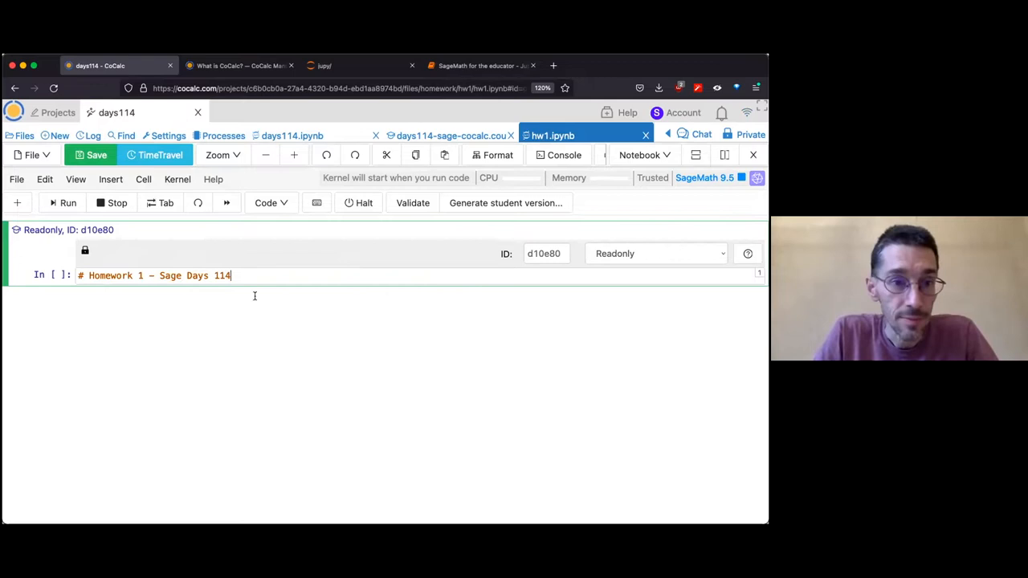
left_click(68, 203)
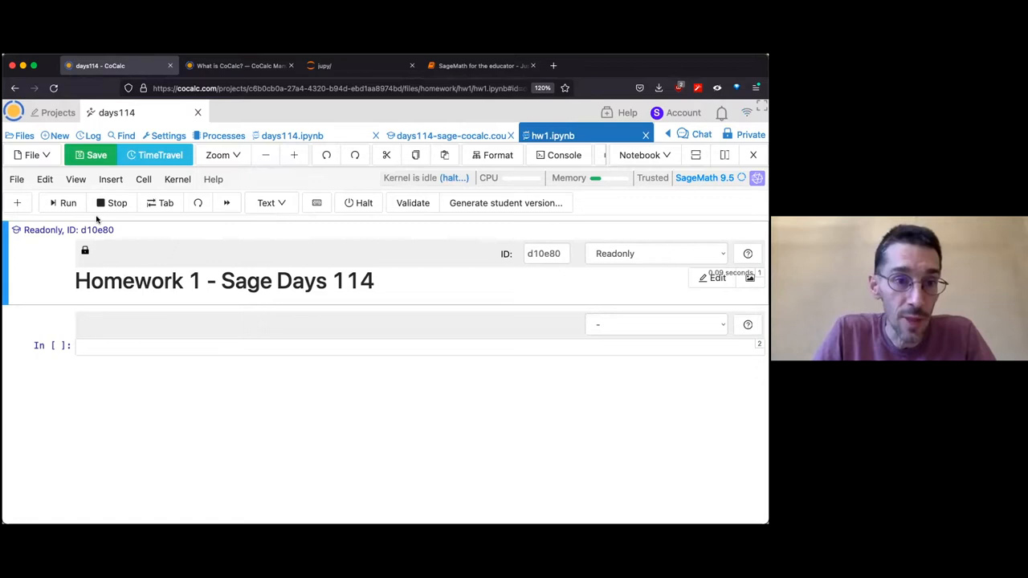
left_click(143, 180)
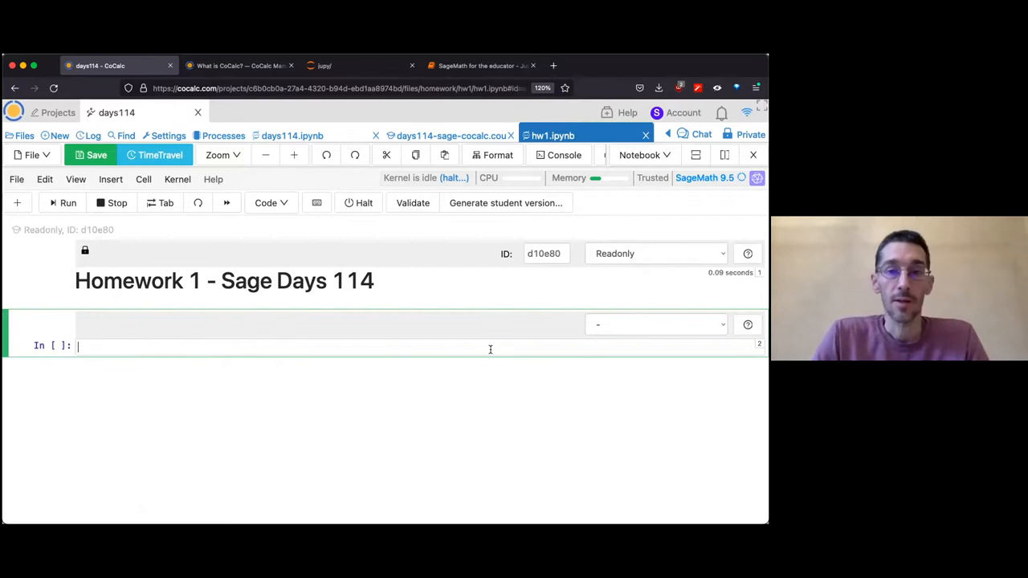
Step: Open the second cell's nbgrader dropdown to make it a manually graded answer
left_click(655, 324)
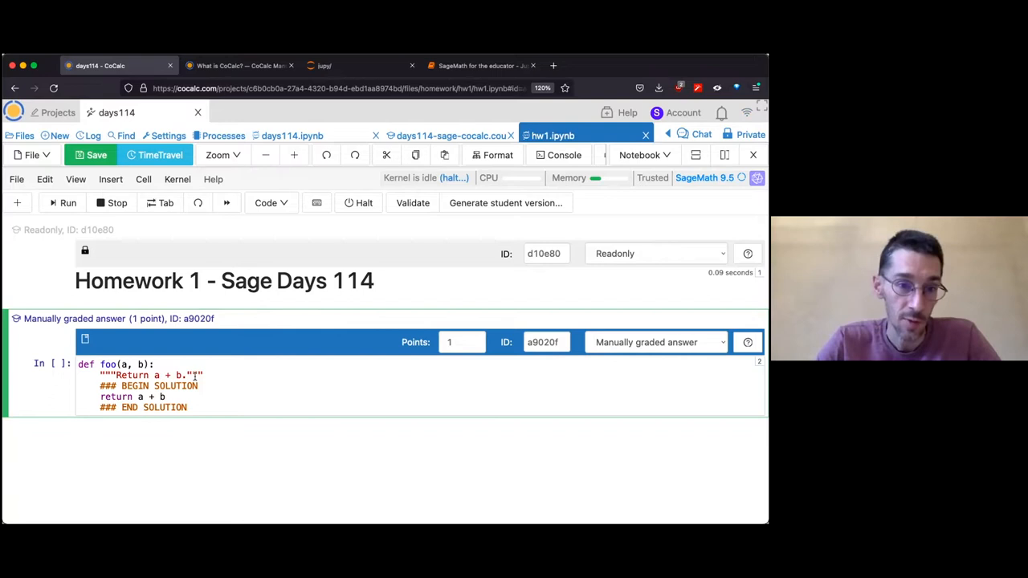
mouse_move(178, 442)
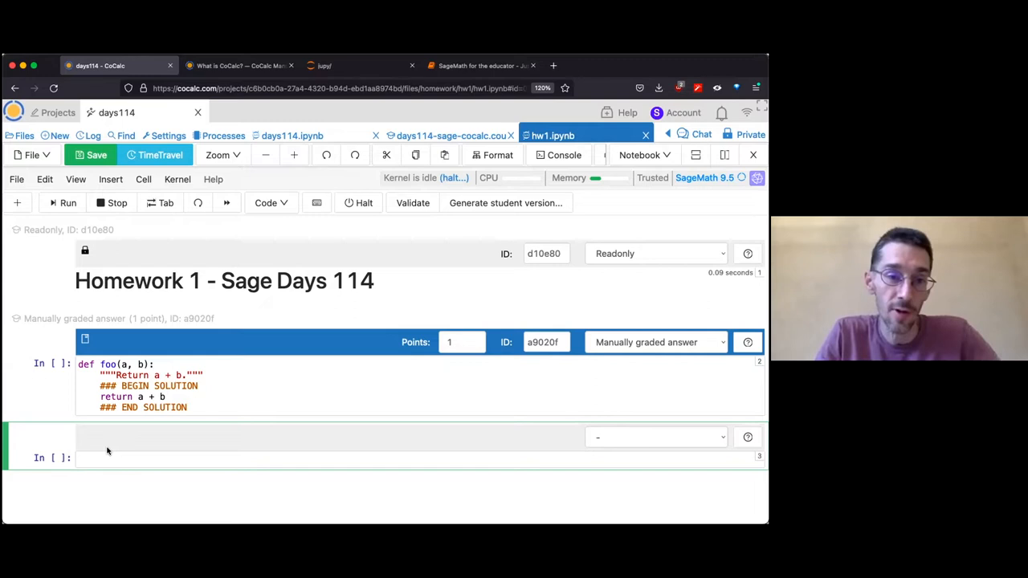
mouse_move(639, 438)
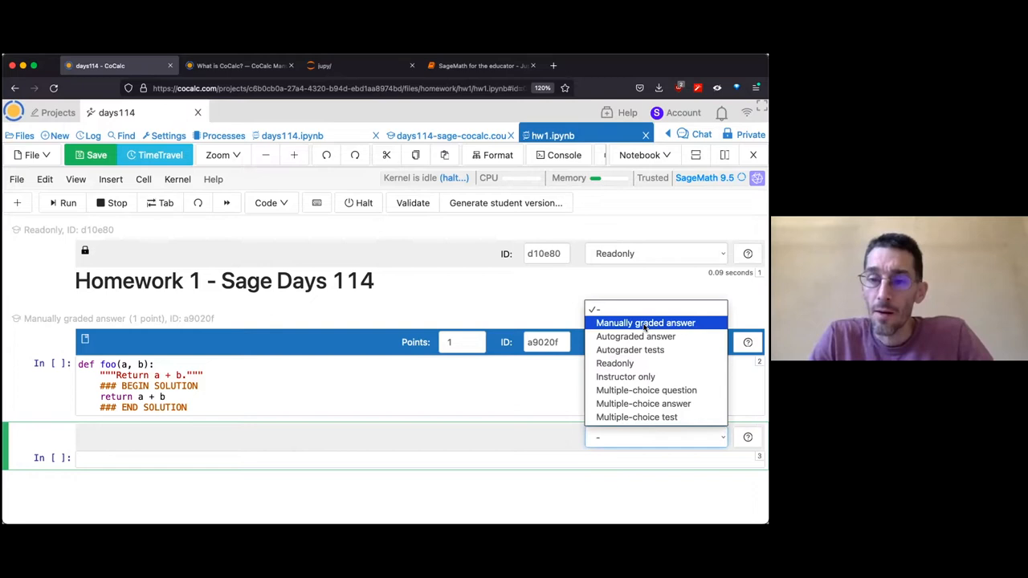
Step: Mark the third cell Instructor only, run it, and open the fourth cell's grading options
left_click(645, 322)
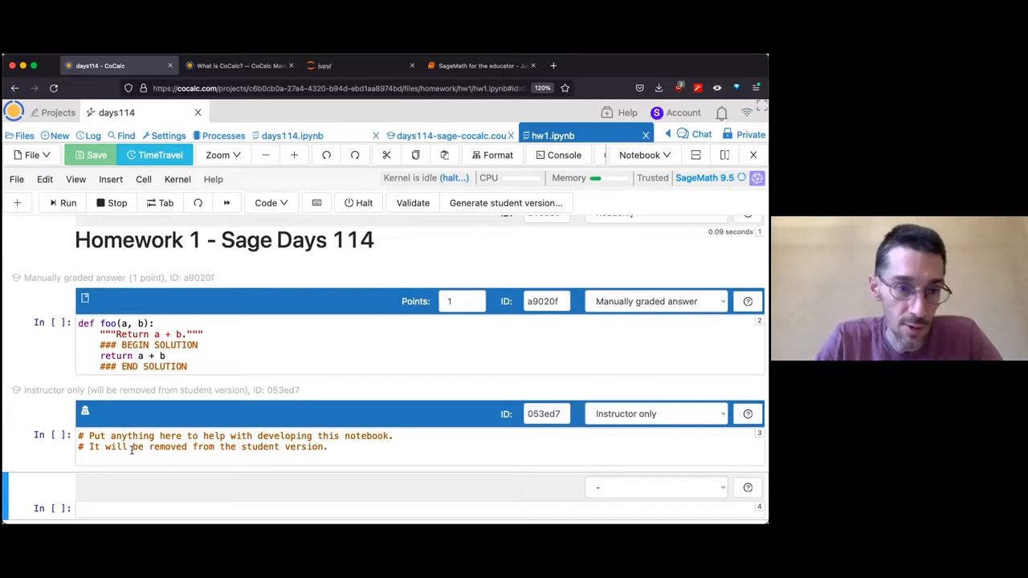
left_click(367, 446)
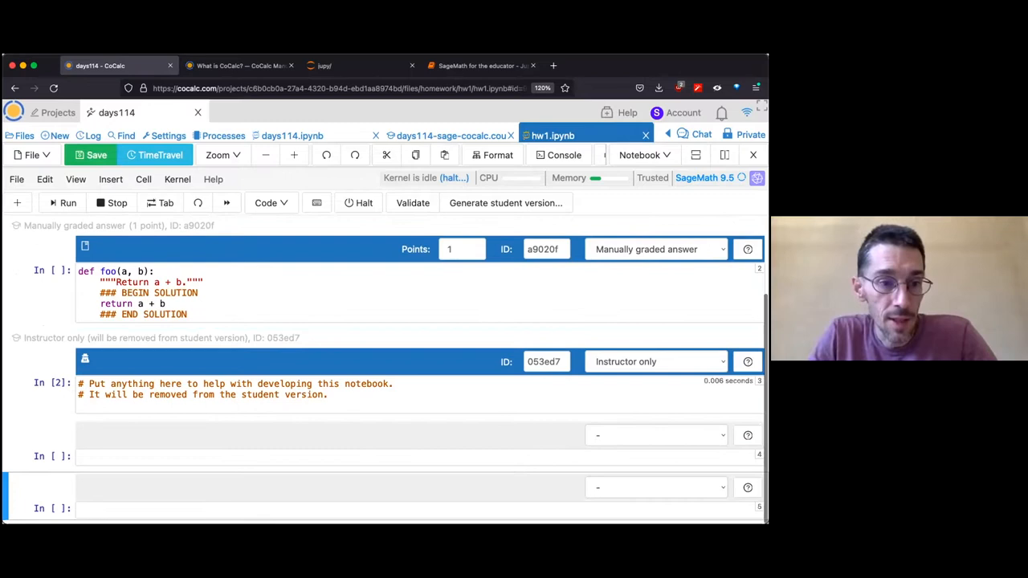
left_click(656, 434)
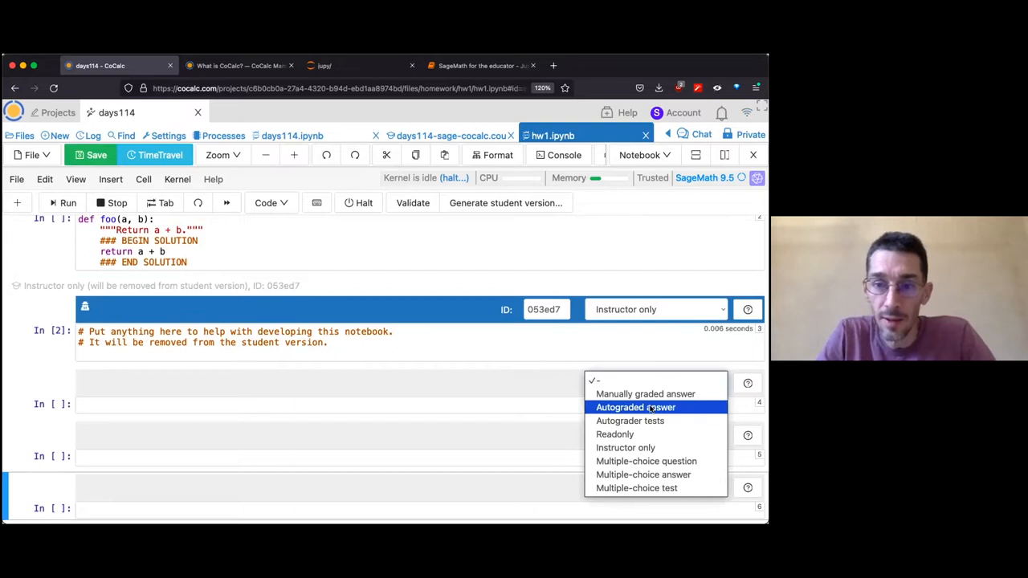
Step: Make the fourth cell an autograded list_of_squares answer, documented to raise a value error when n < 1
left_click(636, 407)
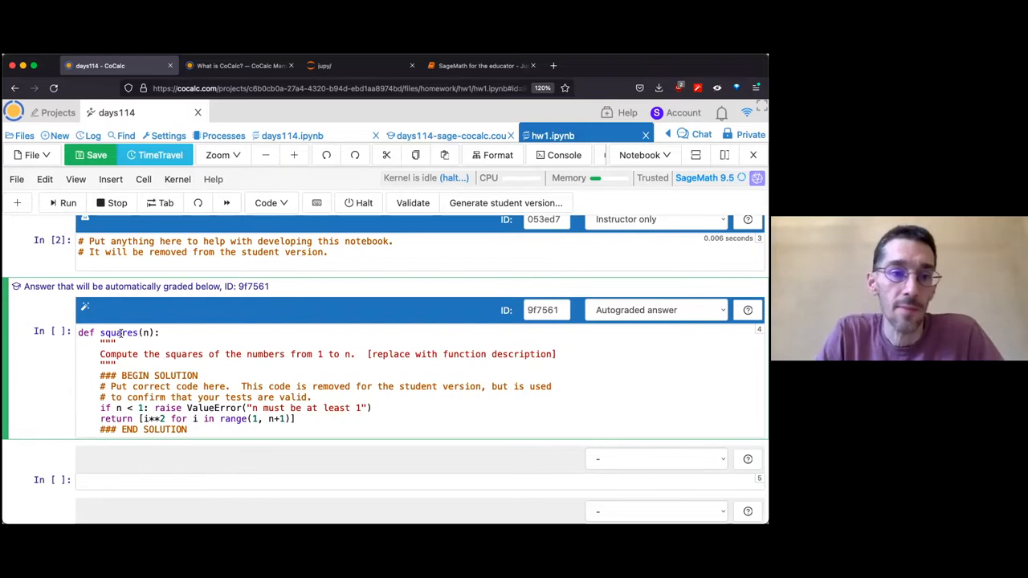
type("list_of_squares")
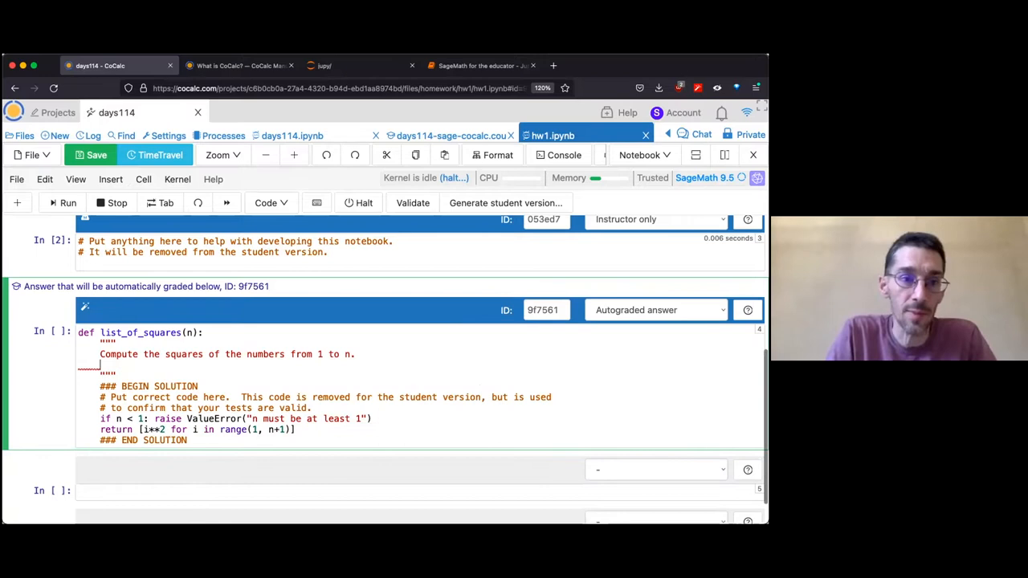
type("If n < 1")
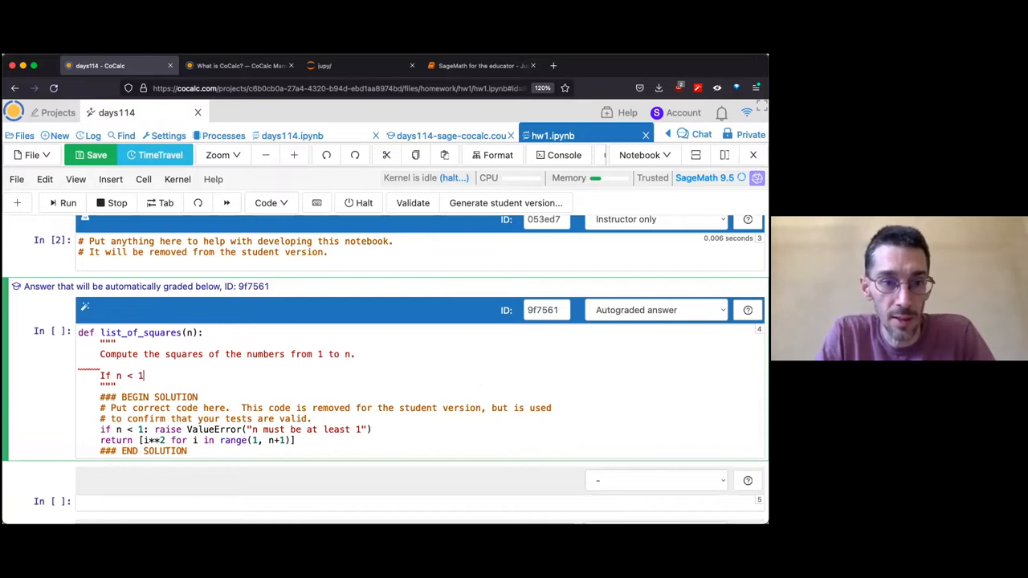
type(", this should raise a v")
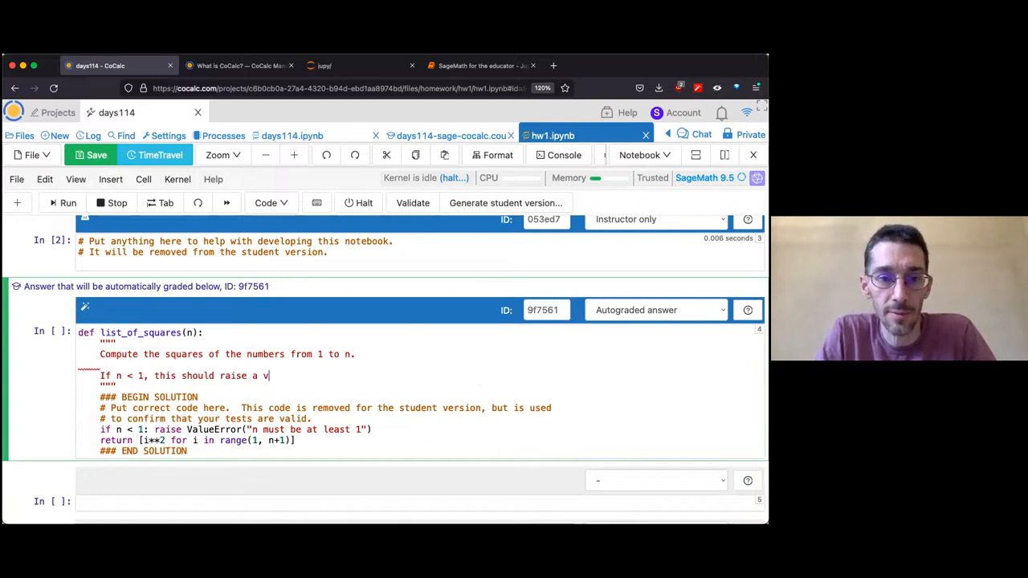
type("alue error.")
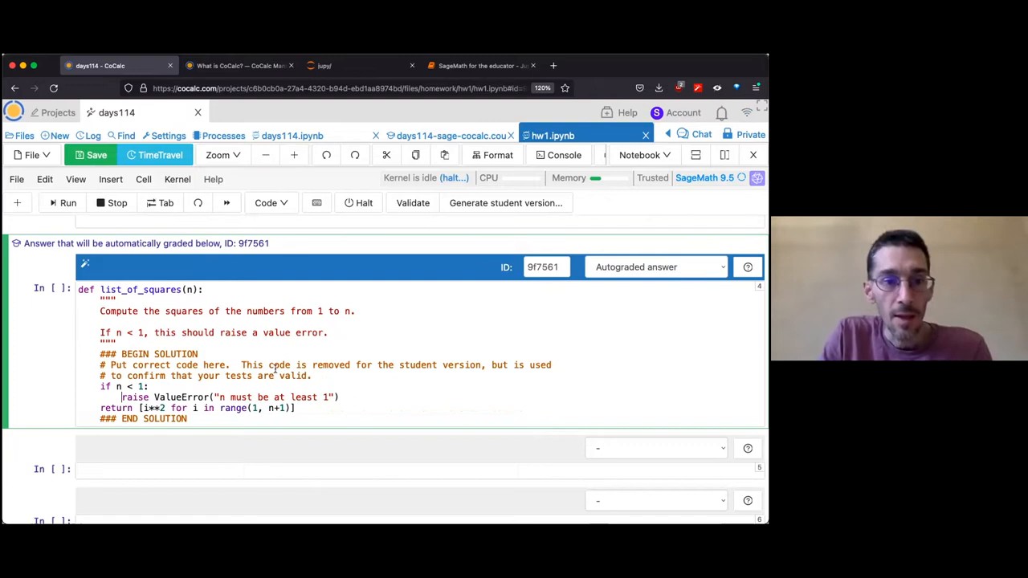
left_click(655, 266)
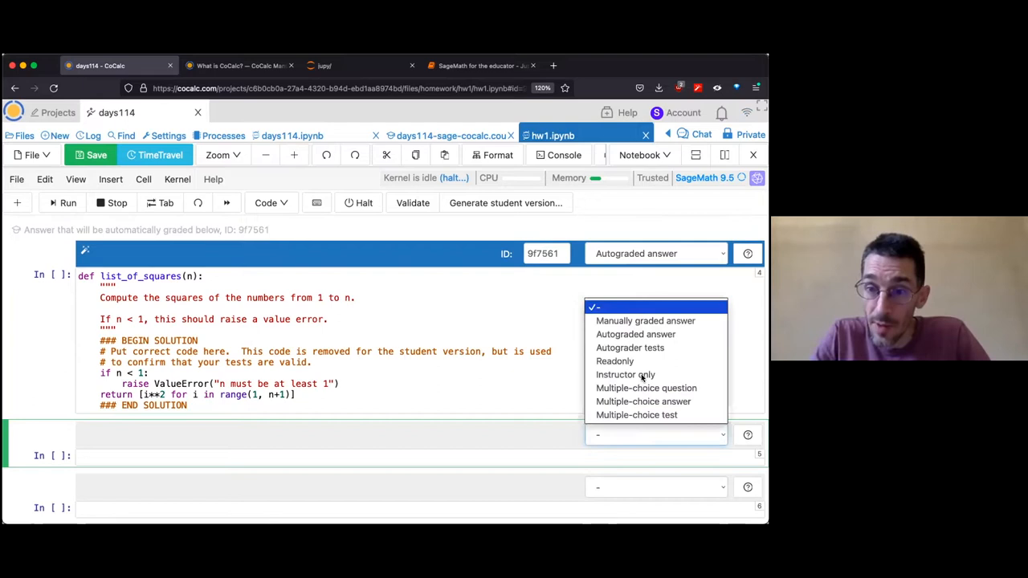
mouse_move(630, 347)
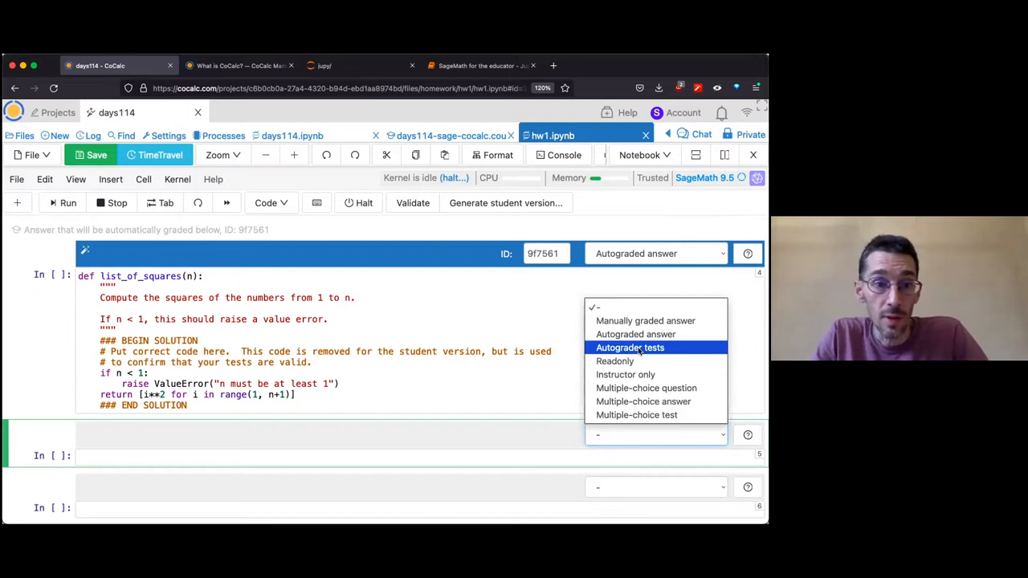
mouse_move(303, 436)
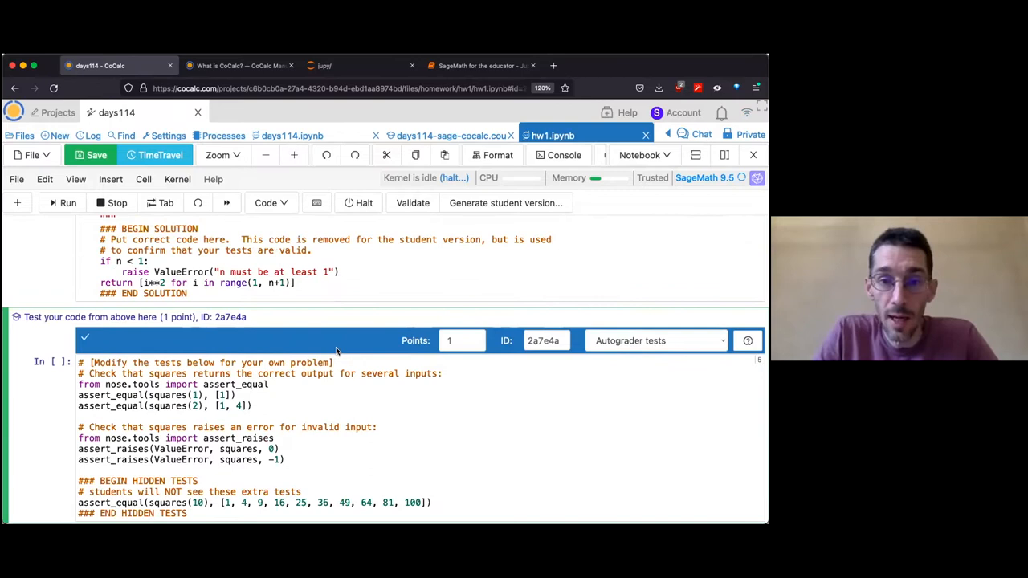
Step: Review the autograder test cell's assert lines, selecting the assert_raises function name
scroll("up", 3)
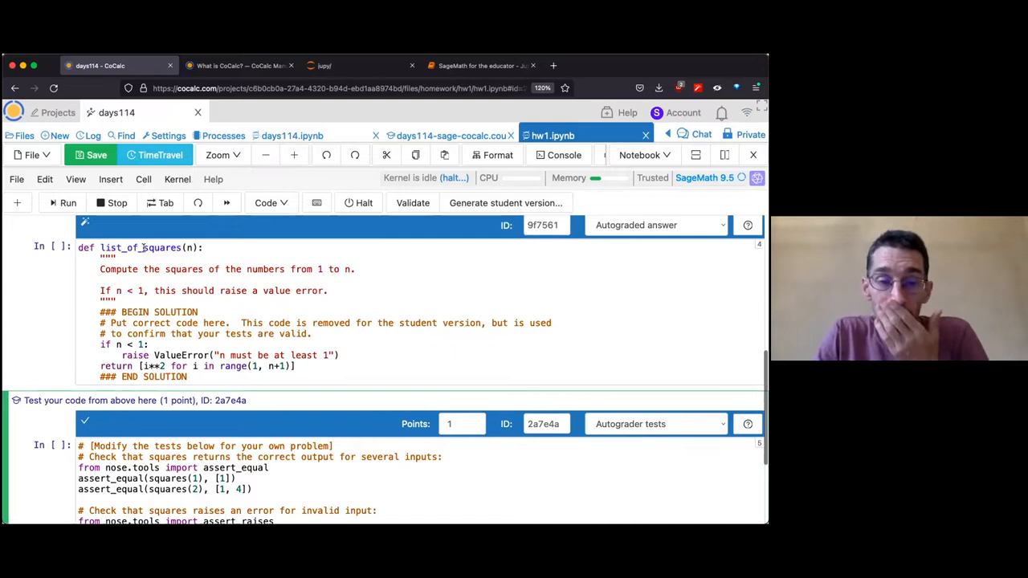
scroll("down", 3)
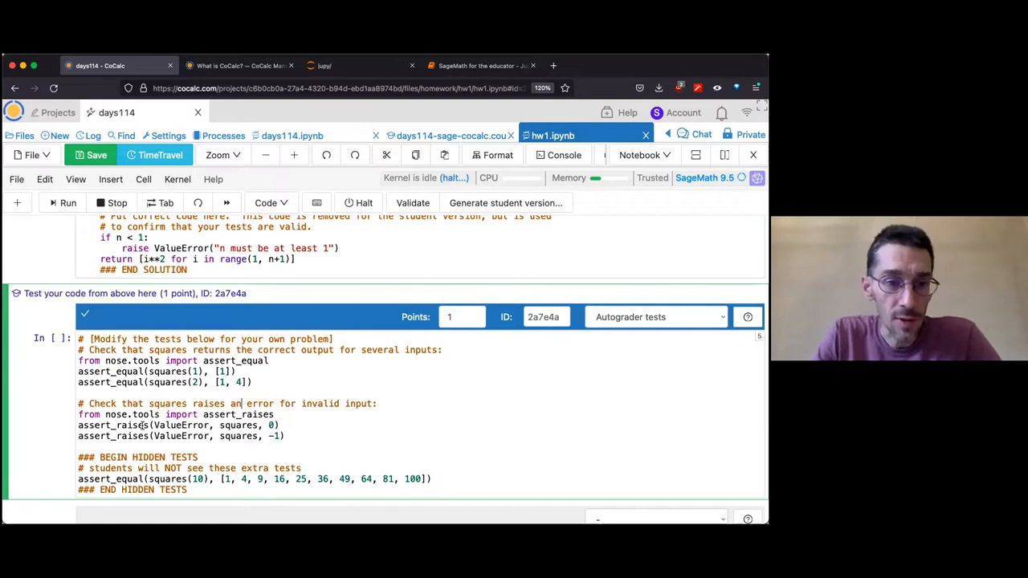
double_click(113, 425)
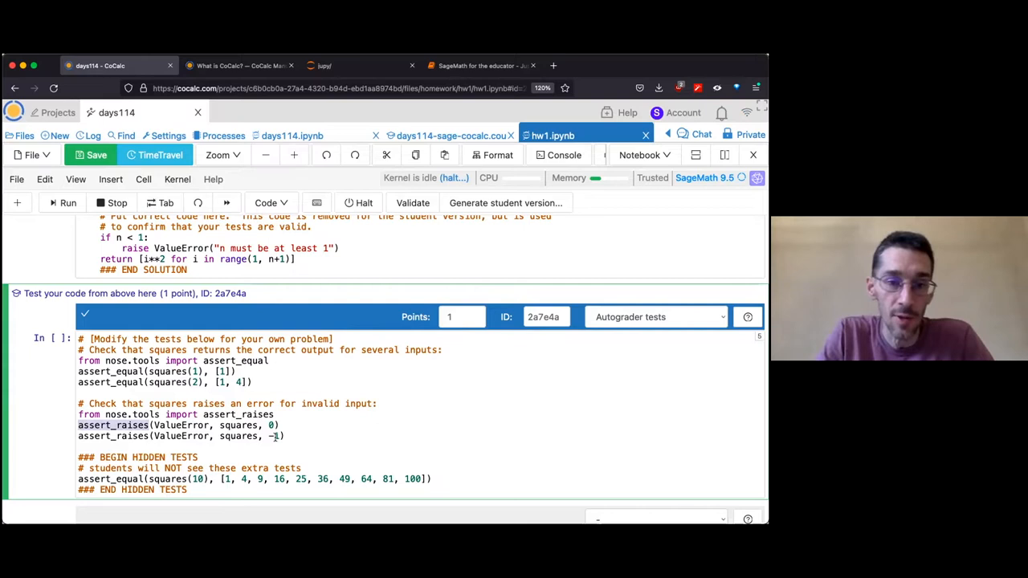
scroll("down", 3)
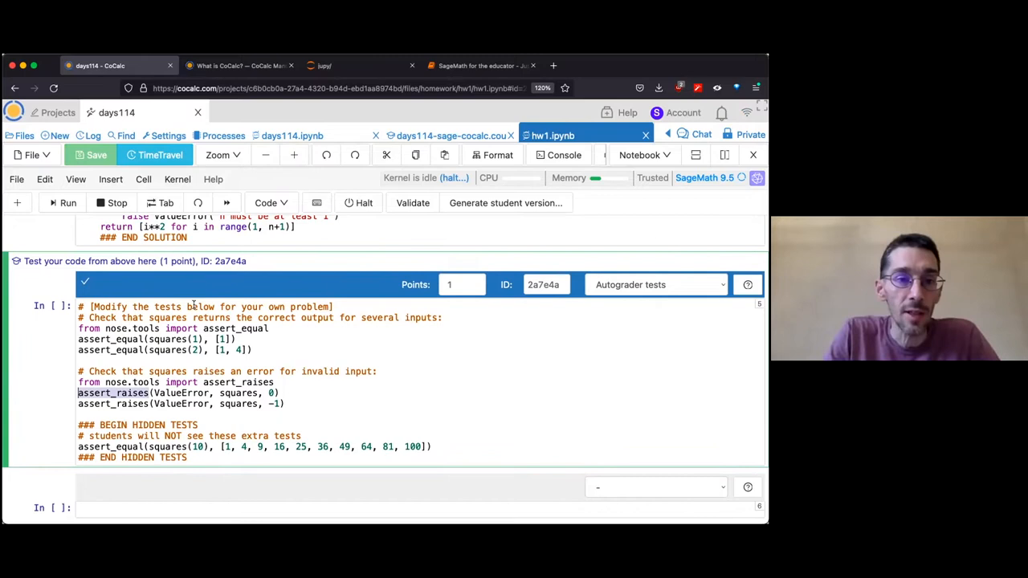
scroll("up", 3)
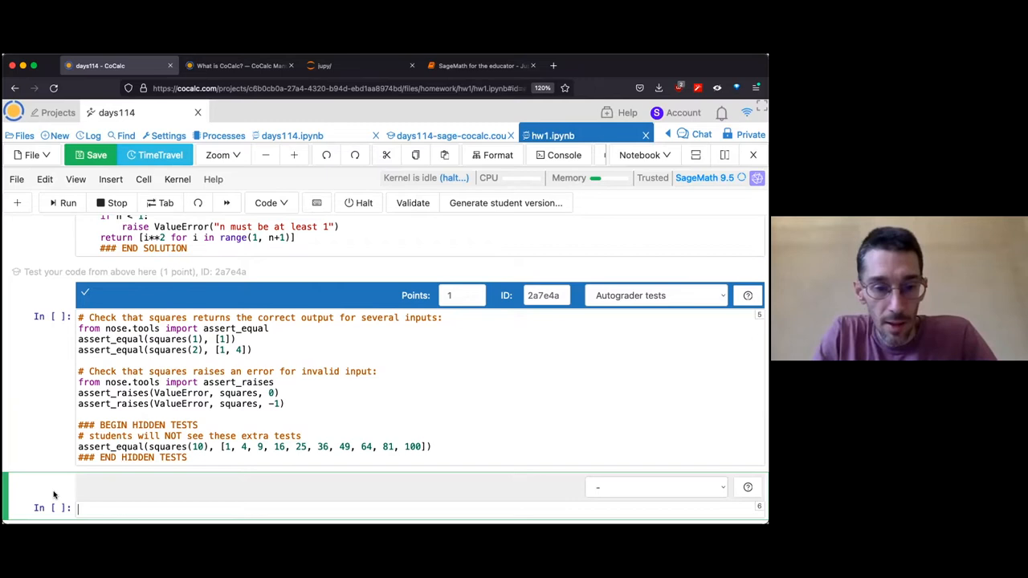
Step: Set the next three cells to Multiple-choice question, Multiple-choice answer and Multiple-choice test
left_click(654, 488)
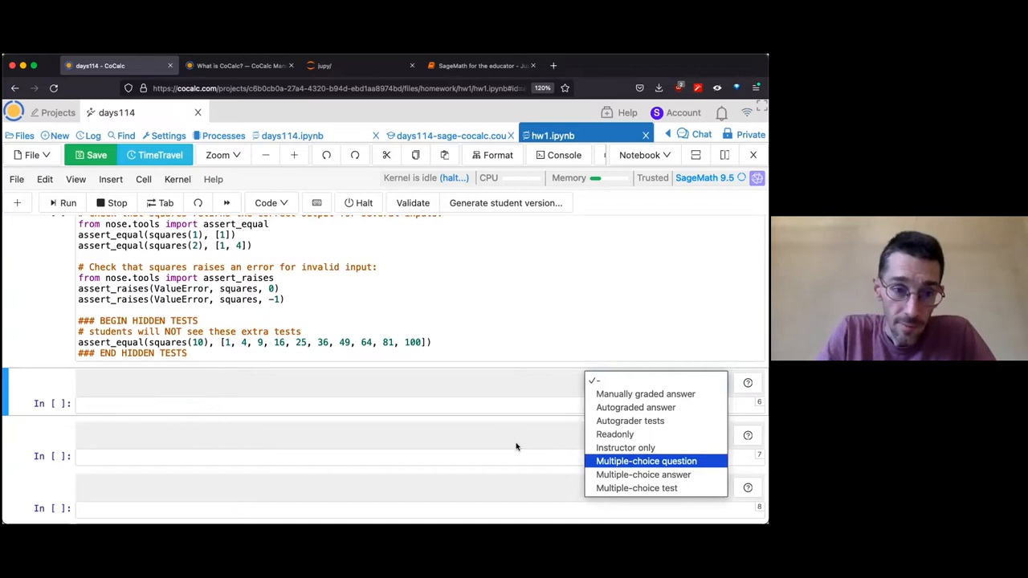
left_click(646, 460)
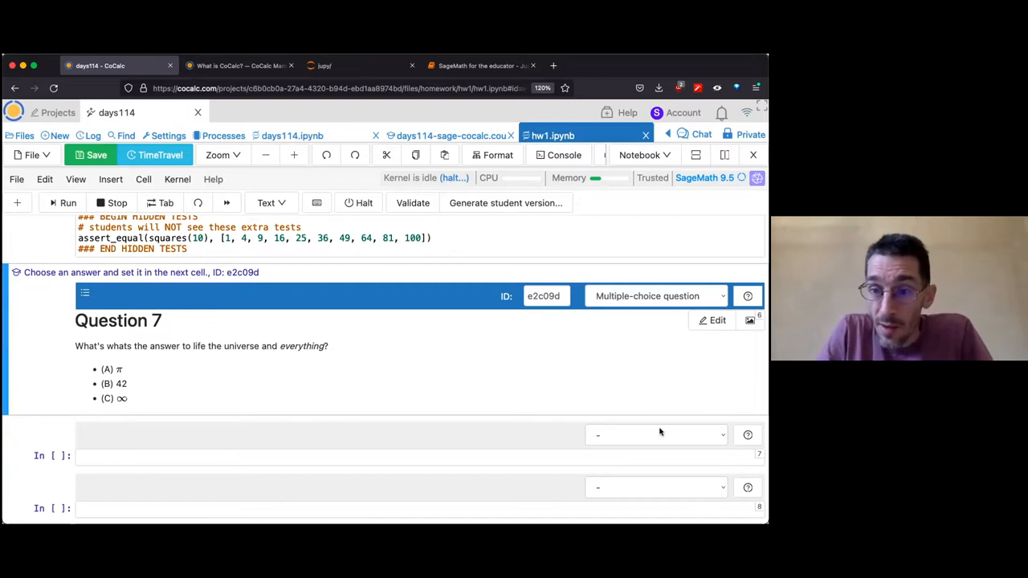
left_click(654, 296)
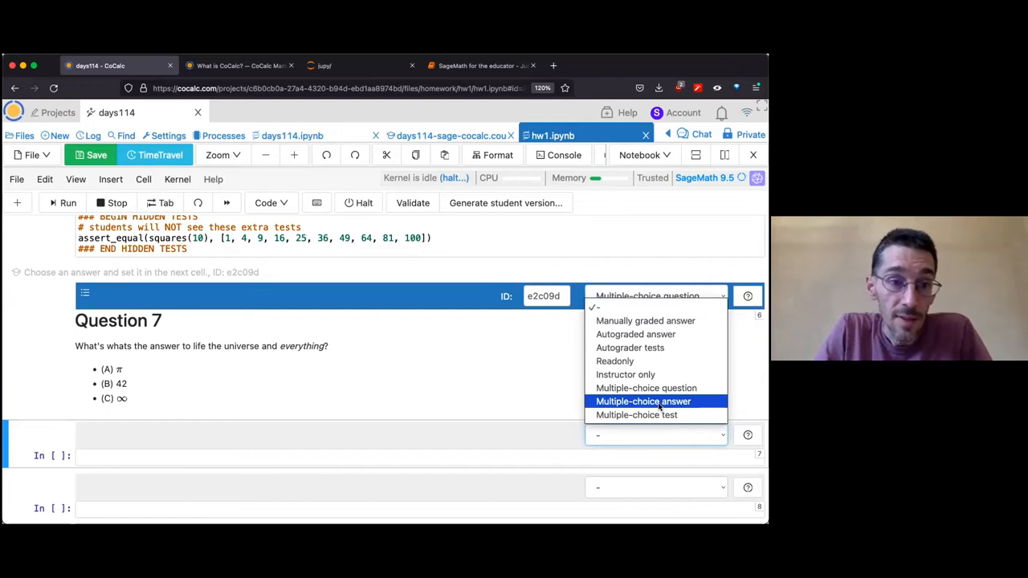
left_click(643, 401)
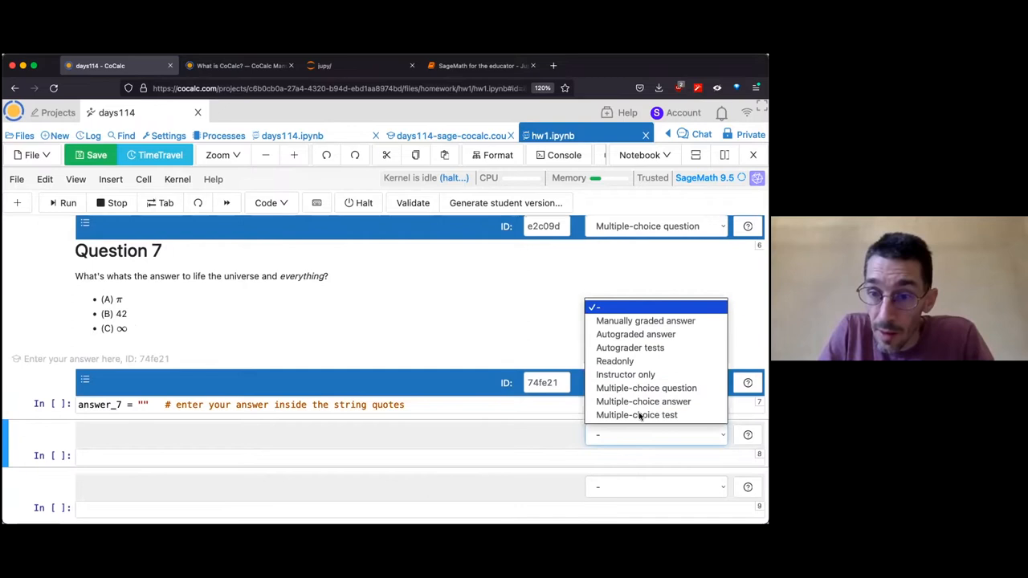
left_click(642, 401)
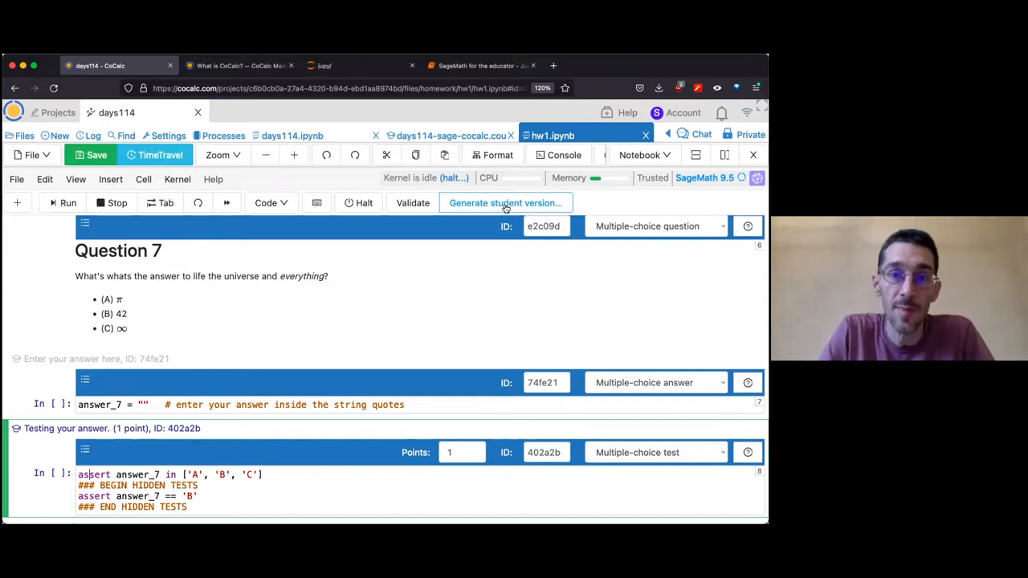
mouse_move(426, 366)
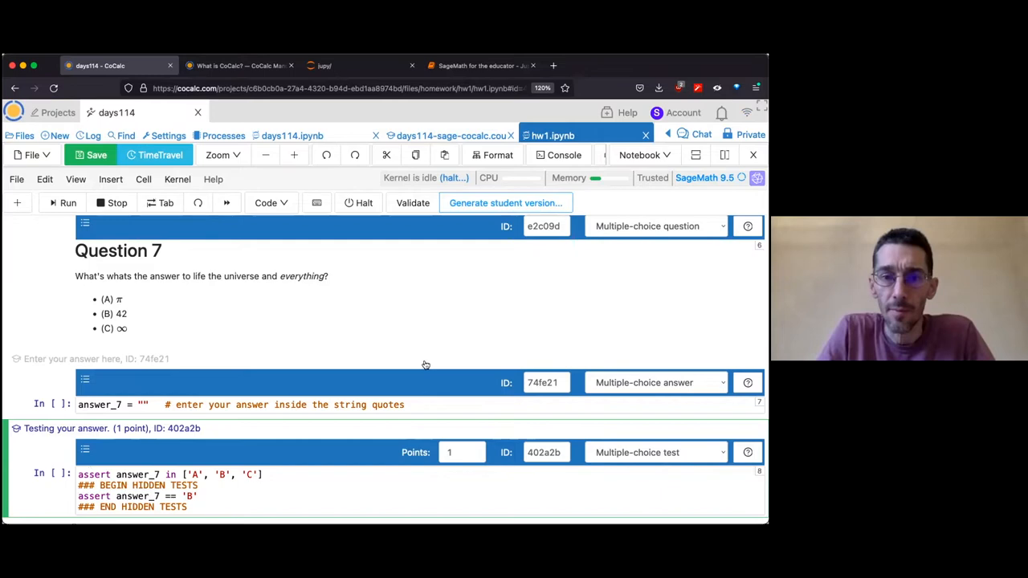
Step: Generate the full student version of hw1.ipynb into homework/hw1/student
left_click(505, 203)
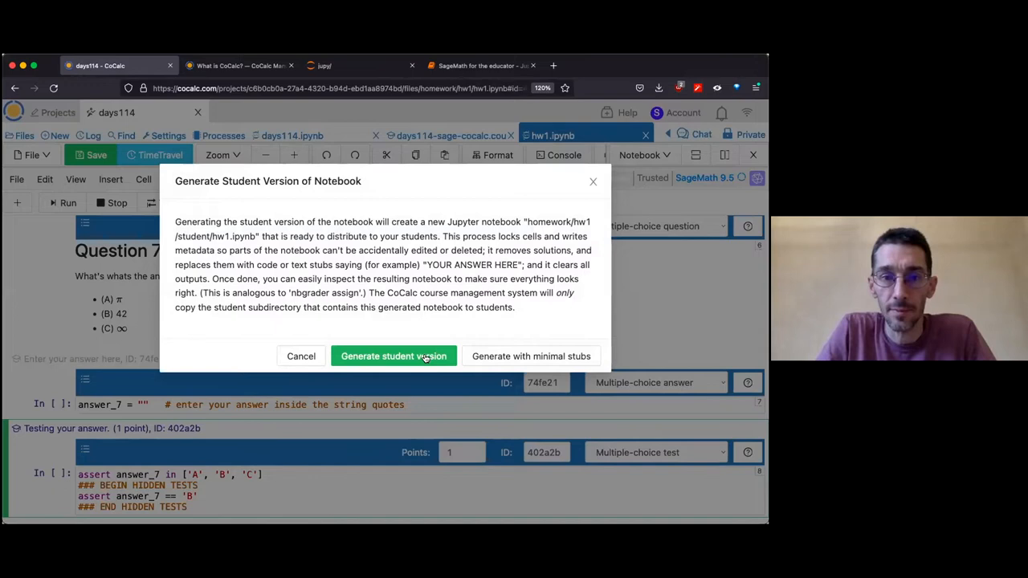
left_click(393, 356)
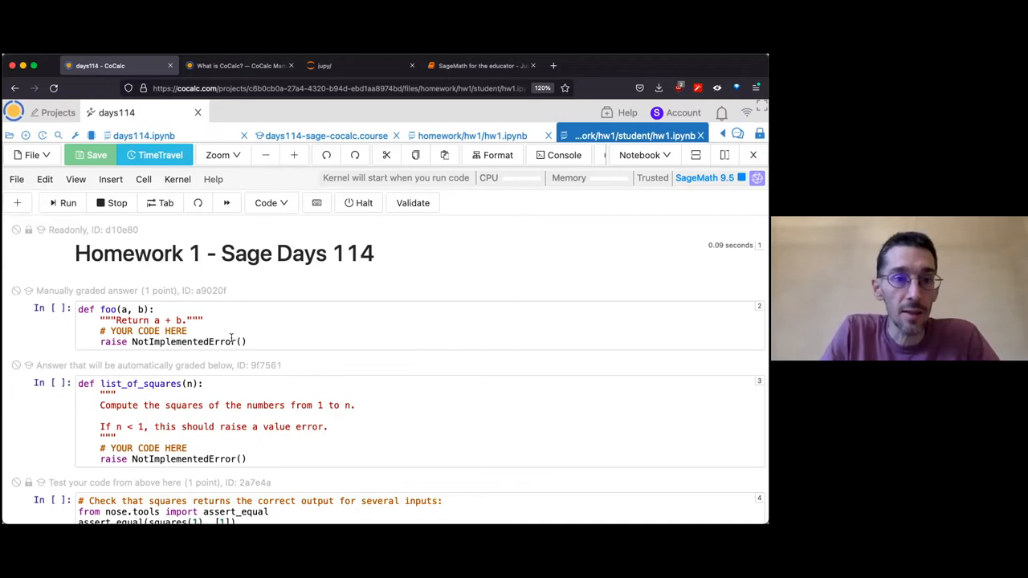
Step: Scroll through the student notebook, then close it to return to the instructor hw1.ipynb
scroll("down", 3)
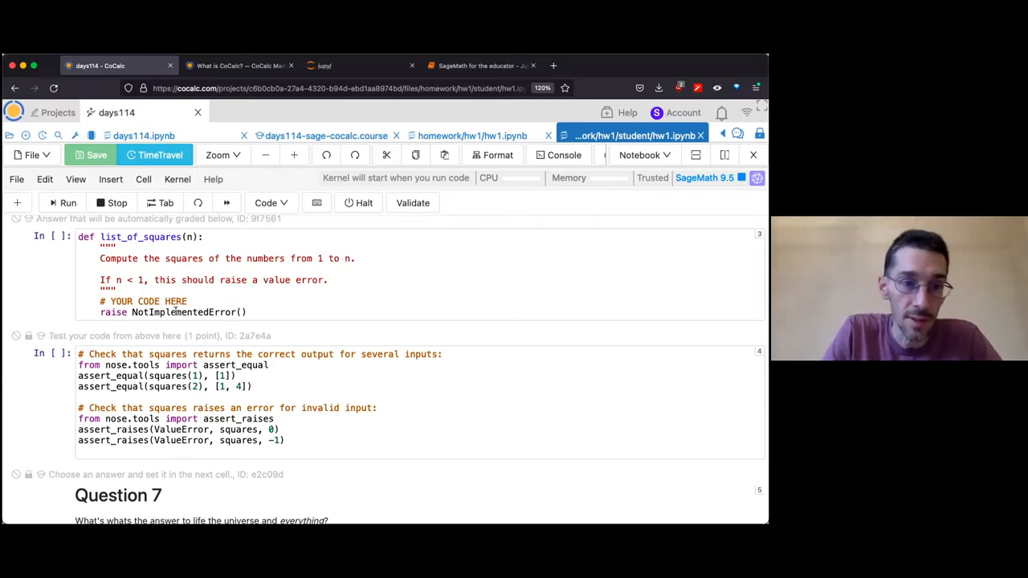
scroll("down", 3)
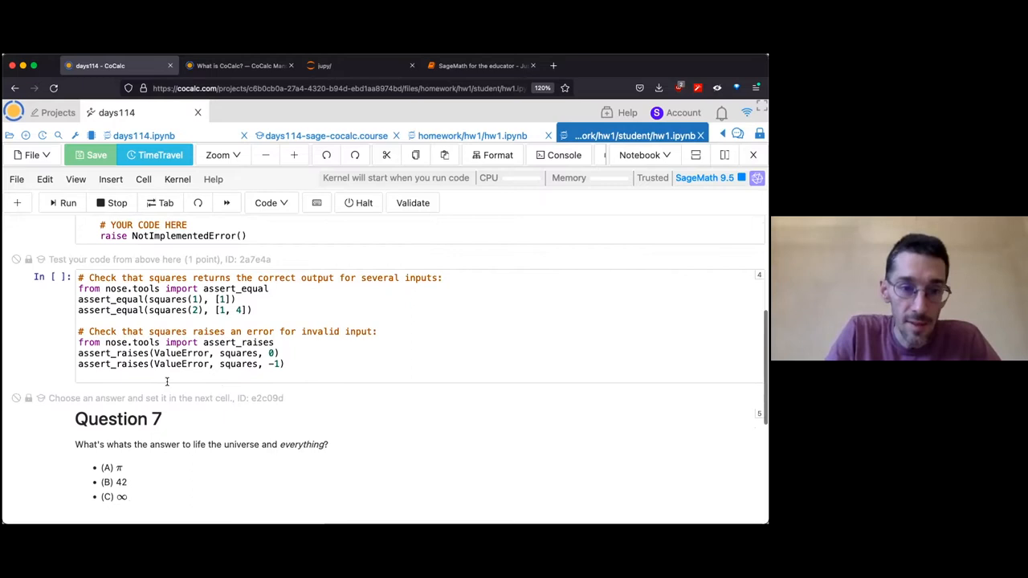
scroll("down", 3)
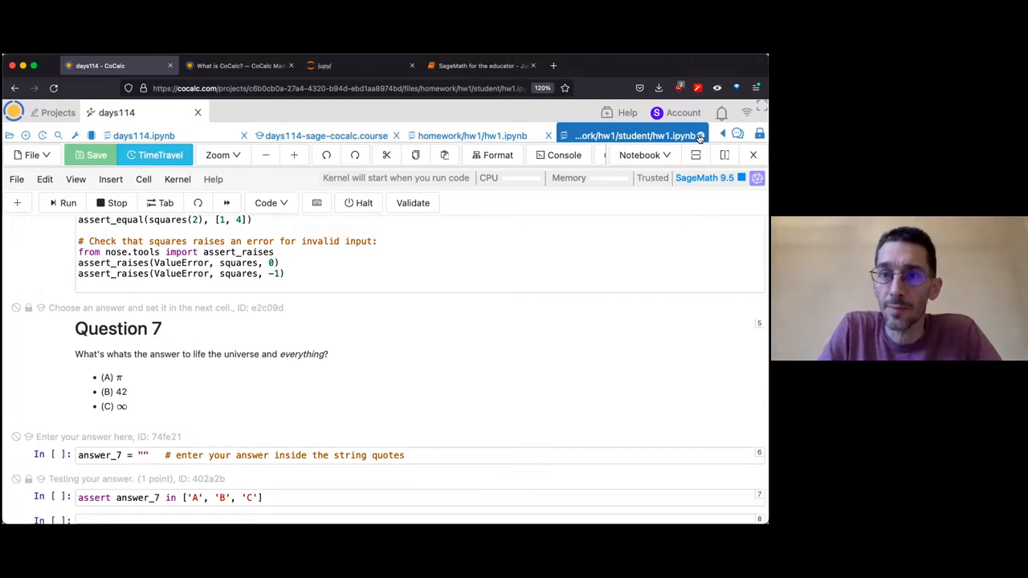
left_click(637, 135)
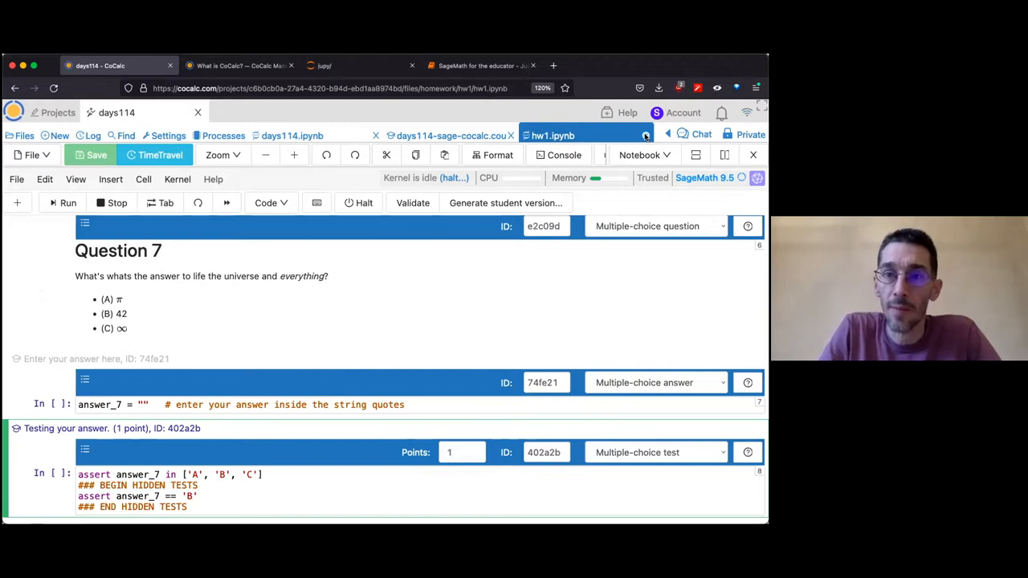
Step: Close the instructor hw1.ipynb and expand the homework/hw1 assignment's details
left_click(482, 134)
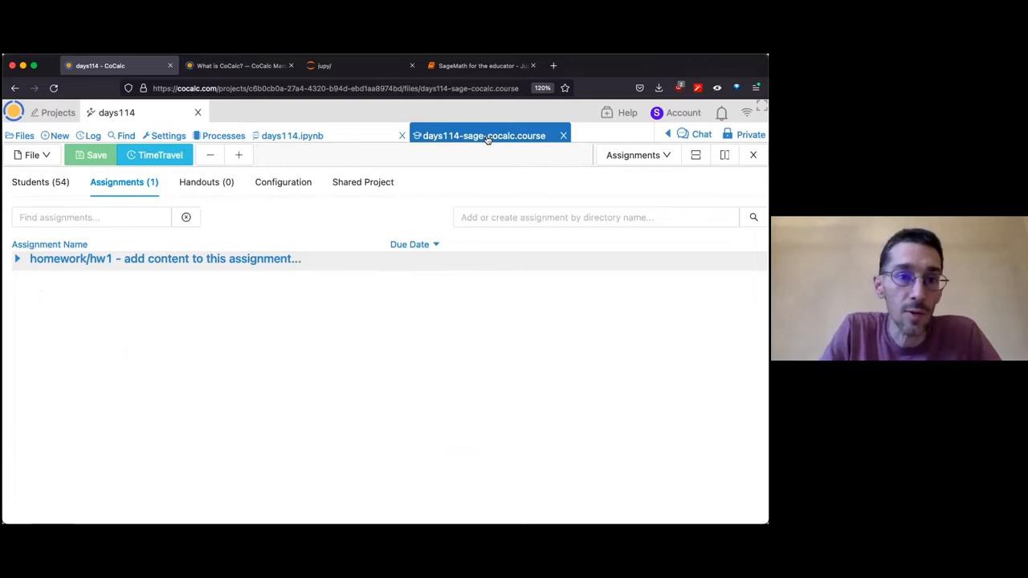
left_click(17, 259)
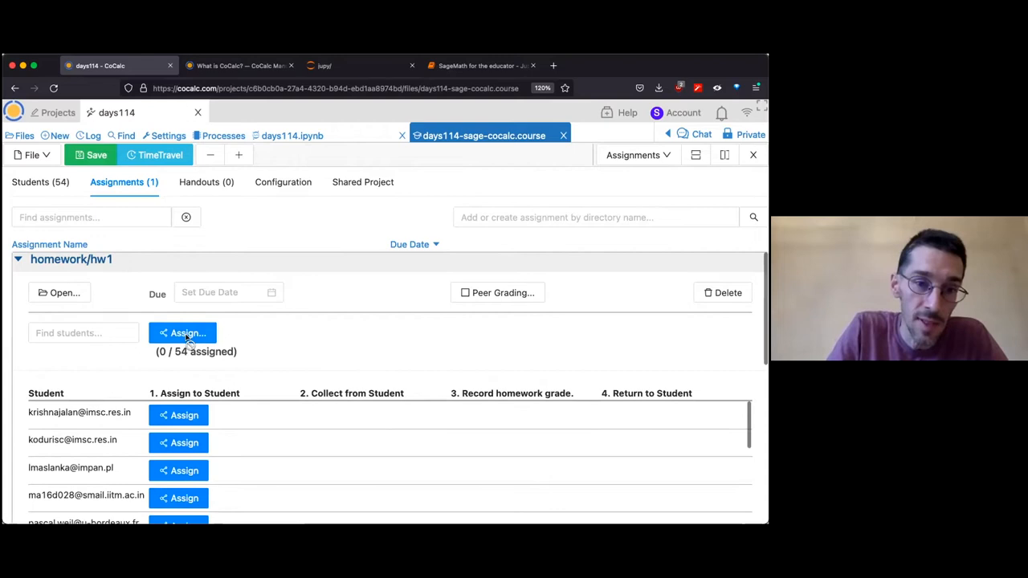
Step: Assign homework/hw1 to all 54 students, scroll through the student list, then return to the summary
left_click(182, 333)
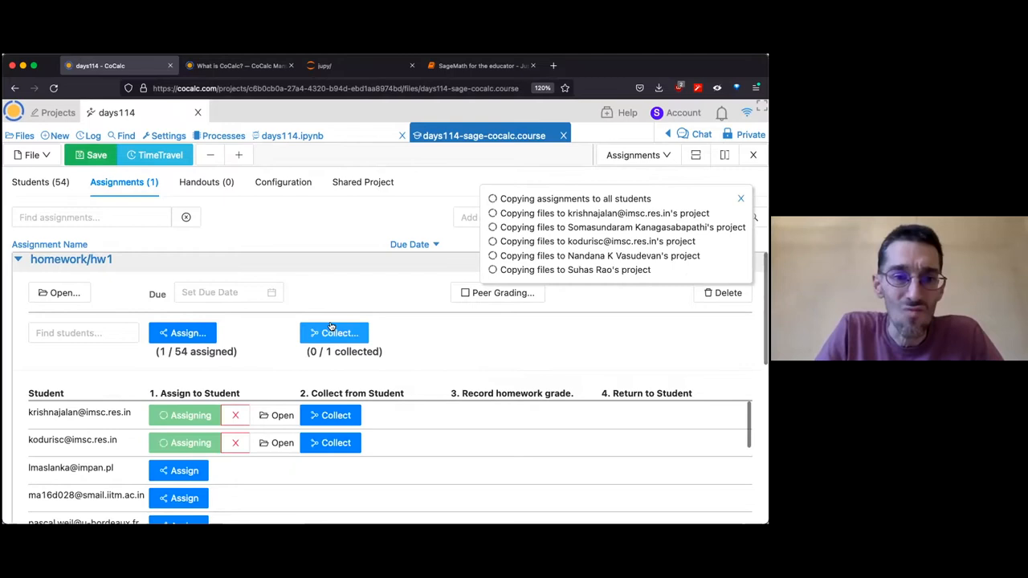
scroll("down", 3)
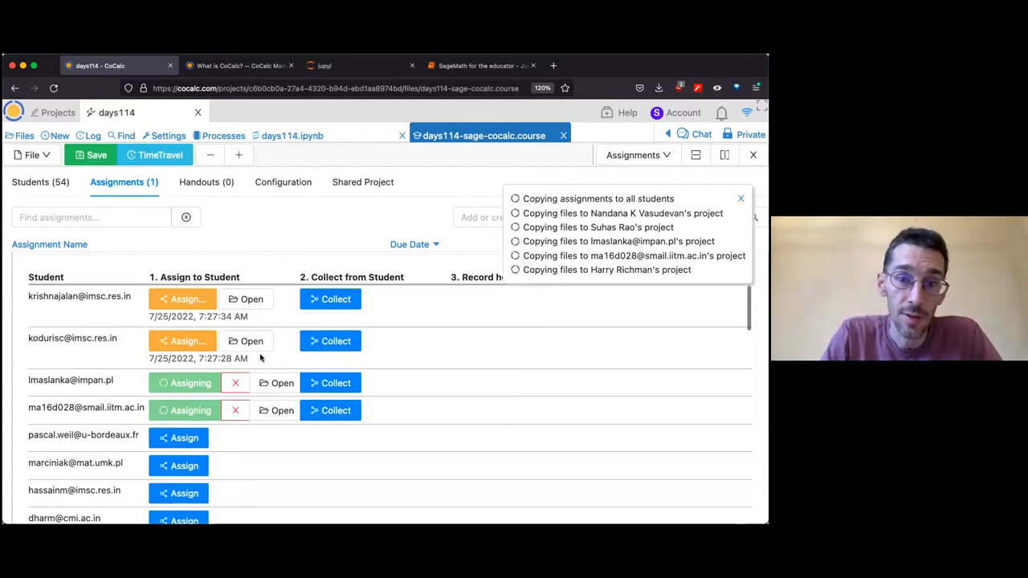
scroll("down", 3)
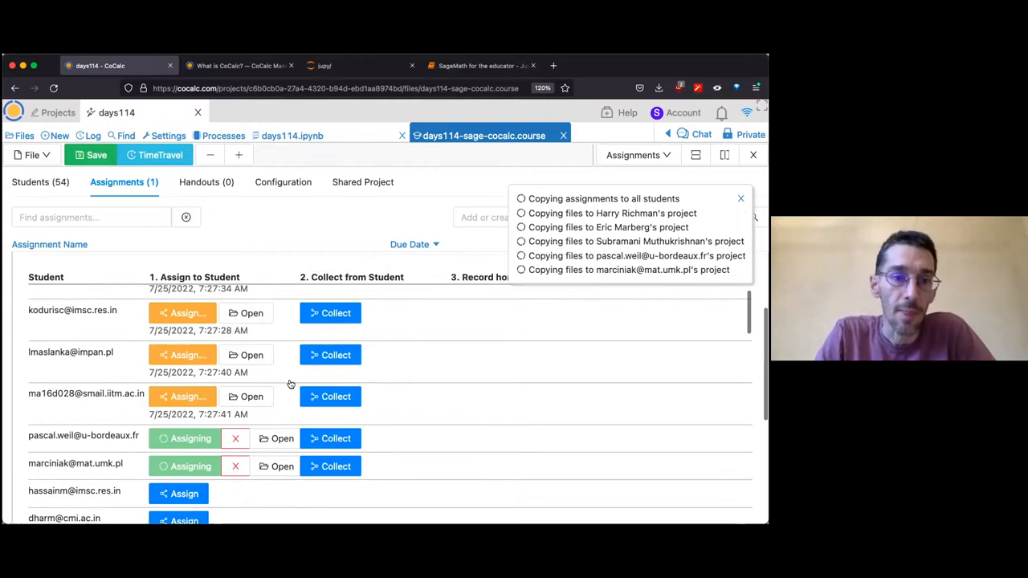
scroll("down", 3)
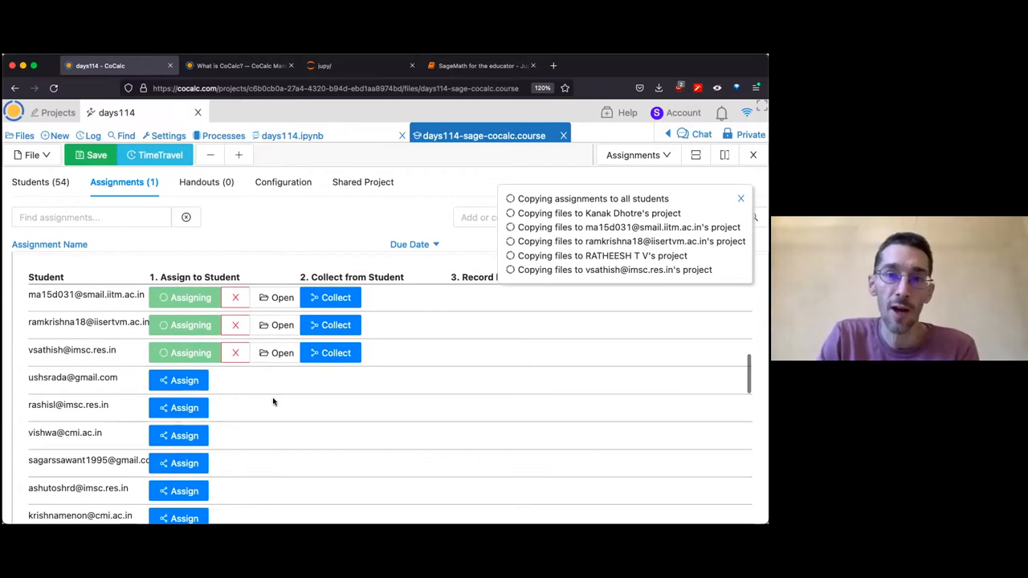
mouse_move(268, 413)
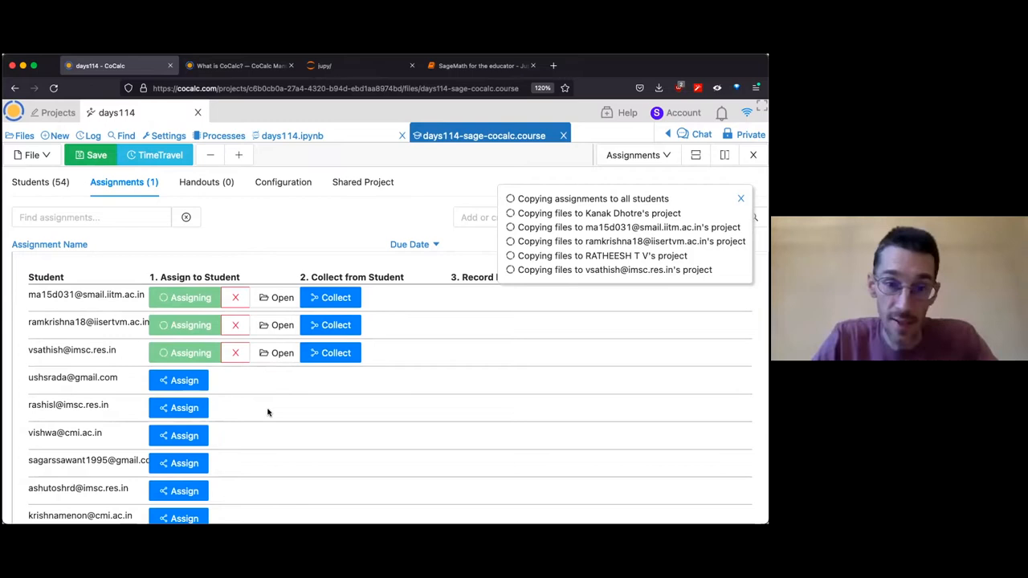
scroll("down", 3)
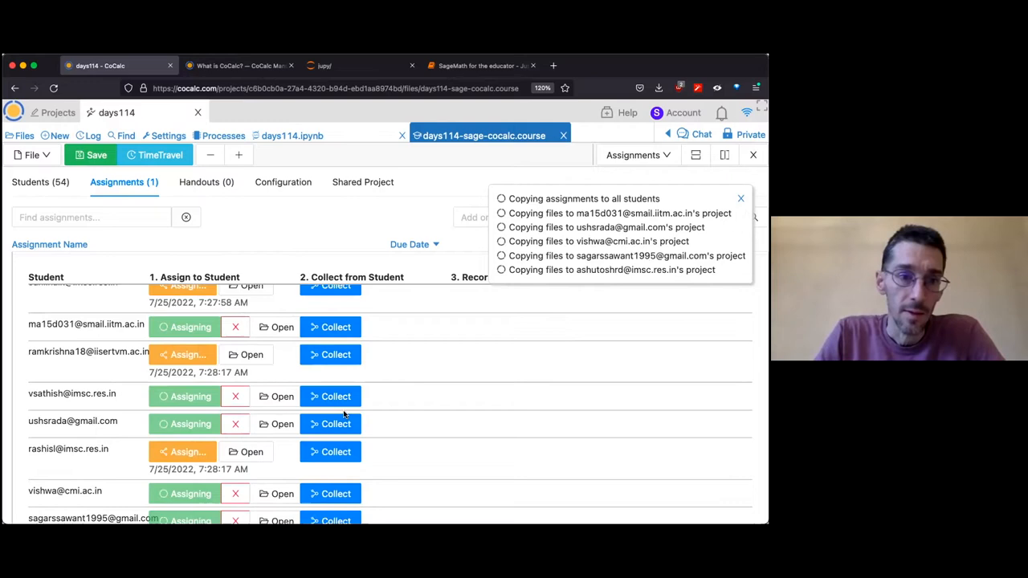
scroll("down", 3)
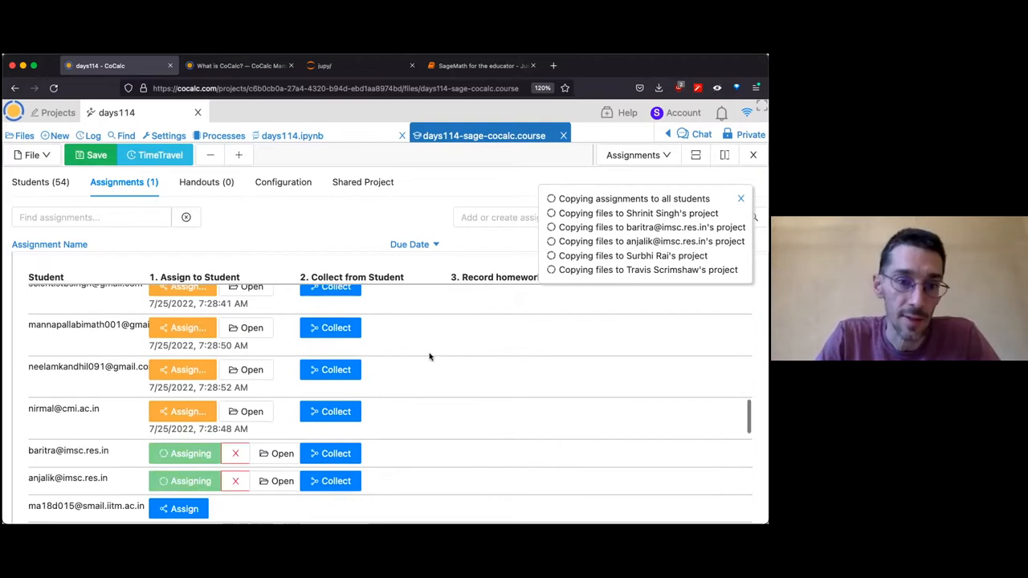
scroll("down", 3)
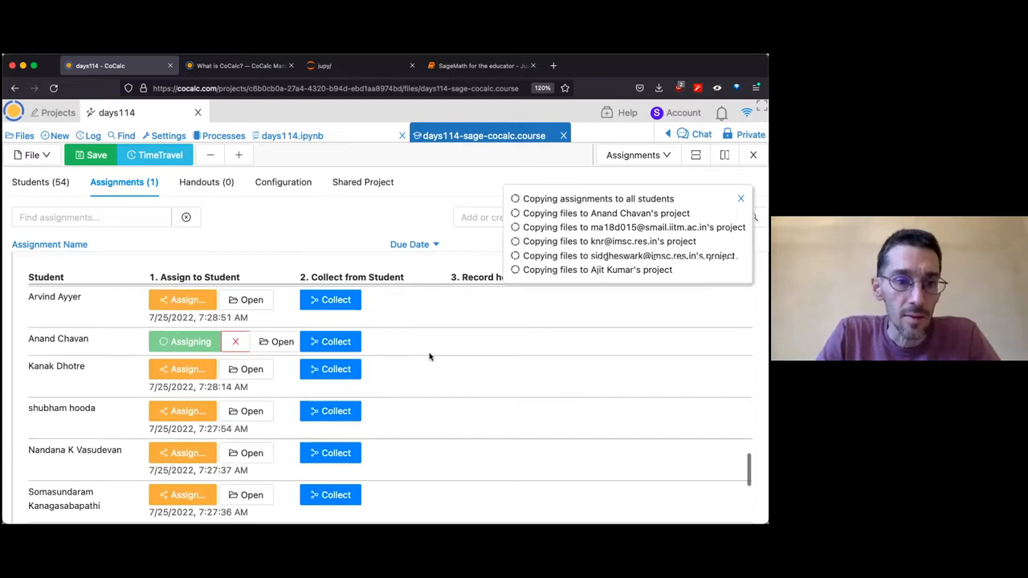
scroll("down", 3)
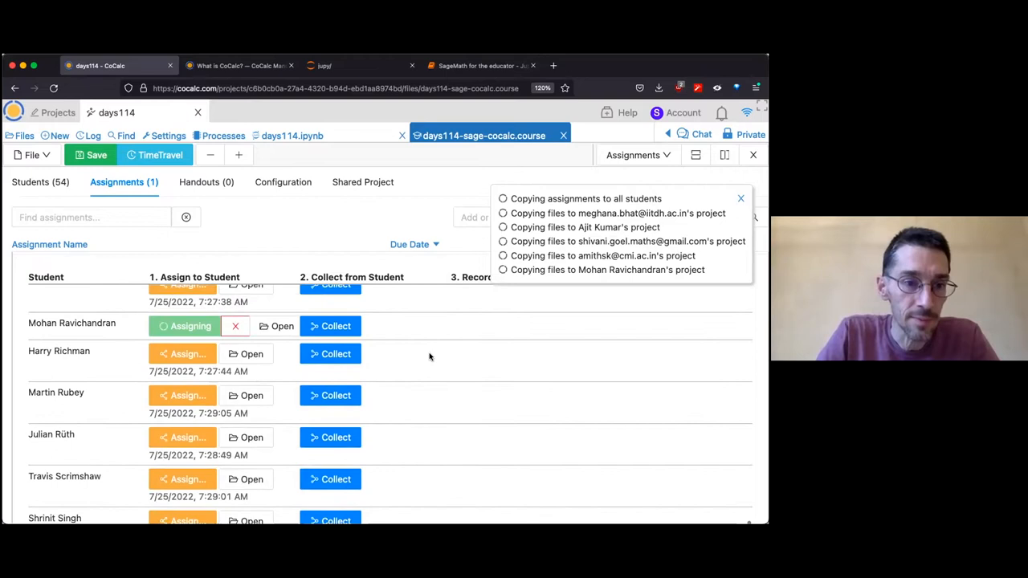
scroll("down", 3)
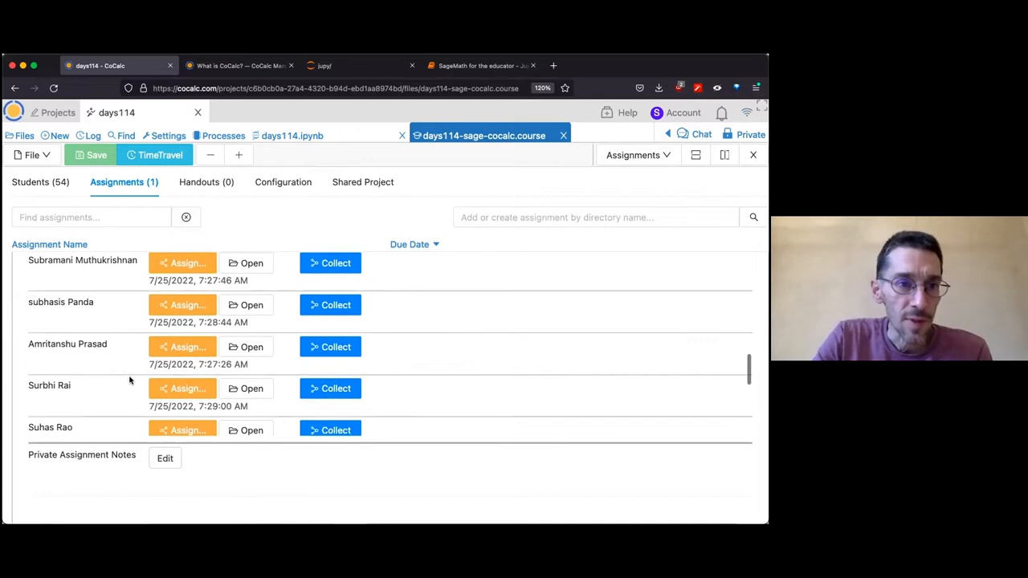
scroll("down", 3)
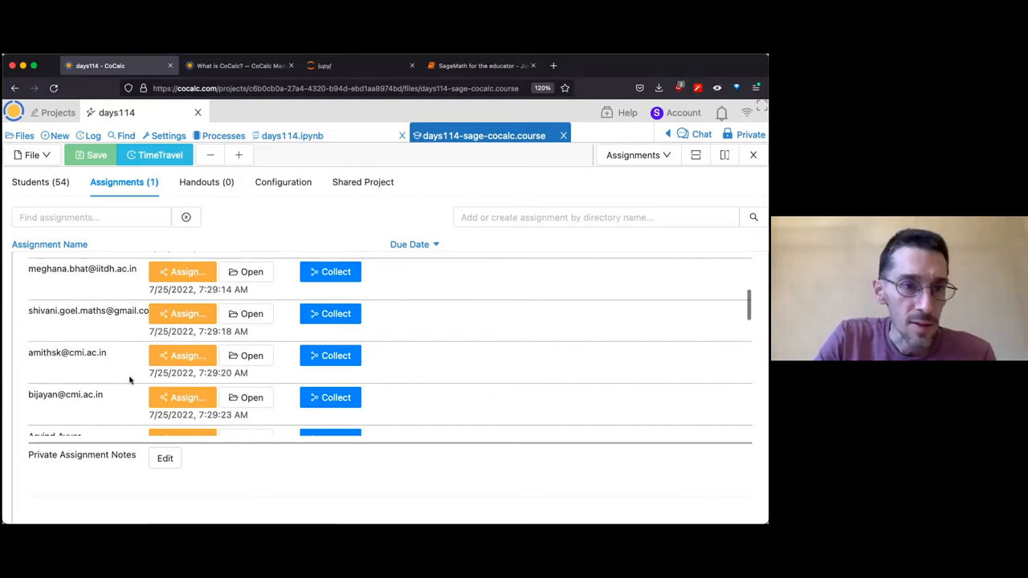
left_click(70, 258)
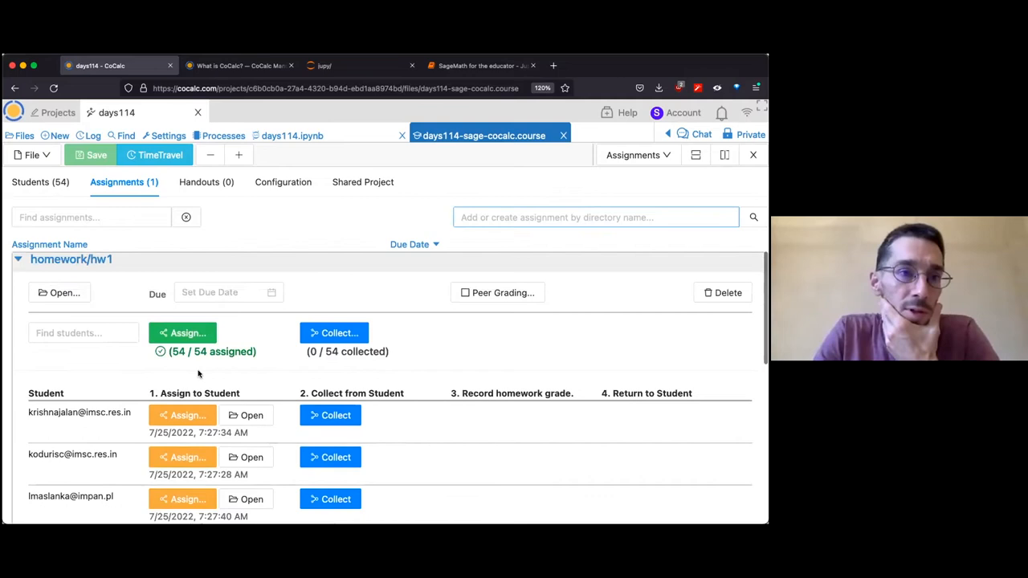
left_click(40, 182)
type("al")
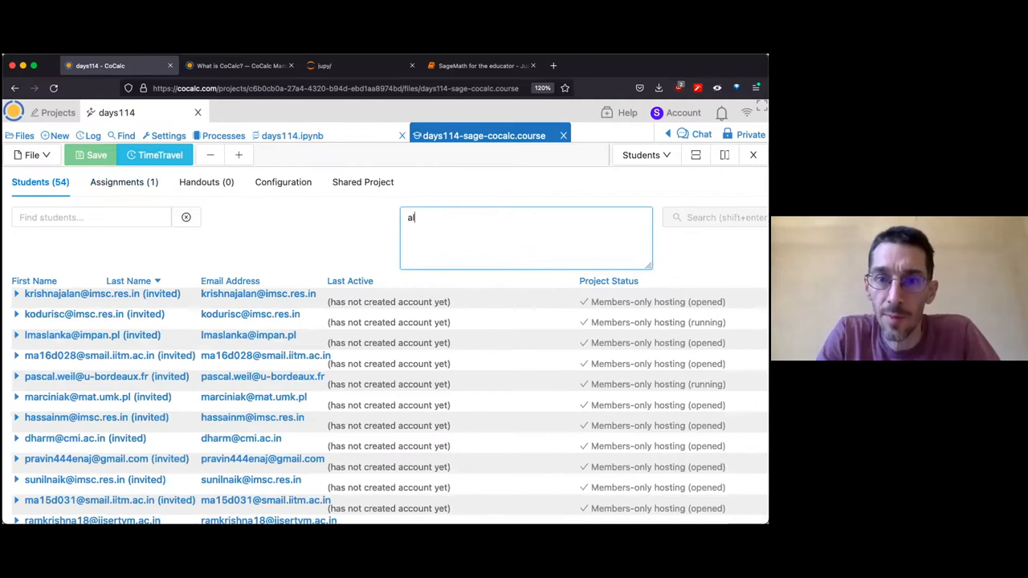
type("ba")
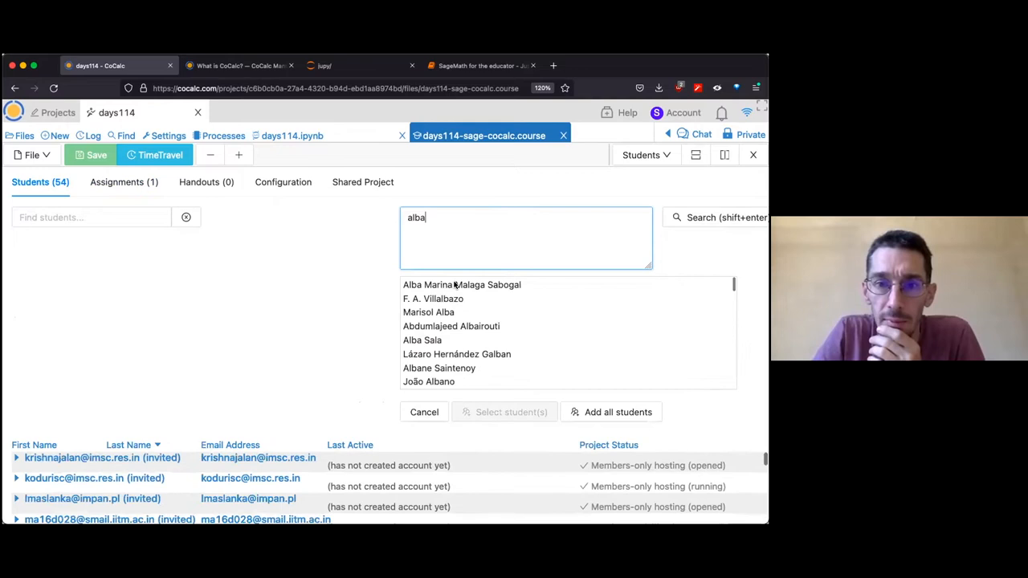
left_click(461, 284)
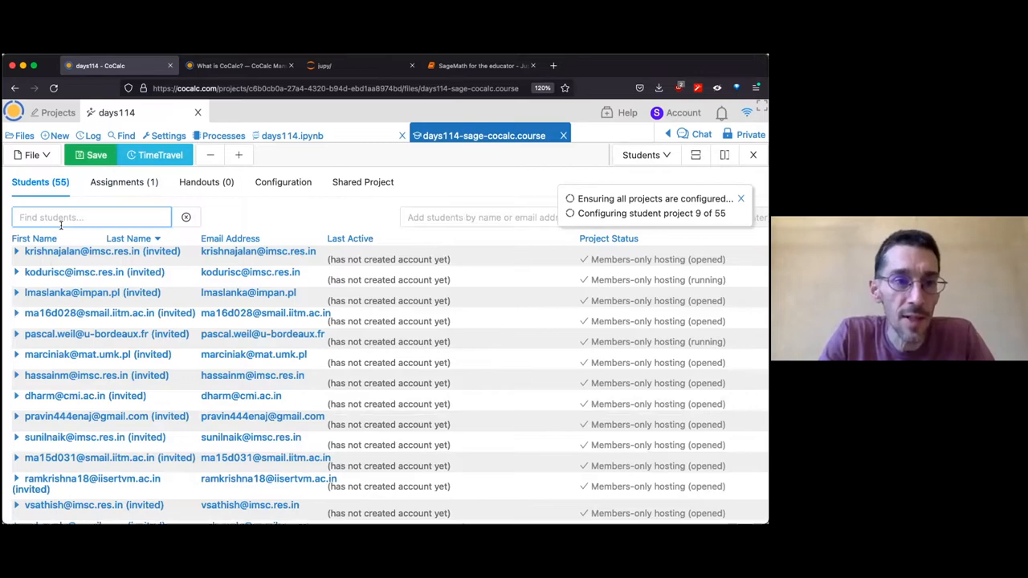
type("alb")
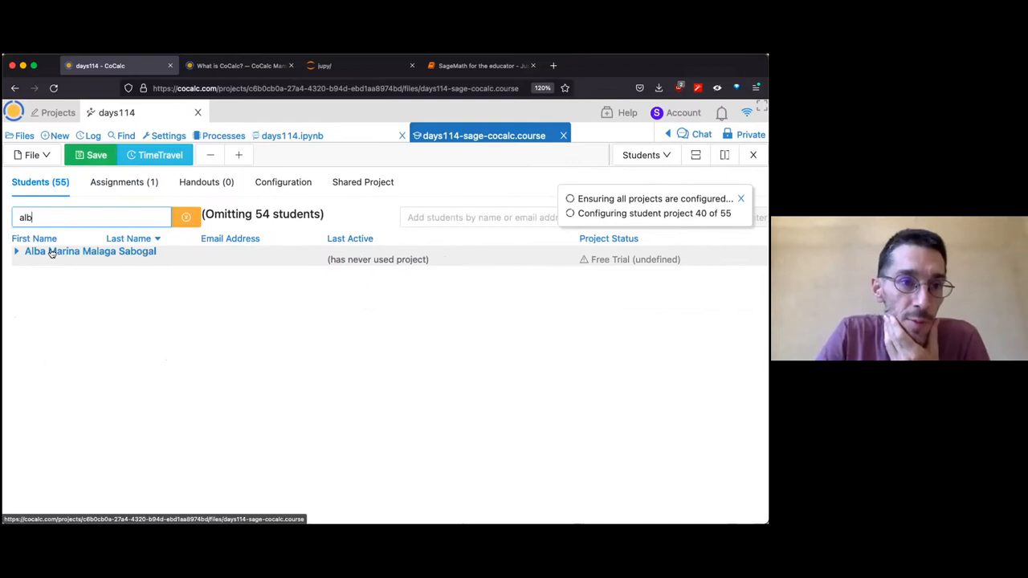
left_click(16, 251)
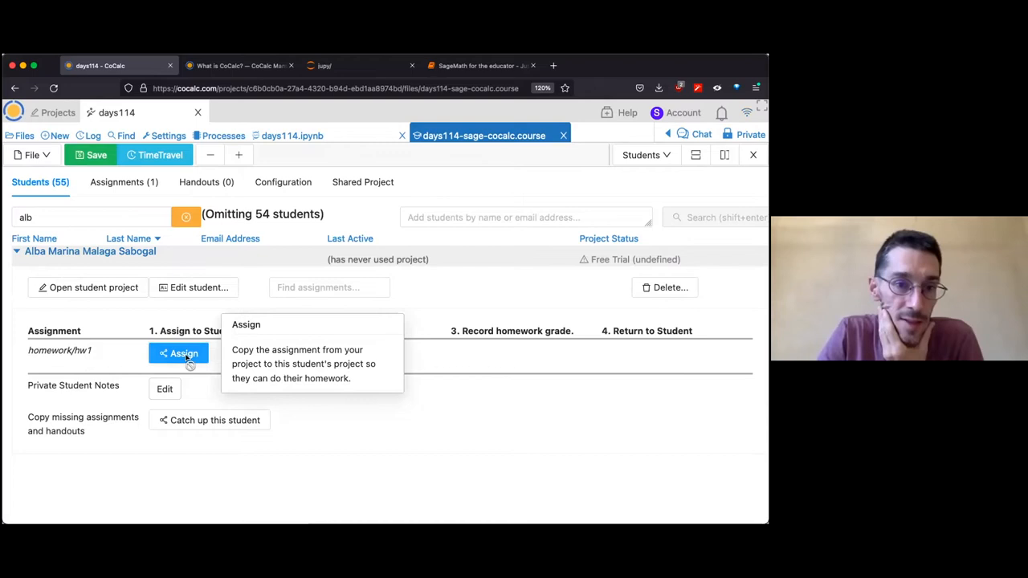
left_click(183, 353)
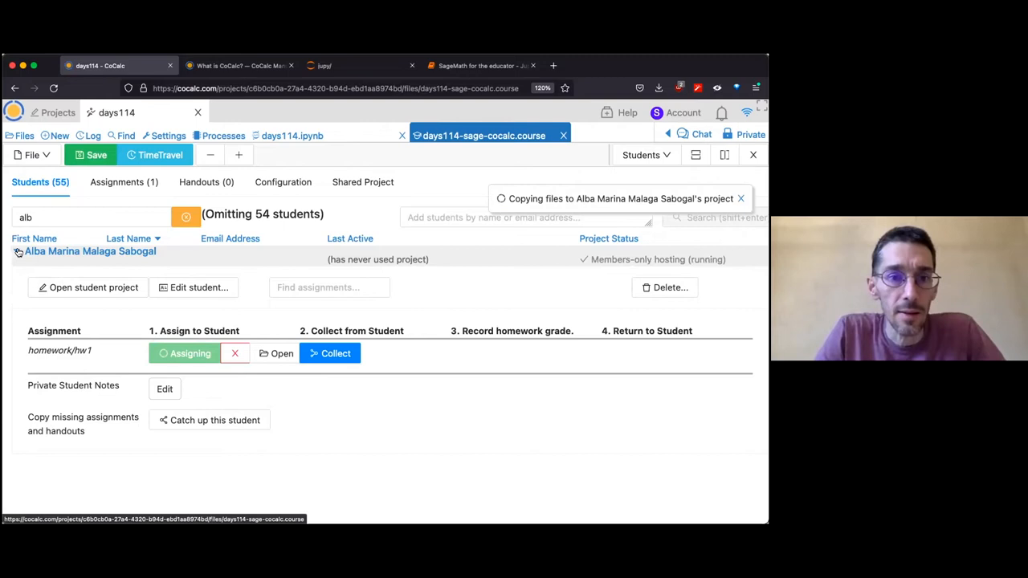
left_click(117, 182)
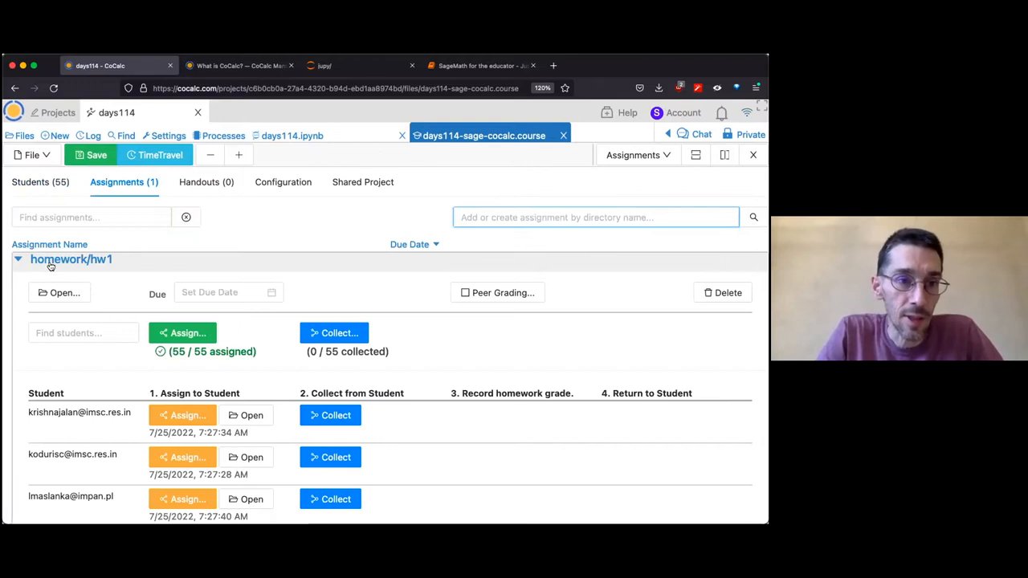
type("alb")
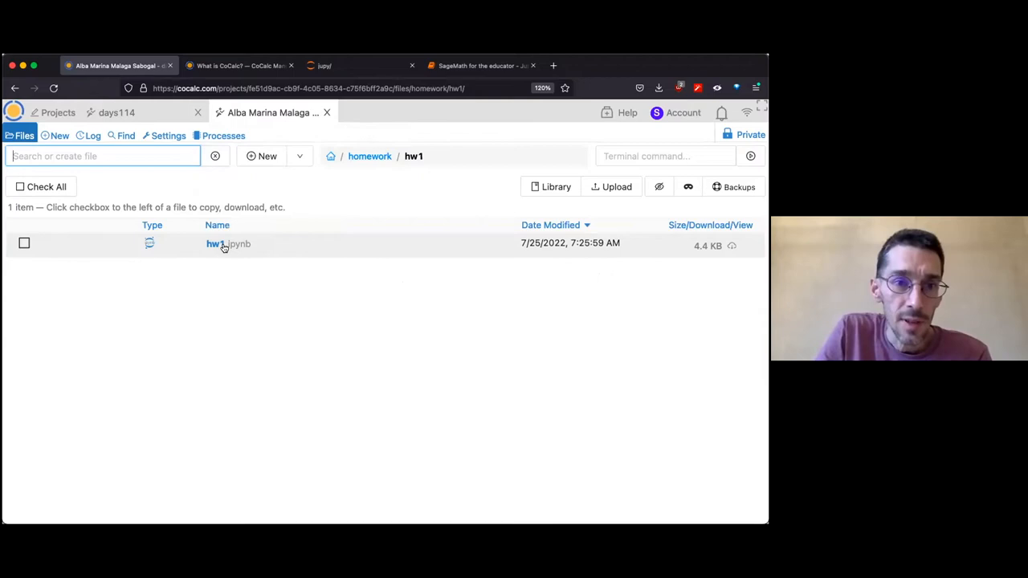
Step: Complete hw1.ipynb with raise ValueError(), a squares function and answer_7 = "B", then run it
left_click(228, 244)
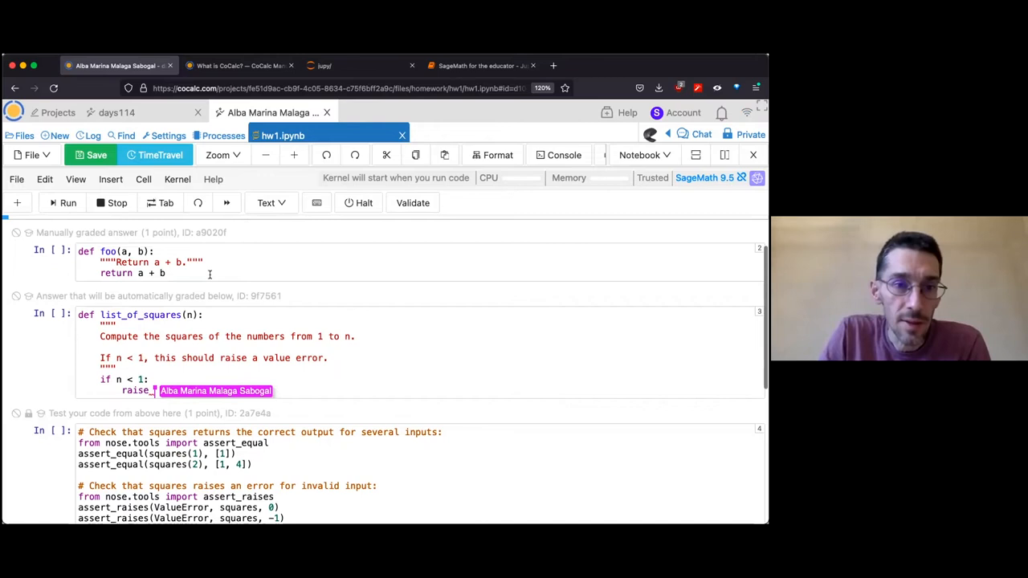
type("ValueError()")
type("return [i^2 for i in range(1, n + 1)]")
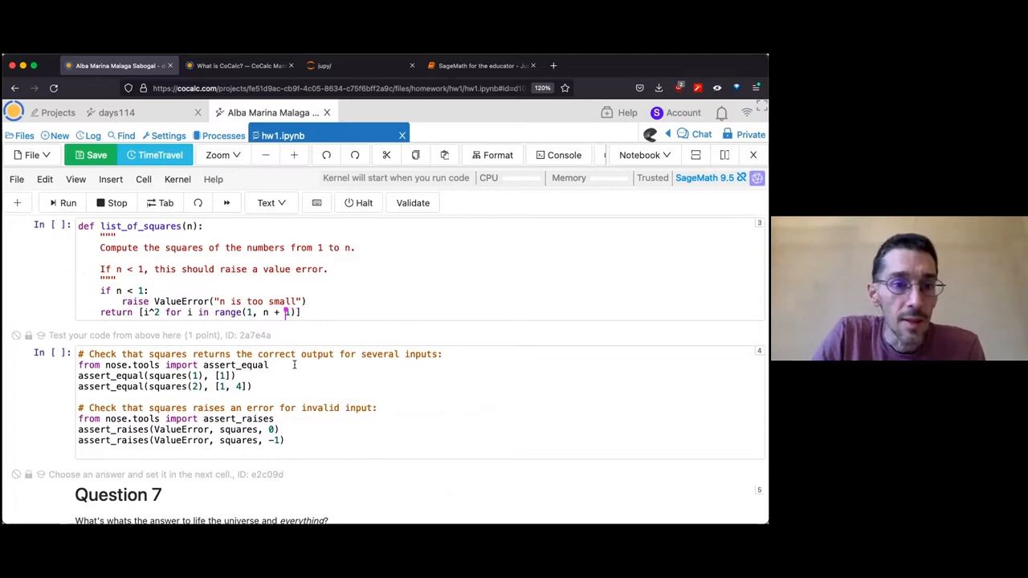
scroll("down", 3)
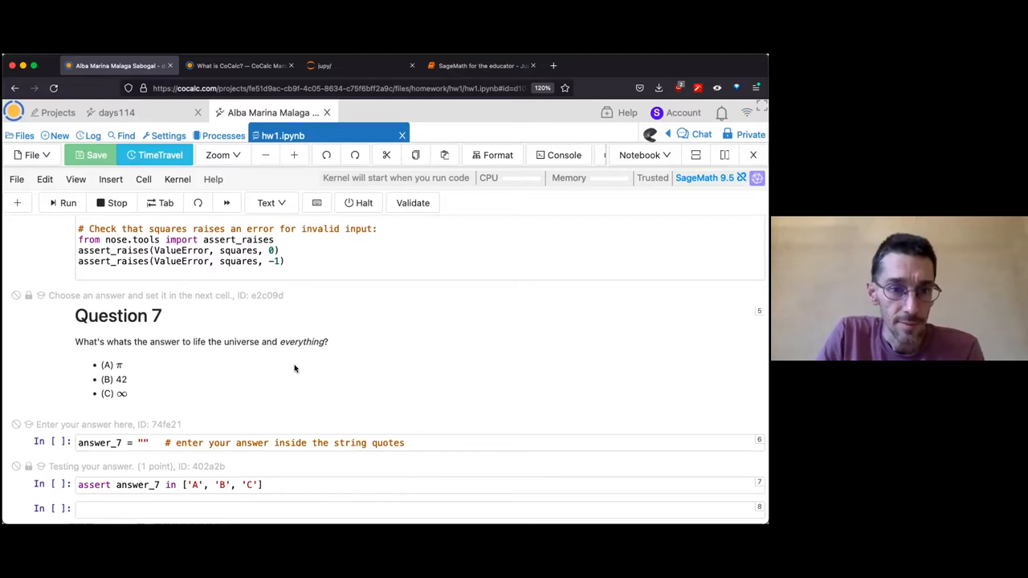
scroll("up", 3)
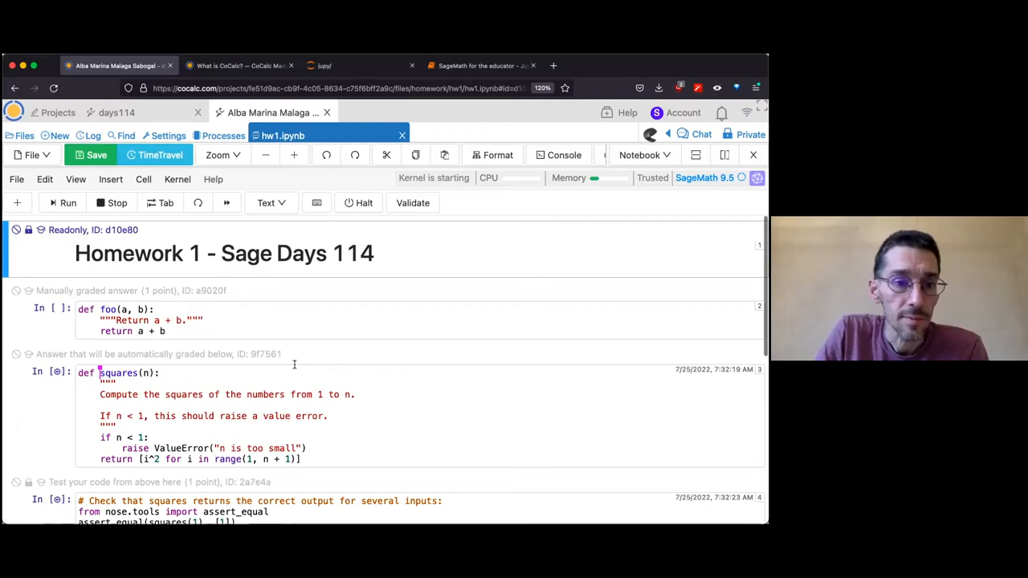
scroll("down", 3)
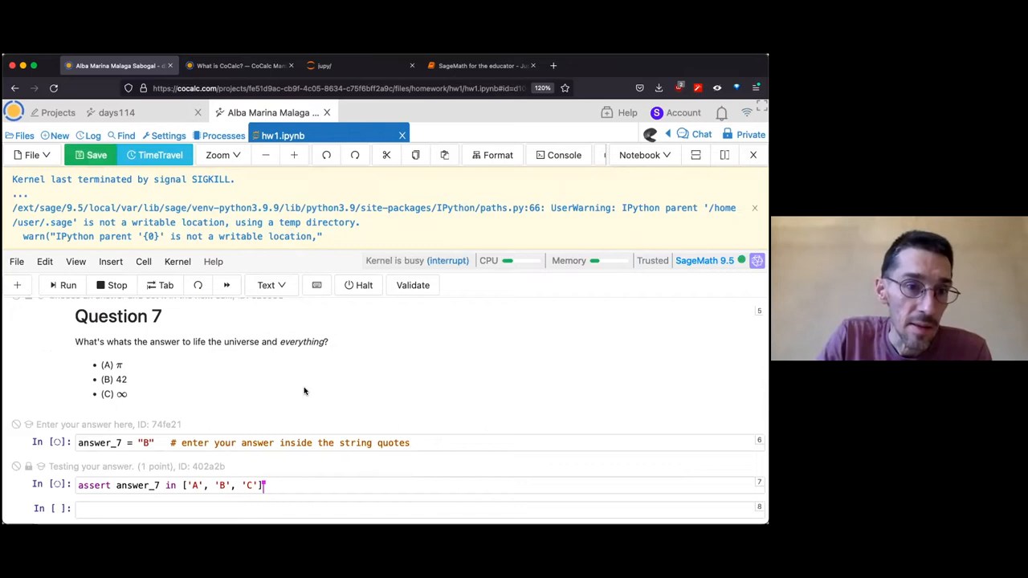
scroll("up", 3)
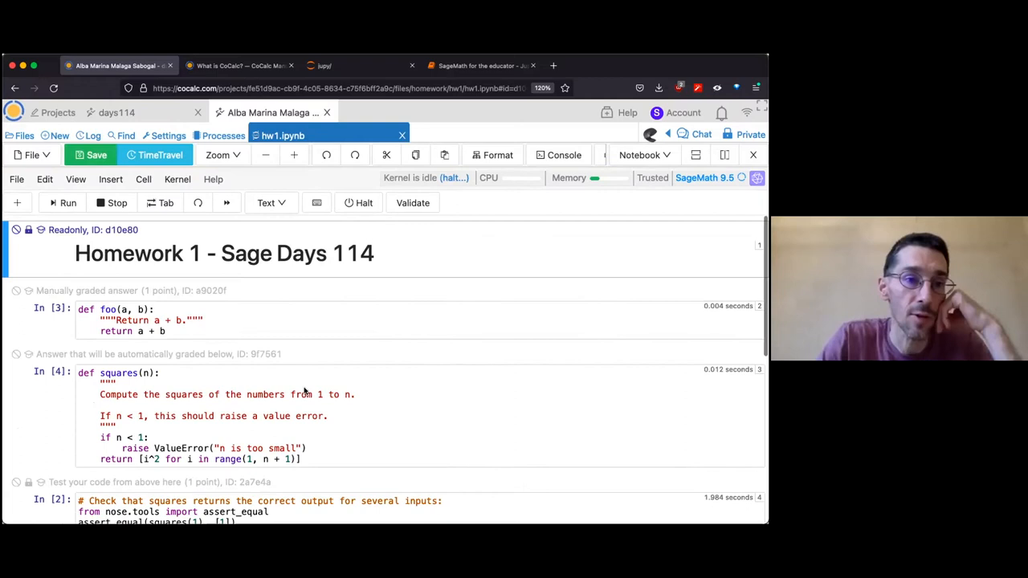
scroll("down", 3)
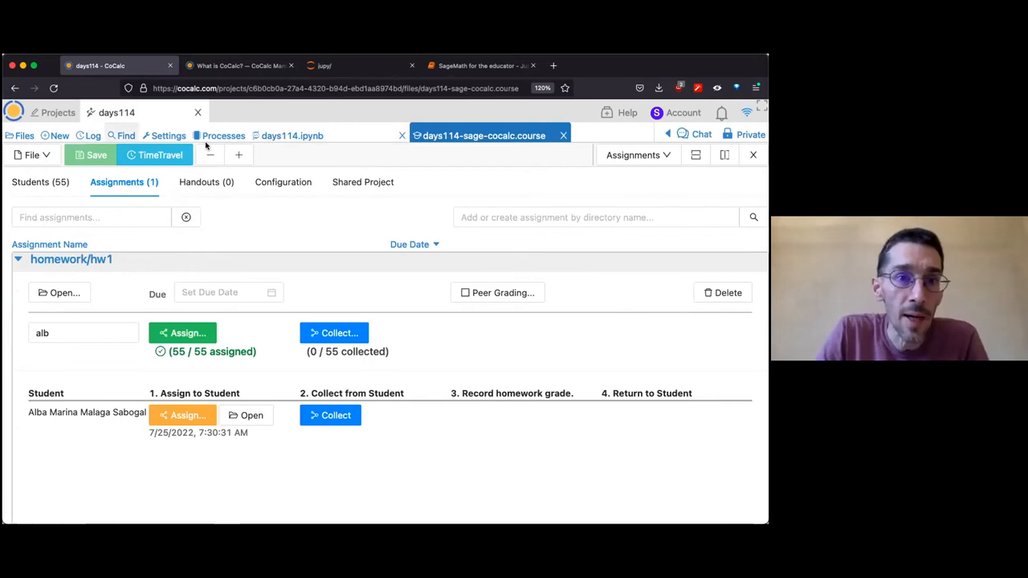
mouse_move(92, 258)
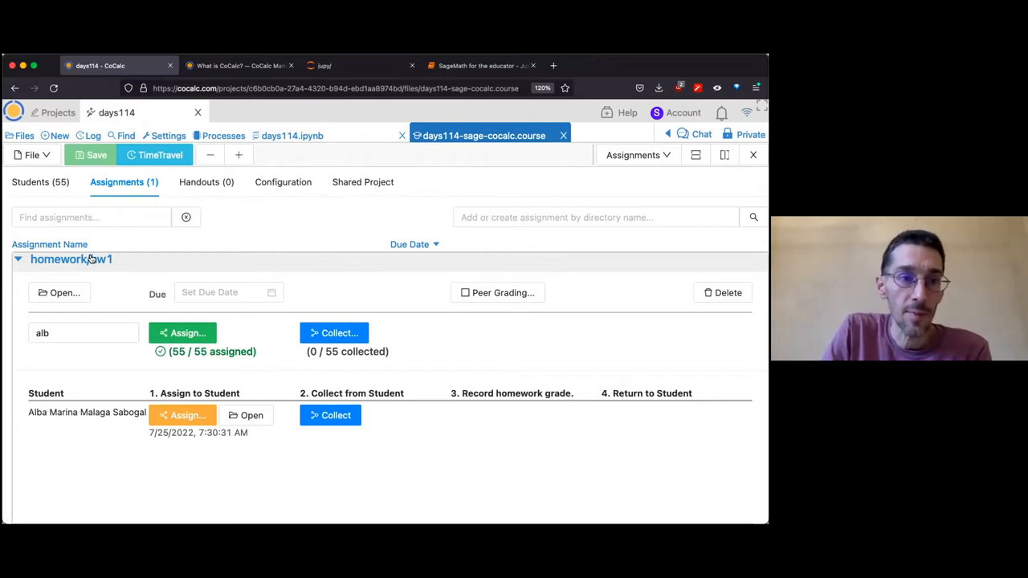
Step: Collect the student's homework/hw1 and run nbgrader, scoring 2/3
left_click(334, 333)
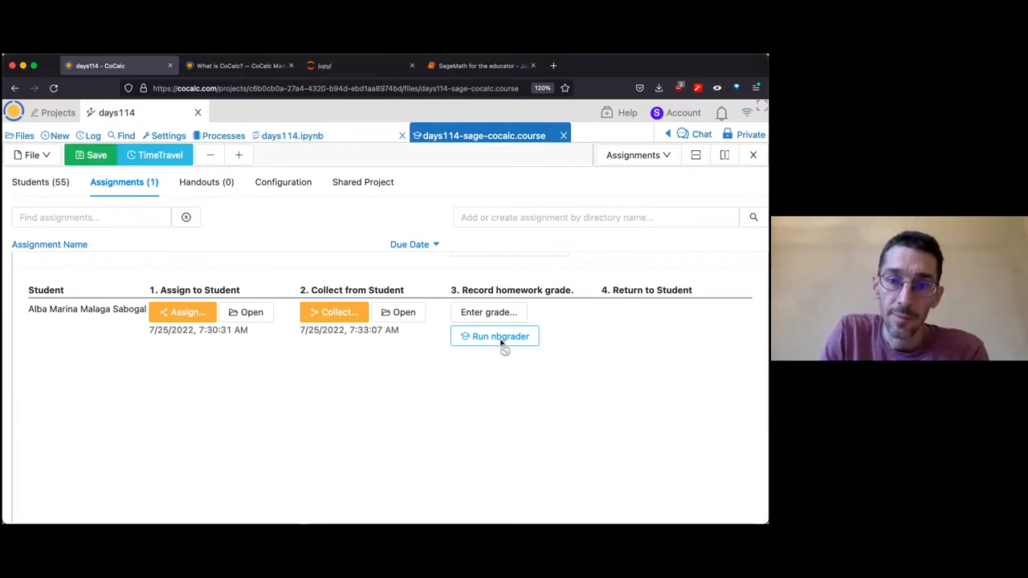
left_click(494, 336)
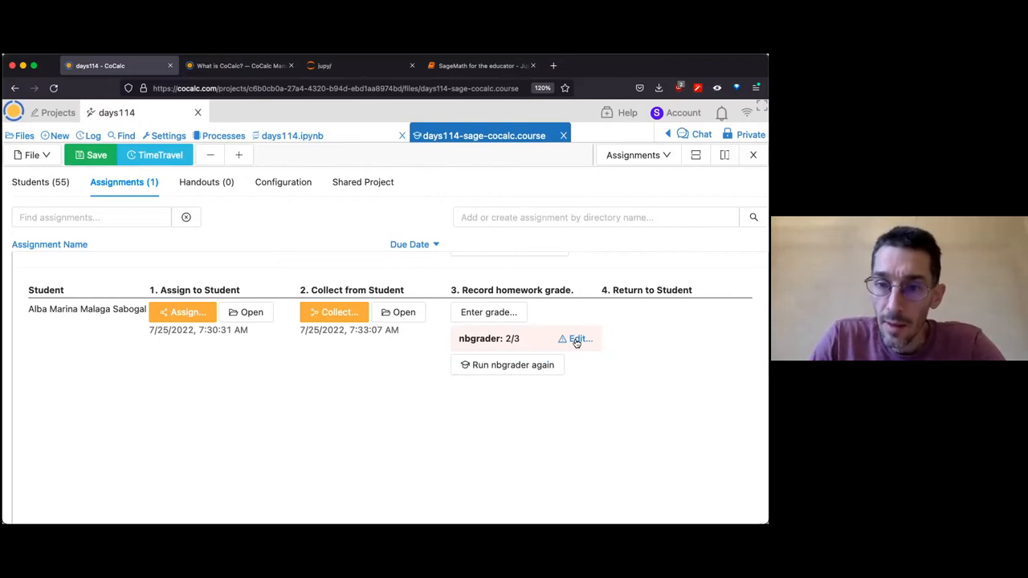
Step: Open the nbgrader score breakdown and focus the manual score field for problem a9020f
left_click(577, 338)
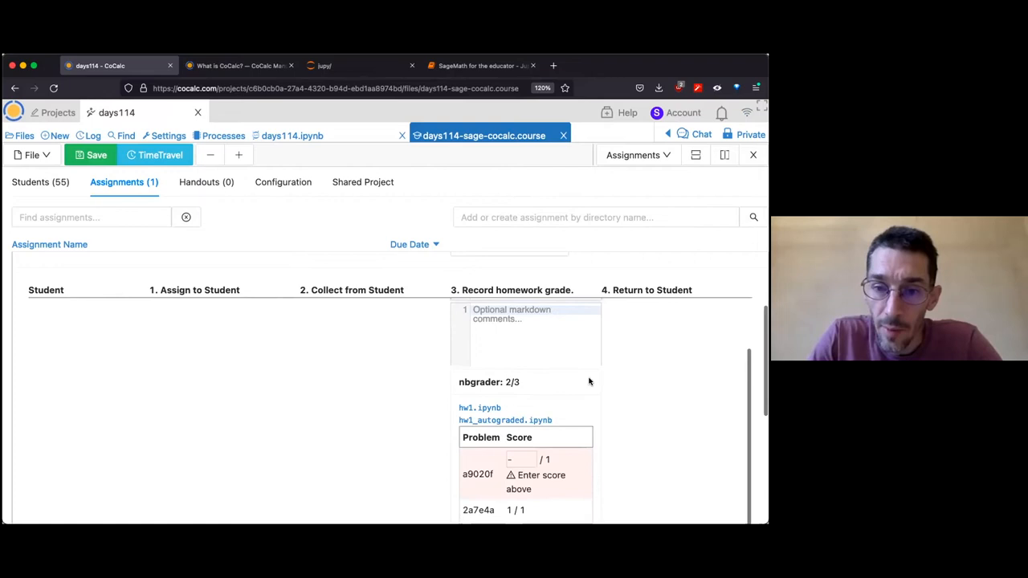
scroll("down", 3)
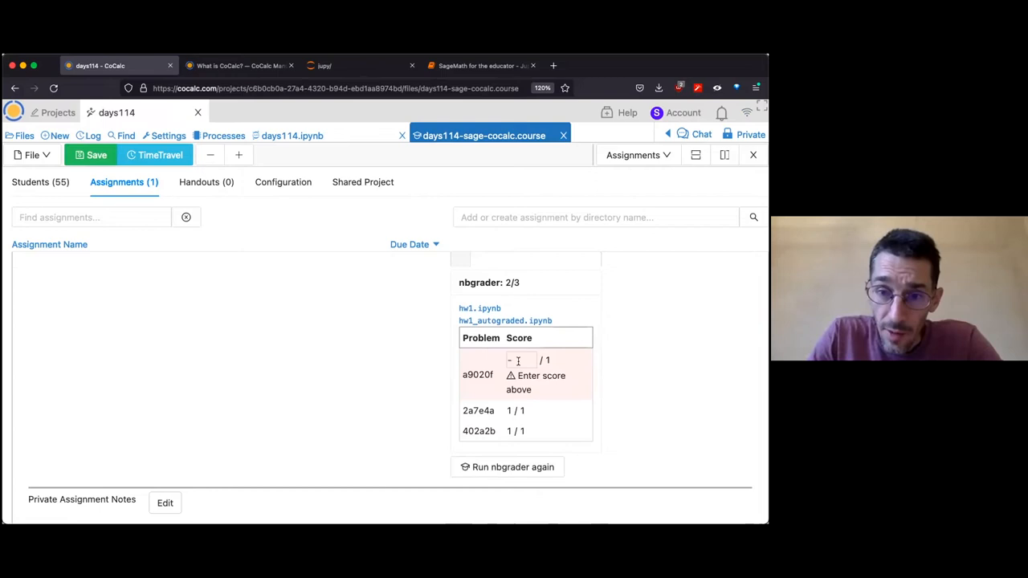
left_click(519, 360)
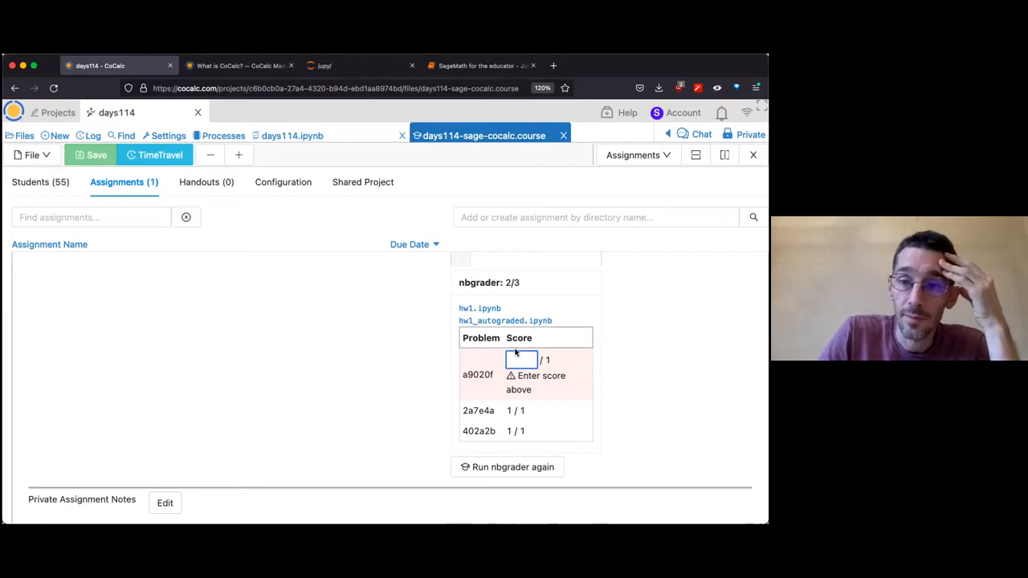
left_click(480, 308)
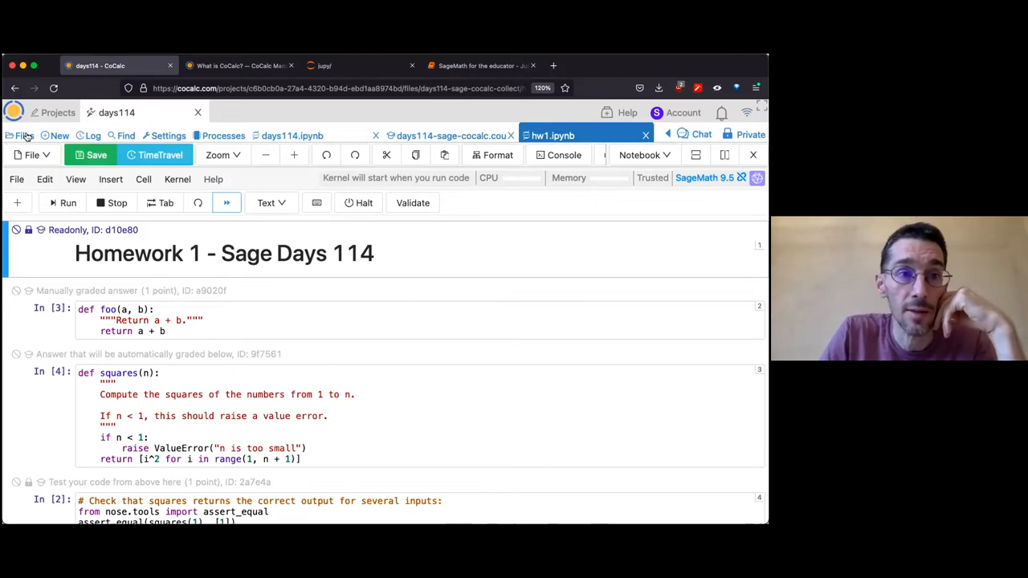
Step: Review the autograded notebook, then add the comment 'Good work.' to the 3/3 grade
left_click(450, 135)
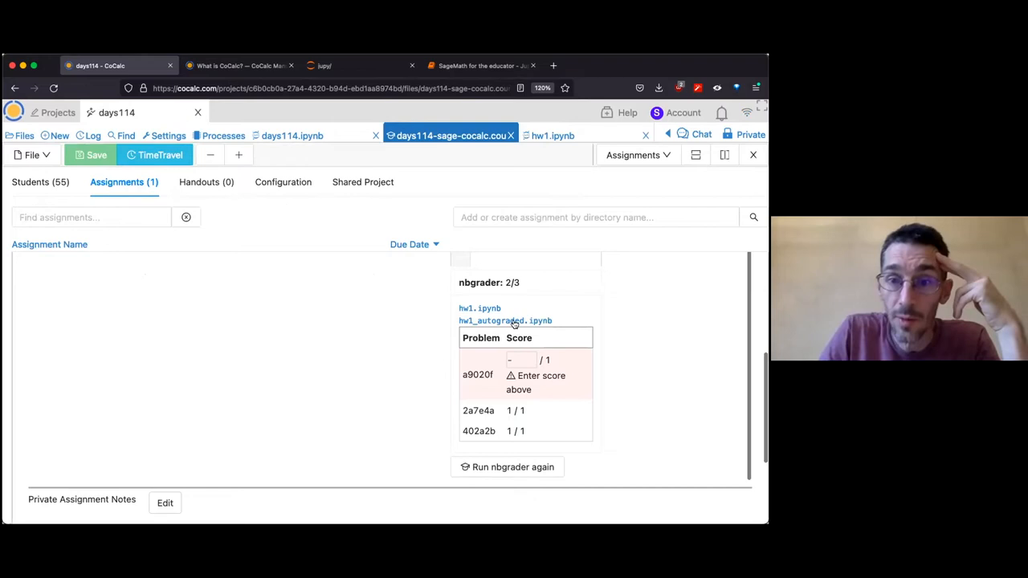
left_click(505, 320)
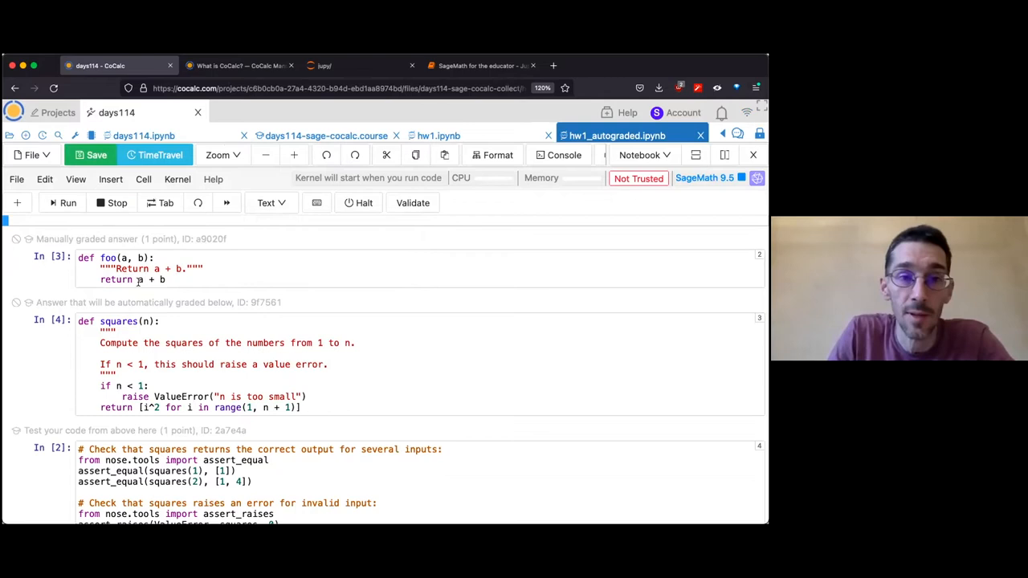
left_click(321, 135)
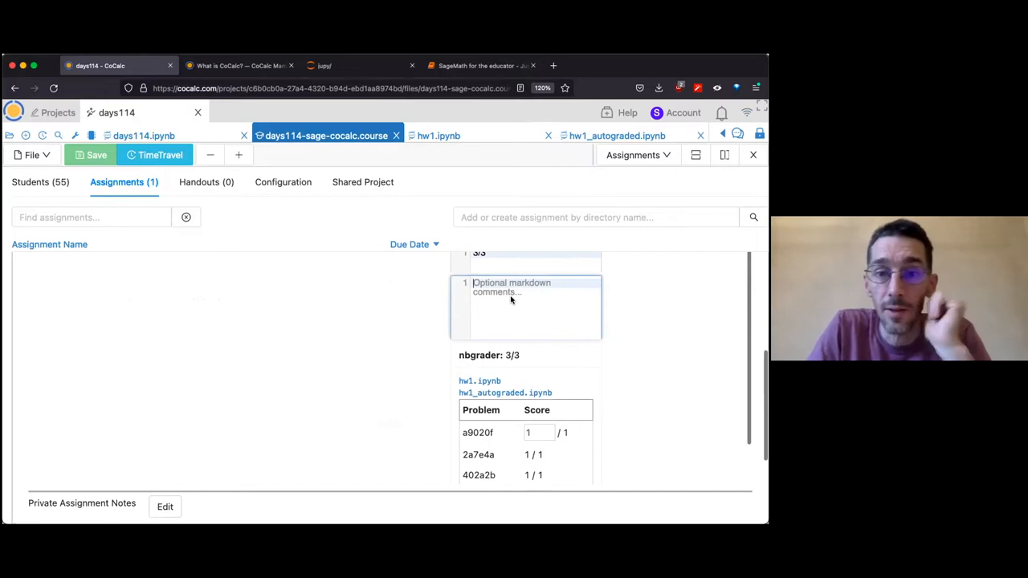
scroll("up", 3)
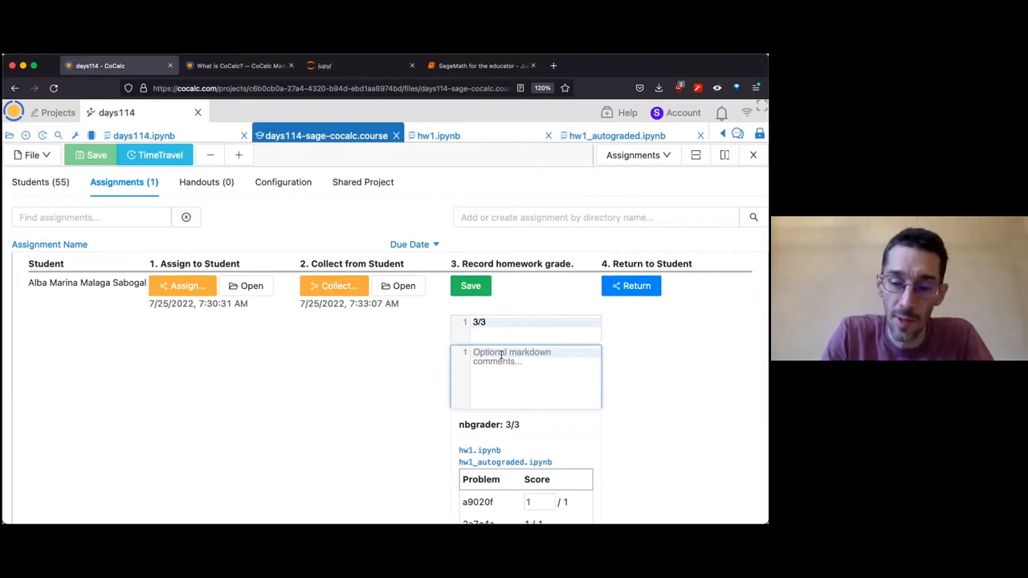
type("Good work.")
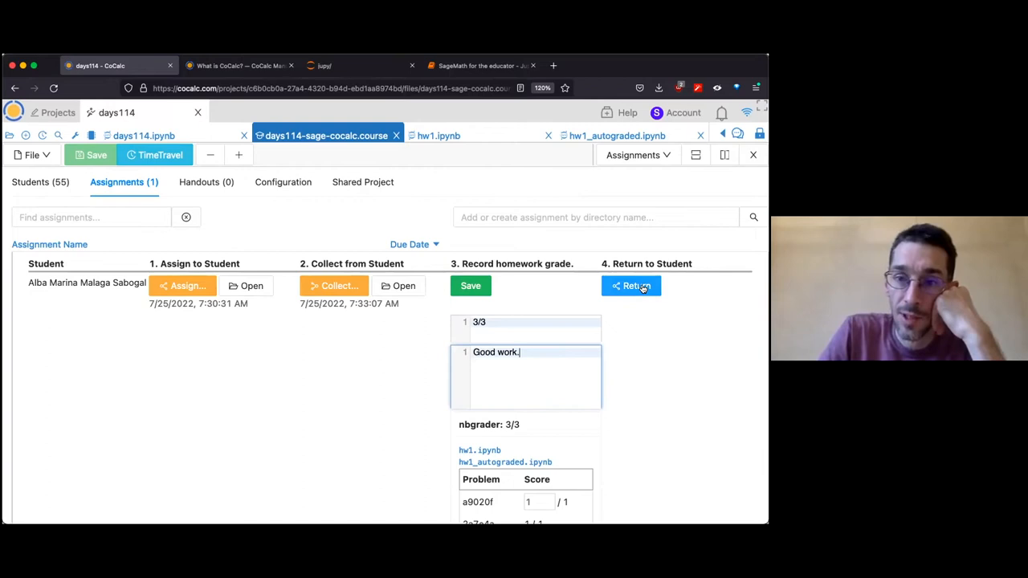
scroll("down", 3)
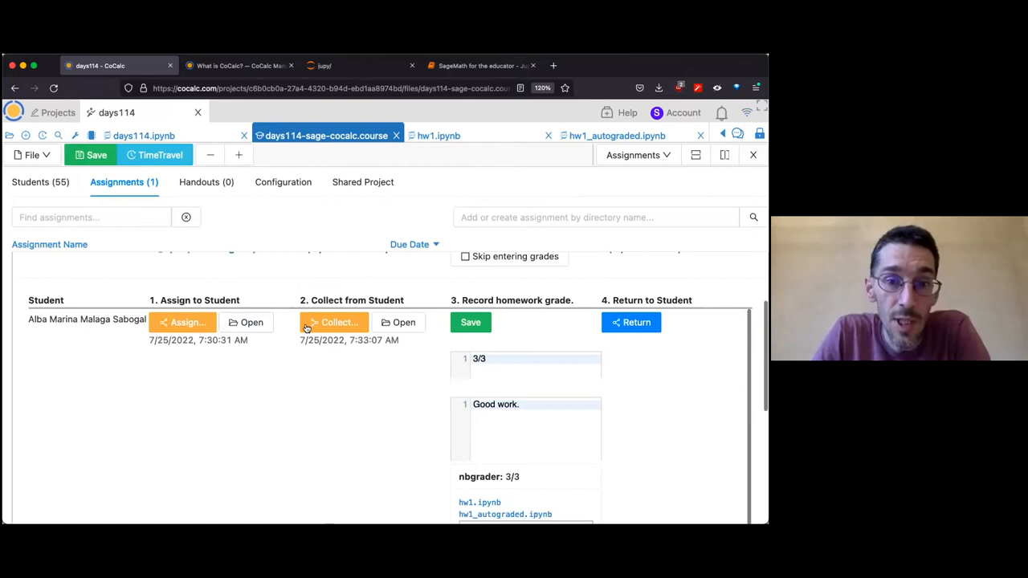
Step: Open the student's collected files, view and close hw1.ipynb, then go to the project's top folder
left_click(398, 322)
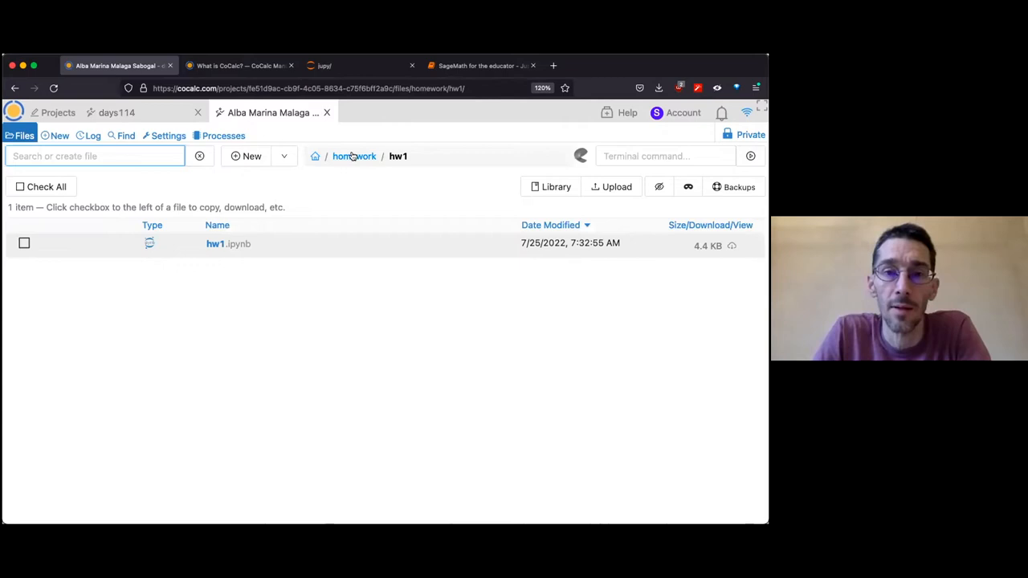
left_click(354, 156)
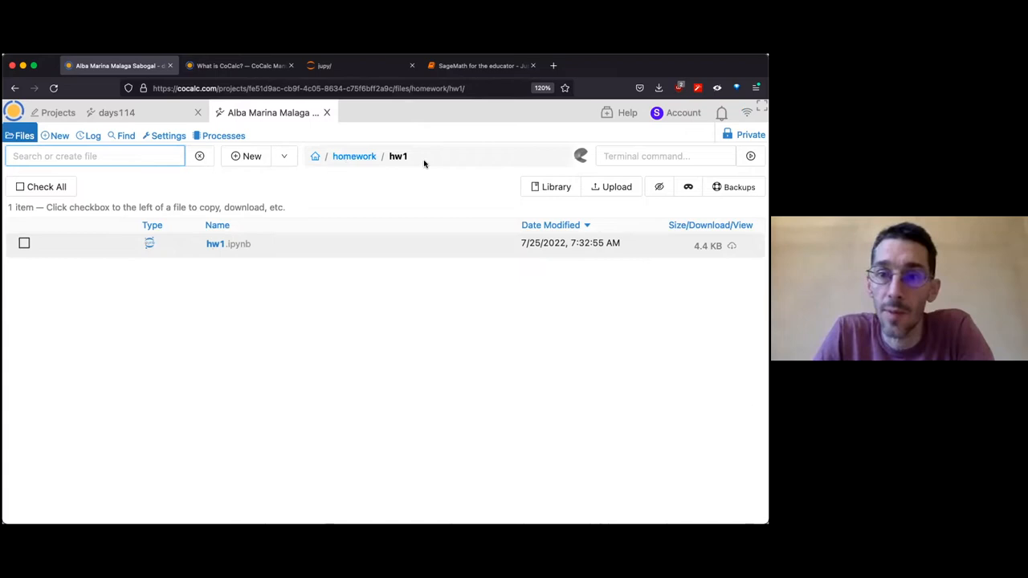
left_click(354, 156)
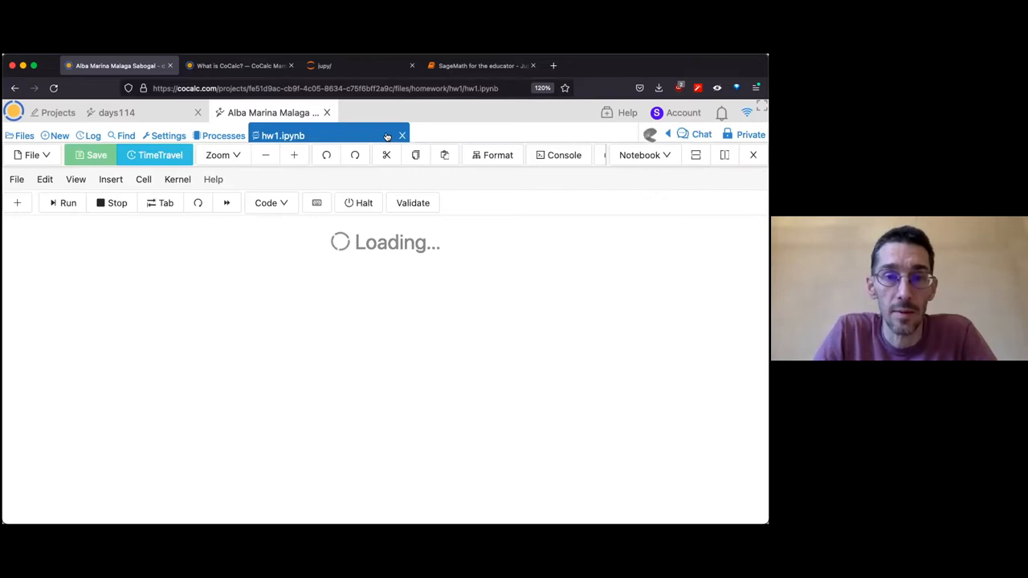
left_click(401, 135)
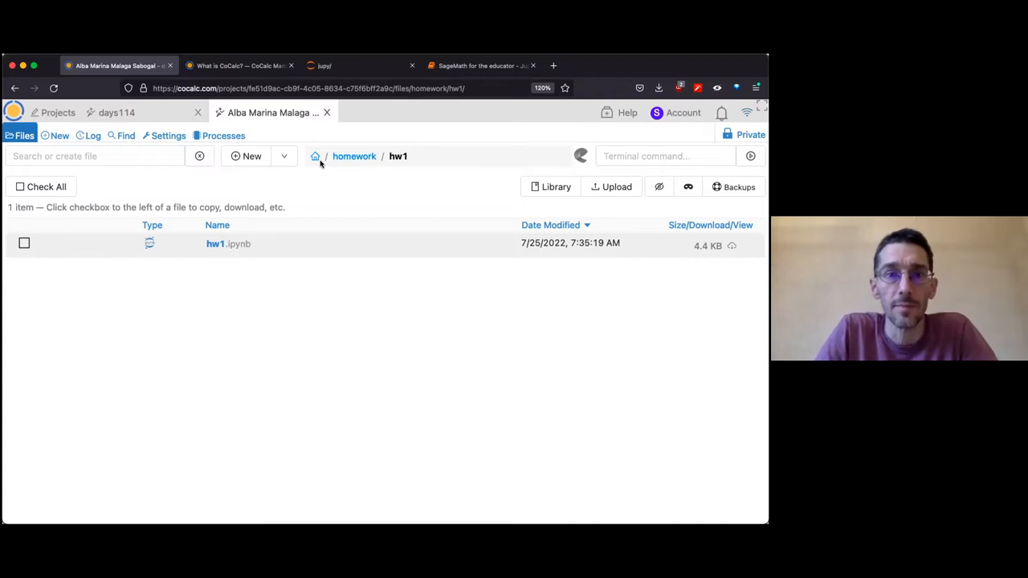
left_click(354, 156)
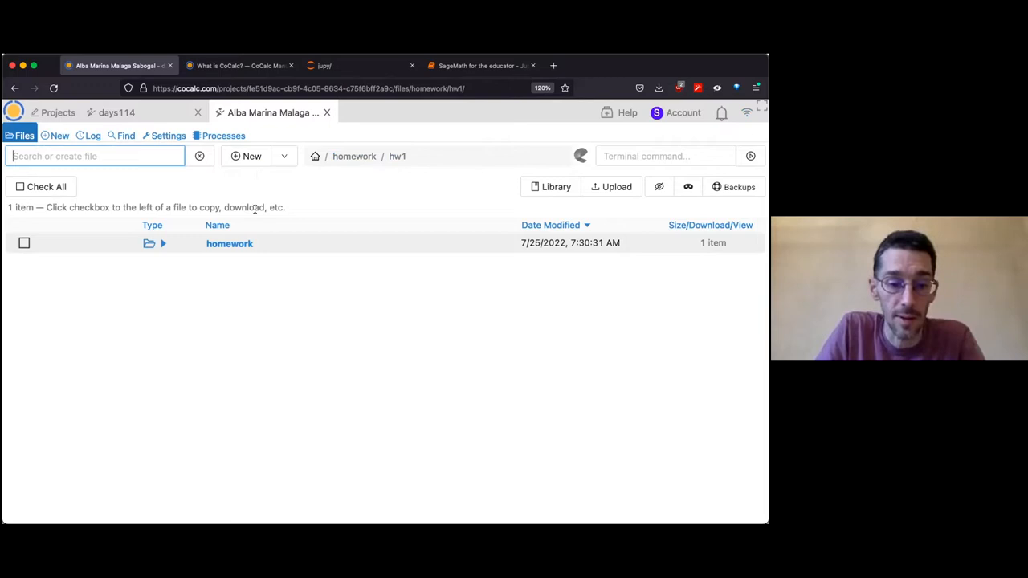
left_click(229, 243)
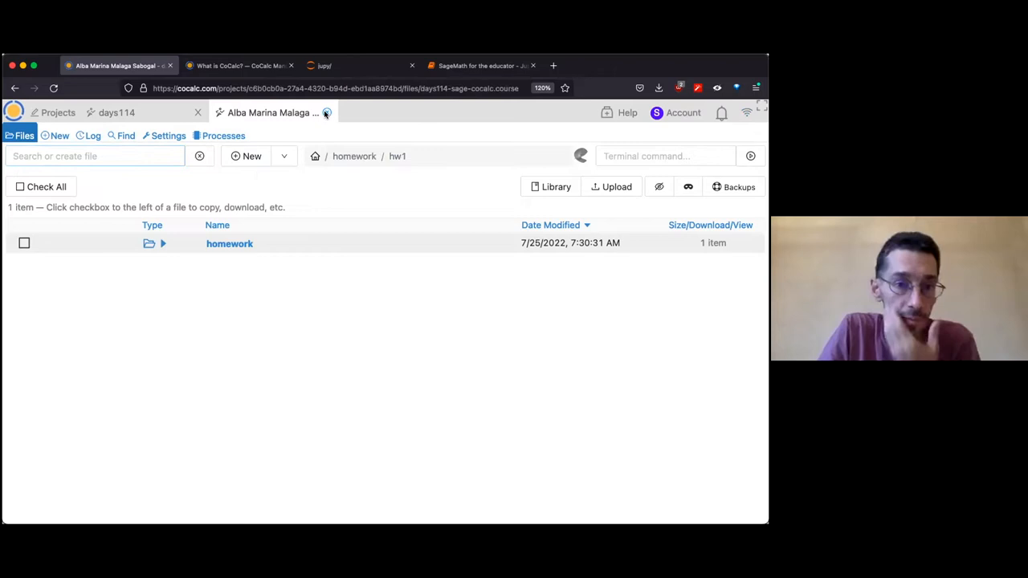
Step: Close the student's project to return to the days114 homework/hw1 Assignments panel
left_click(117, 112)
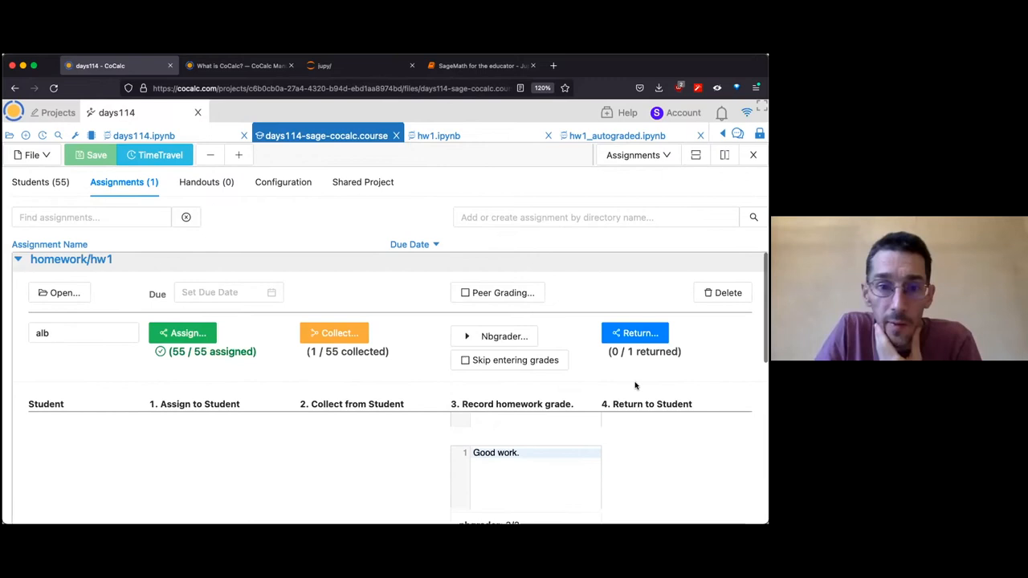
mouse_move(498, 387)
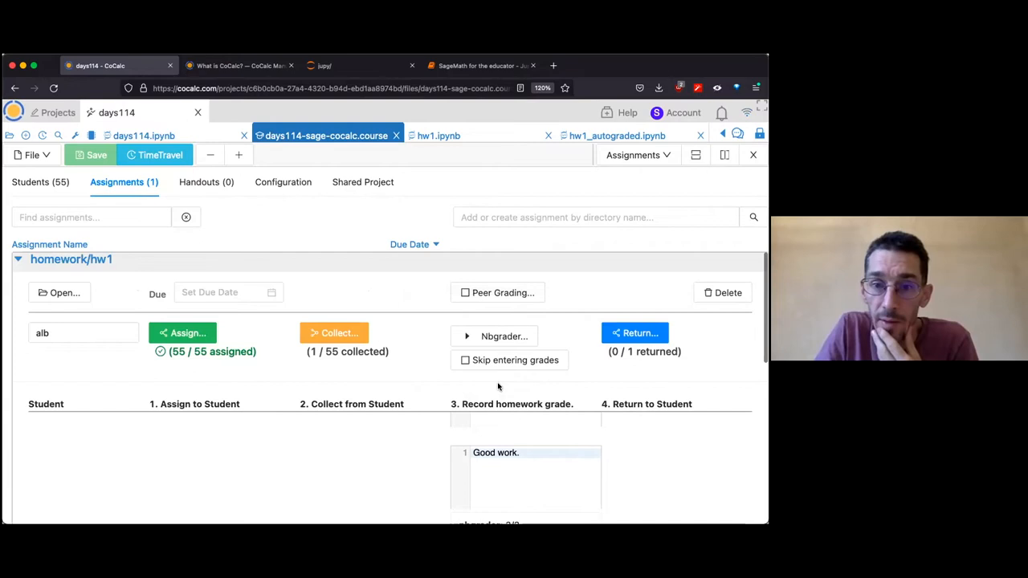
scroll("down", 3)
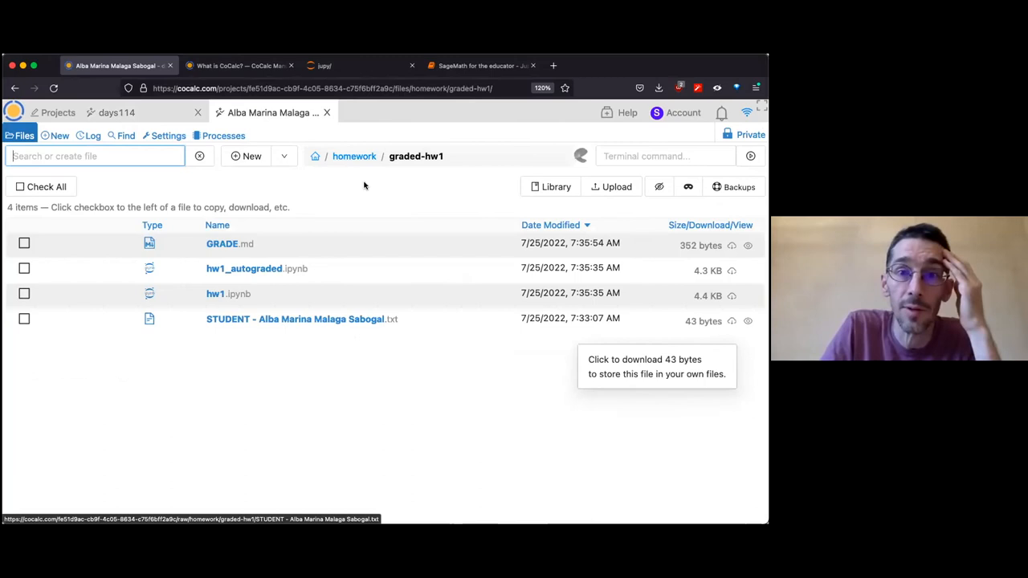
Step: Open homework/graded-hw1 to view GRADE.md, the autograded and original notebooks
left_click(354, 156)
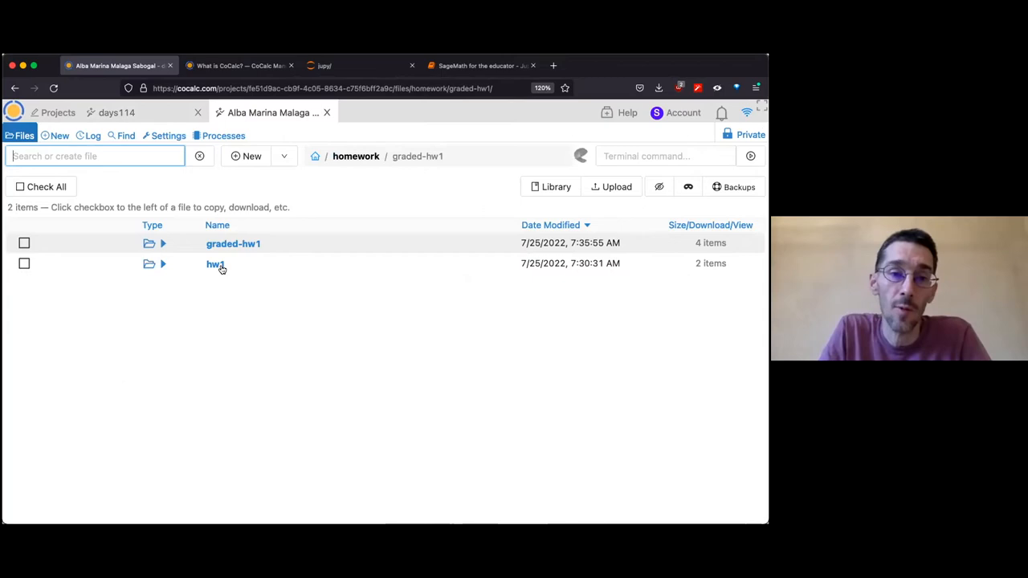
left_click(233, 243)
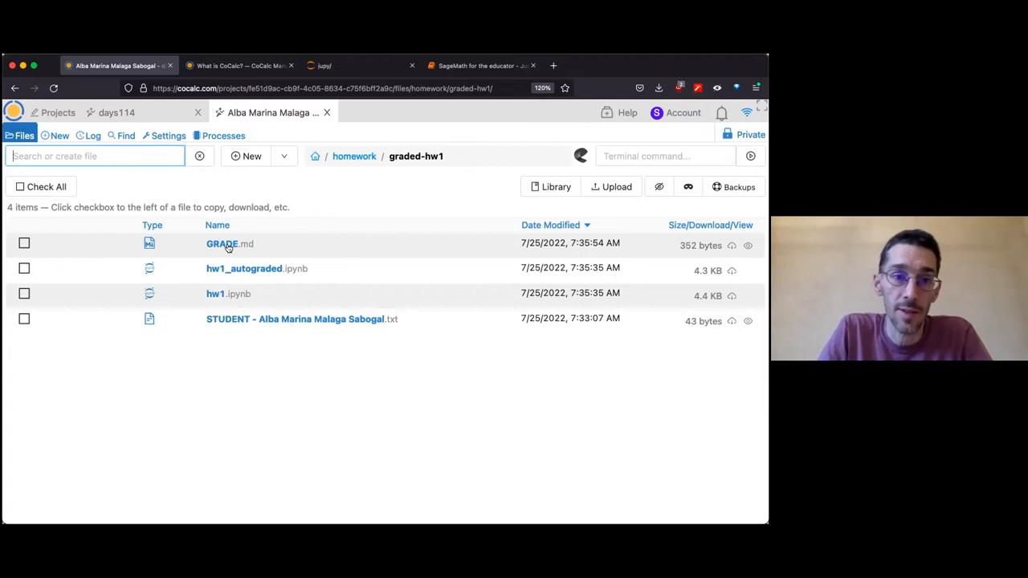
left_click(229, 243)
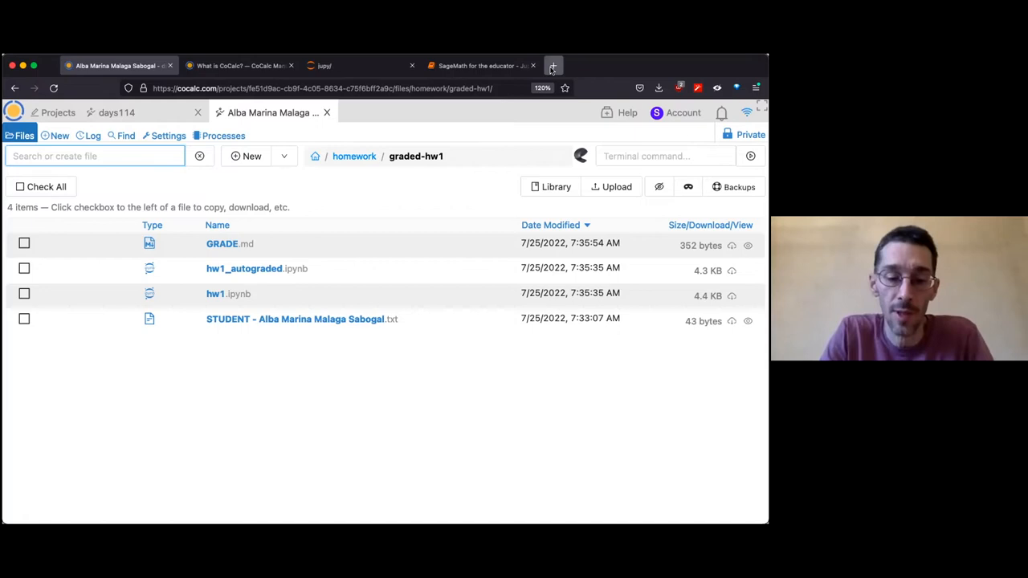
Step: Search DuckDuckGo for nbgrader and browse the nbgrader documentation home page
left_click(553, 66)
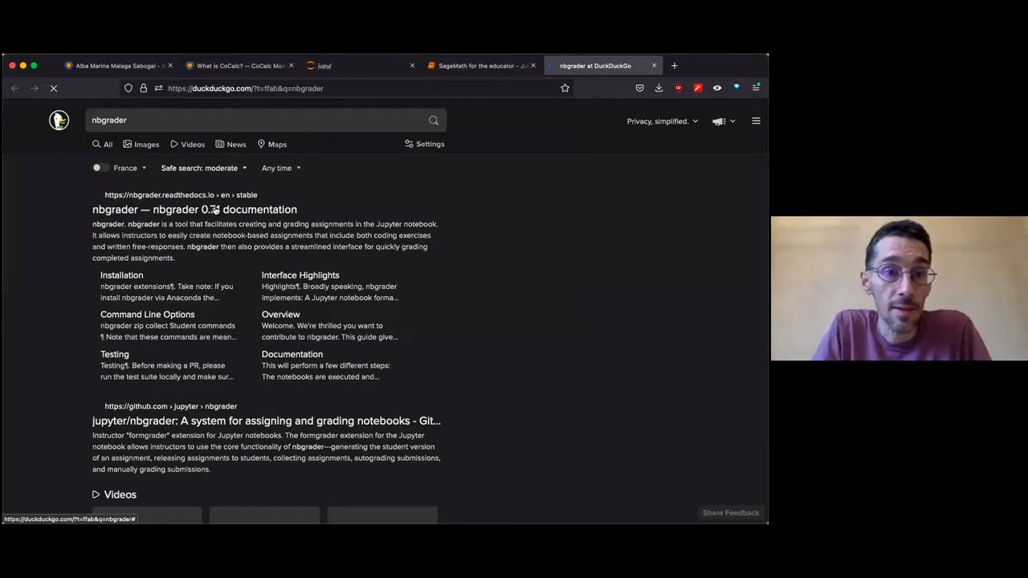
left_click(195, 208)
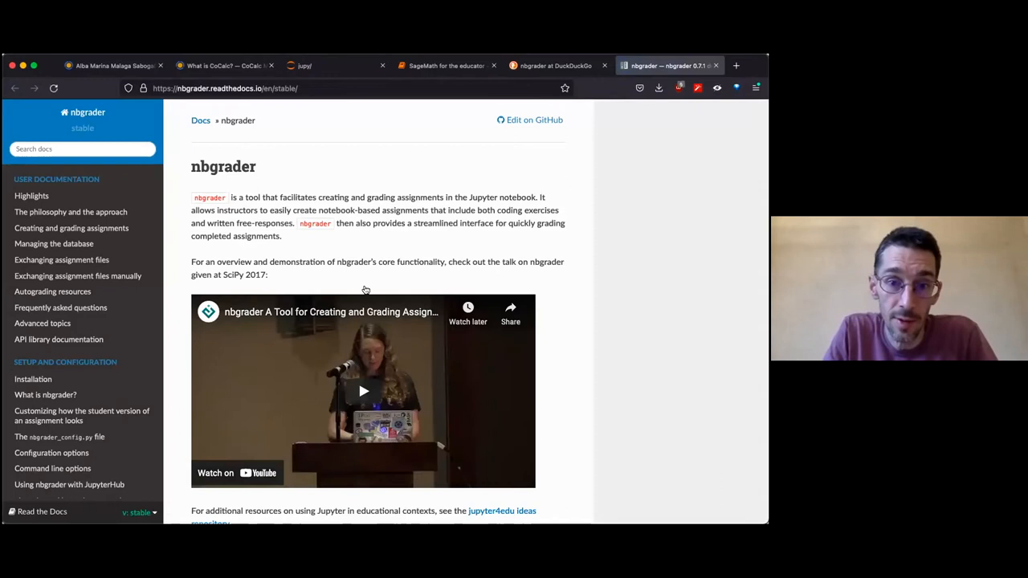
scroll("down", 3)
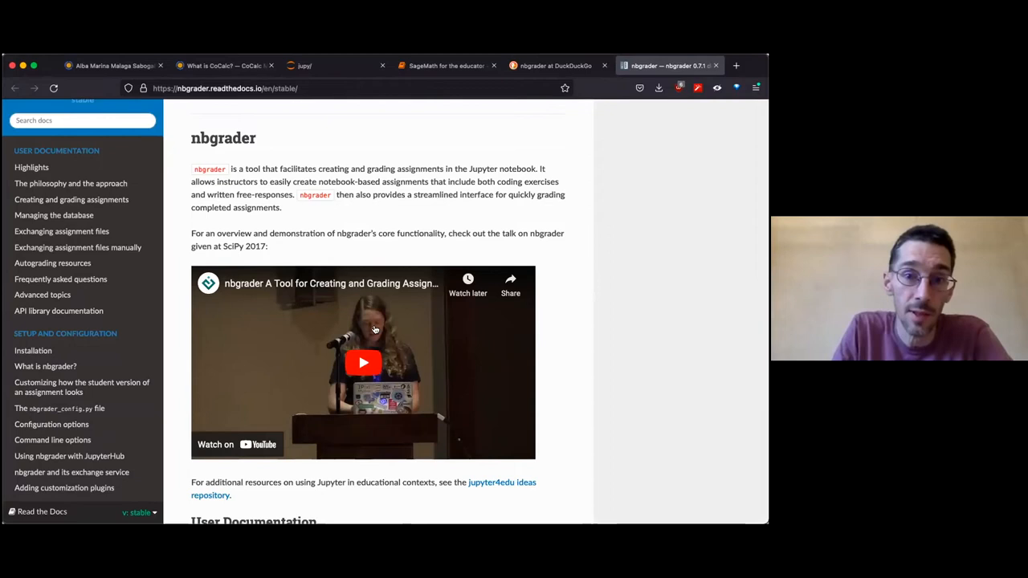
scroll("up", 3)
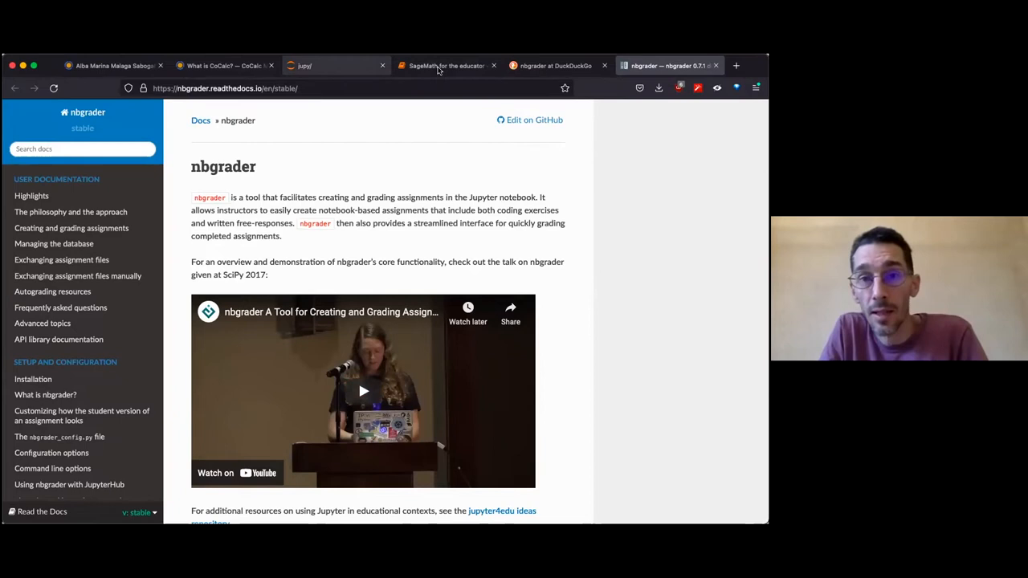
mouse_move(447, 65)
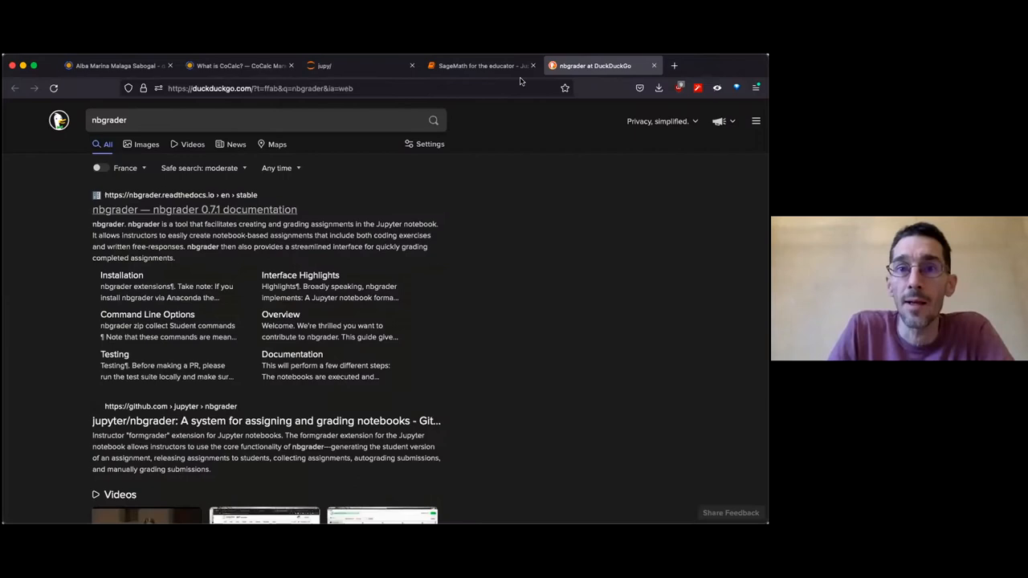
Step: Switch back to the 'SageMath for the educator' notebook with its five-tool list
left_click(354, 65)
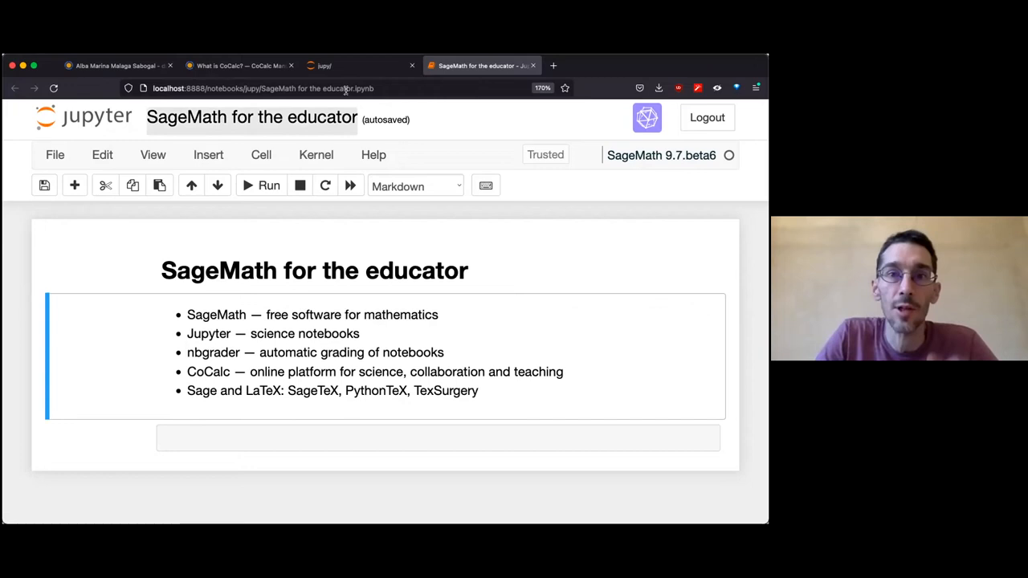
mouse_move(553, 65)
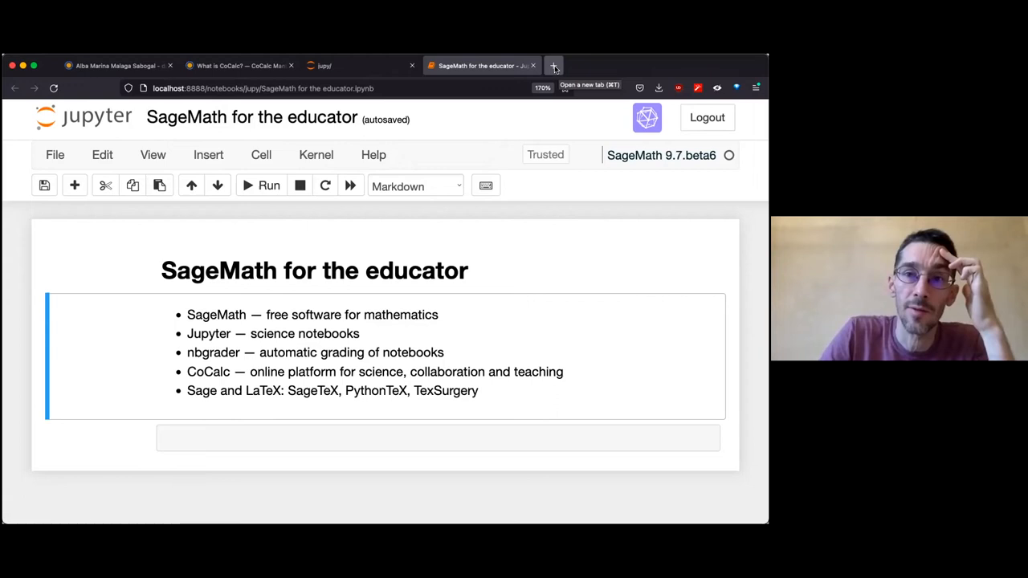
Step: Browse the SageTeX tutorial, PyPI project page and GitHub repository
left_click(553, 65)
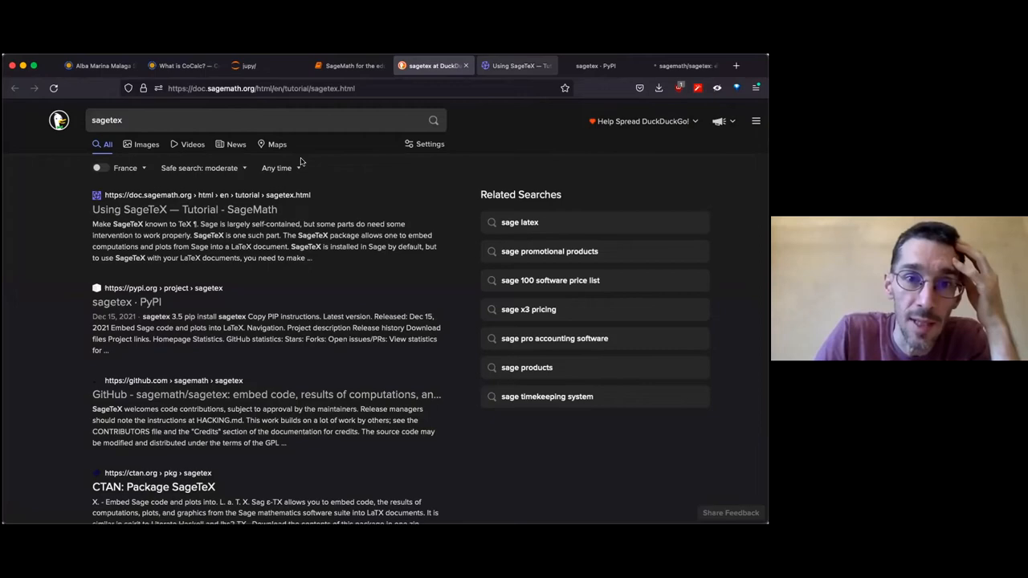
left_click(514, 65)
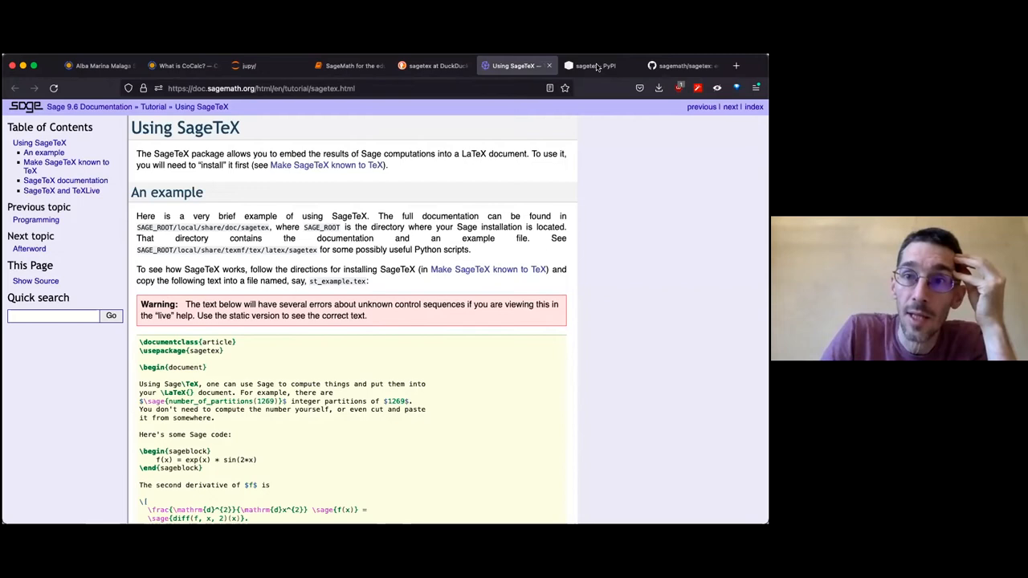
left_click(594, 66)
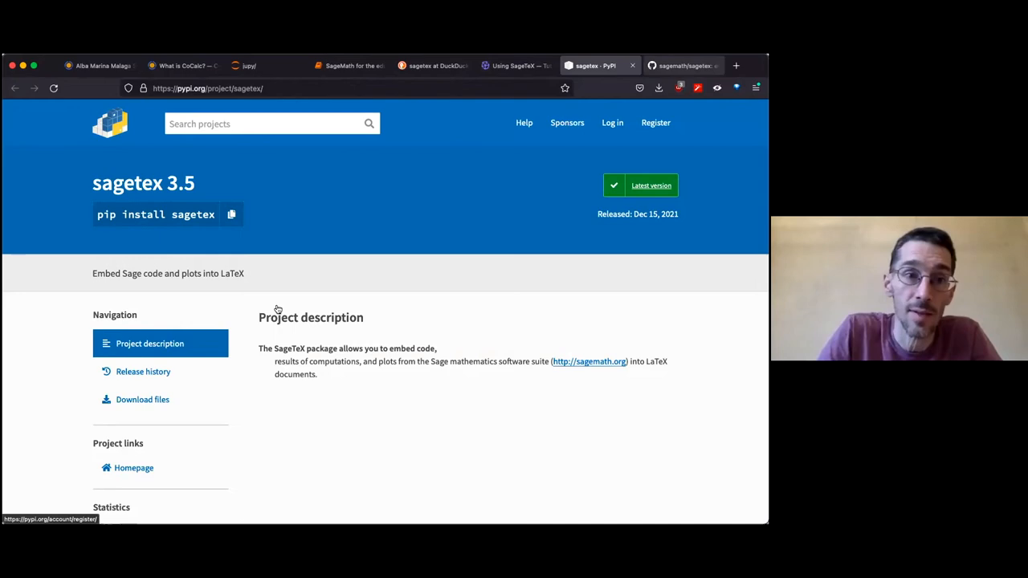
left_click(683, 65)
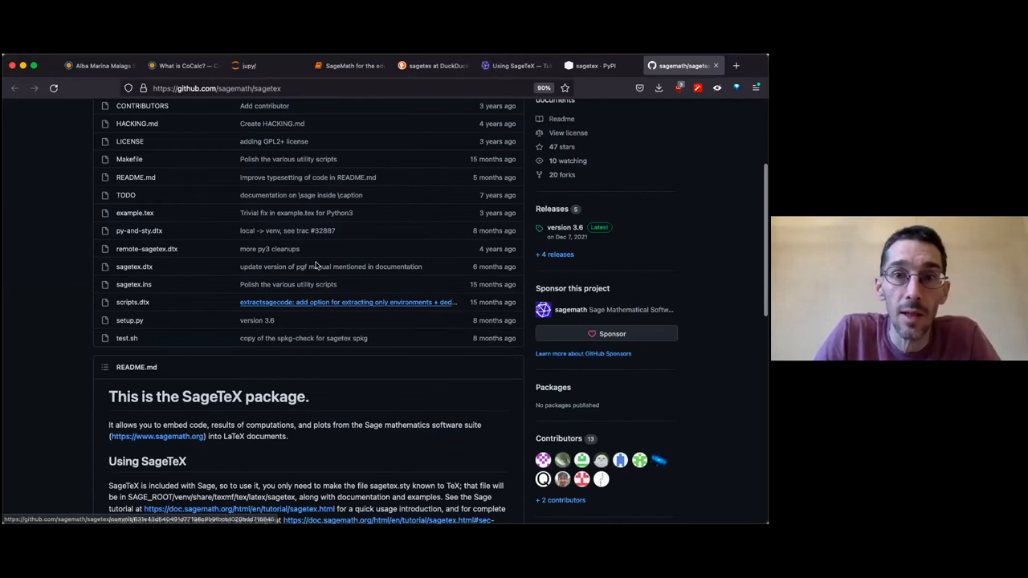
Step: Open the raw text of the SageTeX example.tex file
scroll("down", 3)
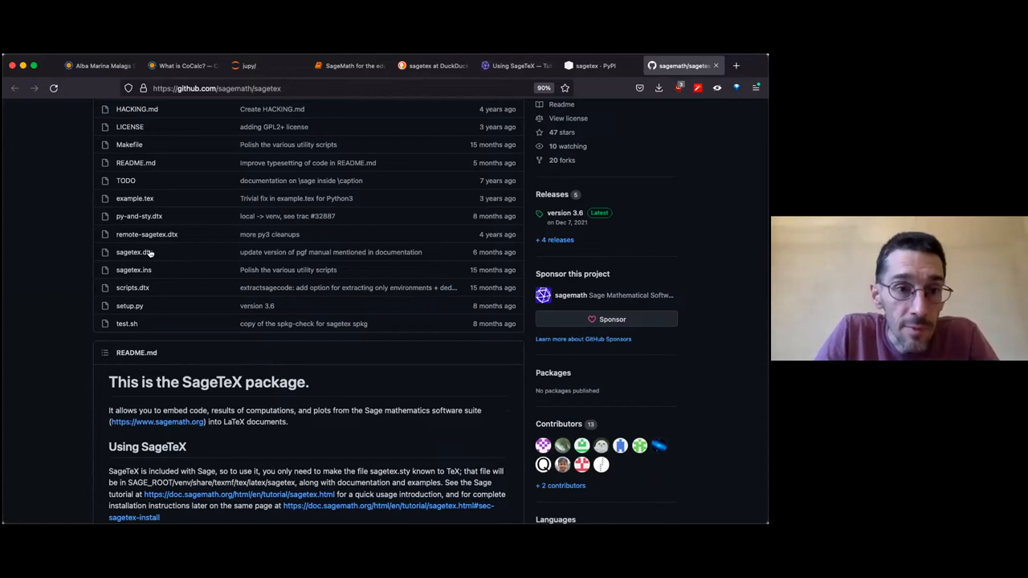
scroll("up", 3)
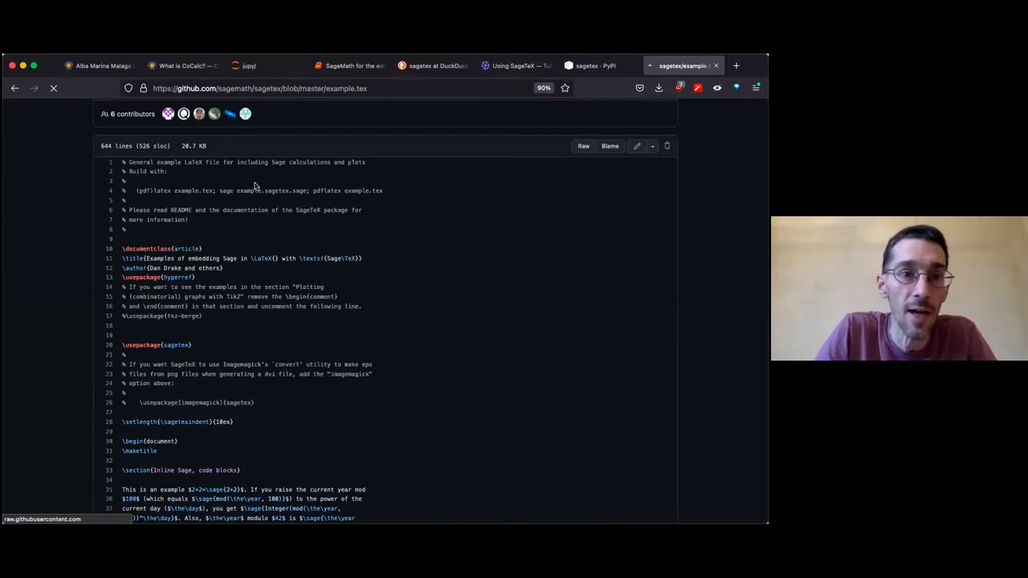
left_click(583, 145)
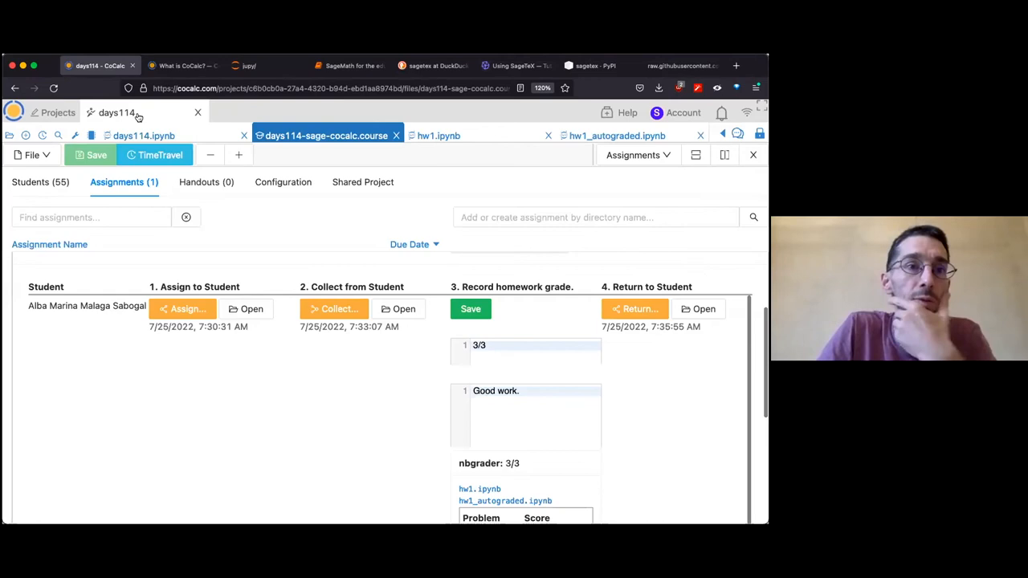
Step: Close the hw1 notebook, look over the course Configuration, and close the course file
left_click(117, 113)
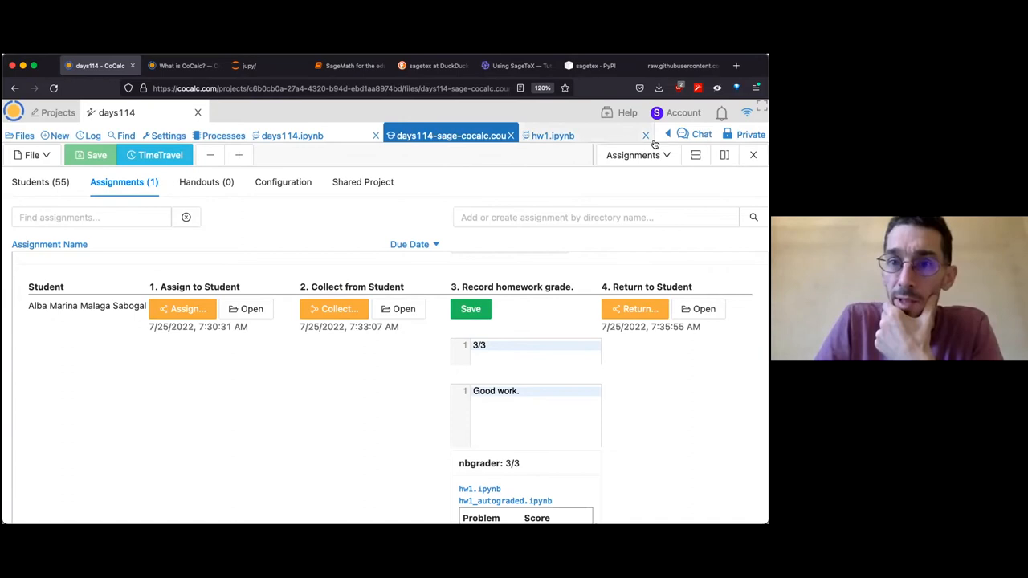
left_click(645, 135)
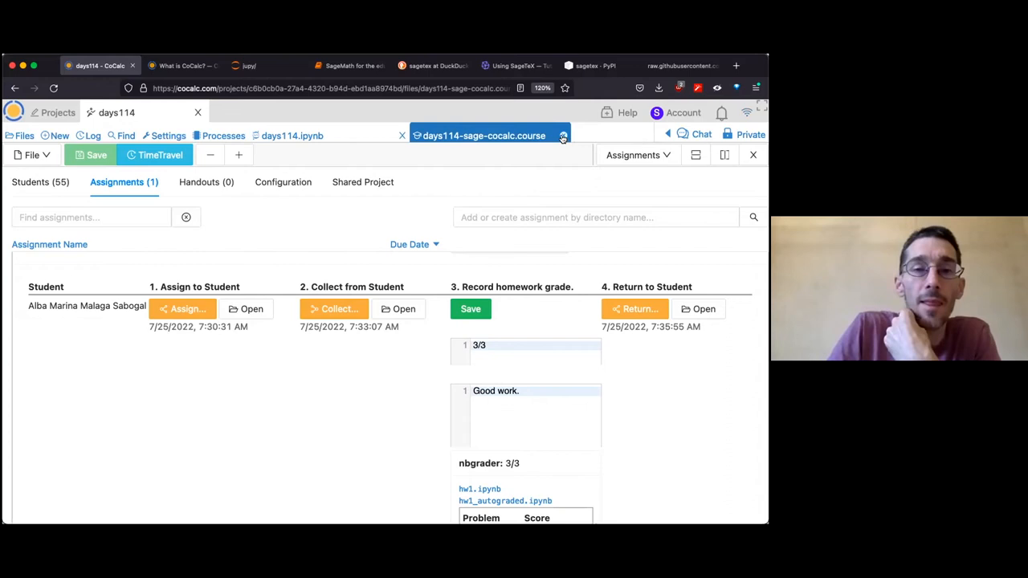
mouse_move(483, 135)
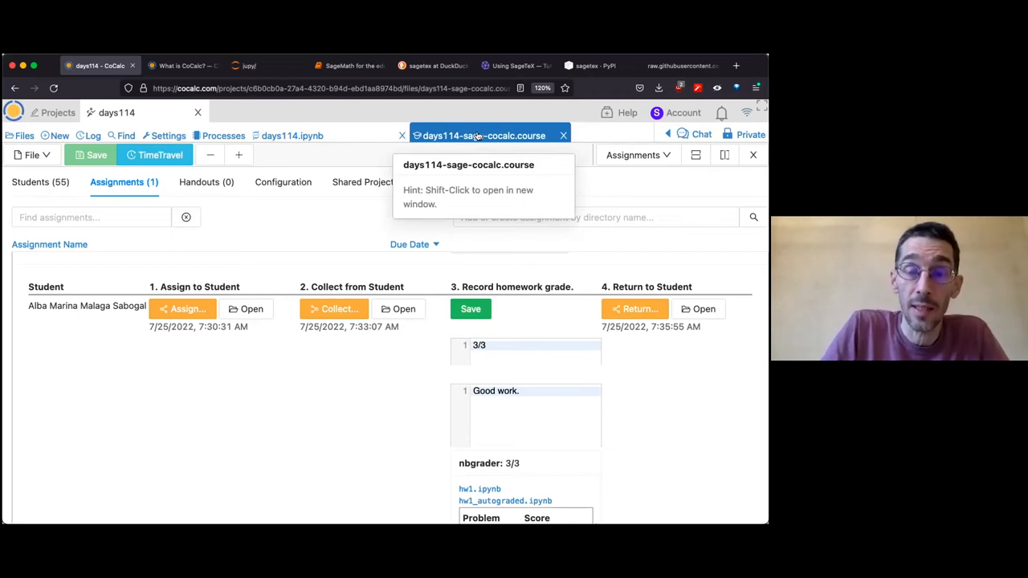
left_click(283, 181)
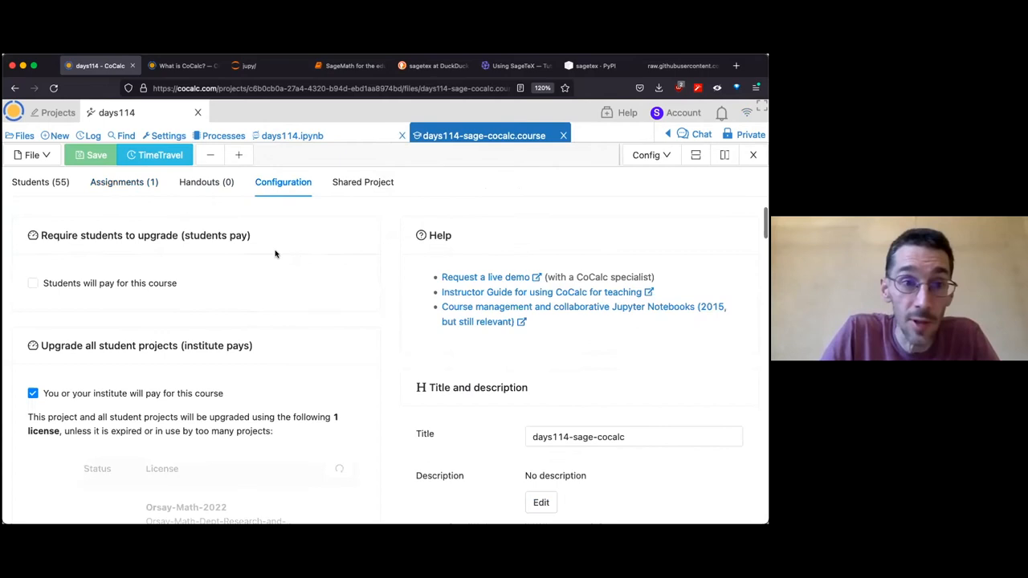
scroll("down", 3)
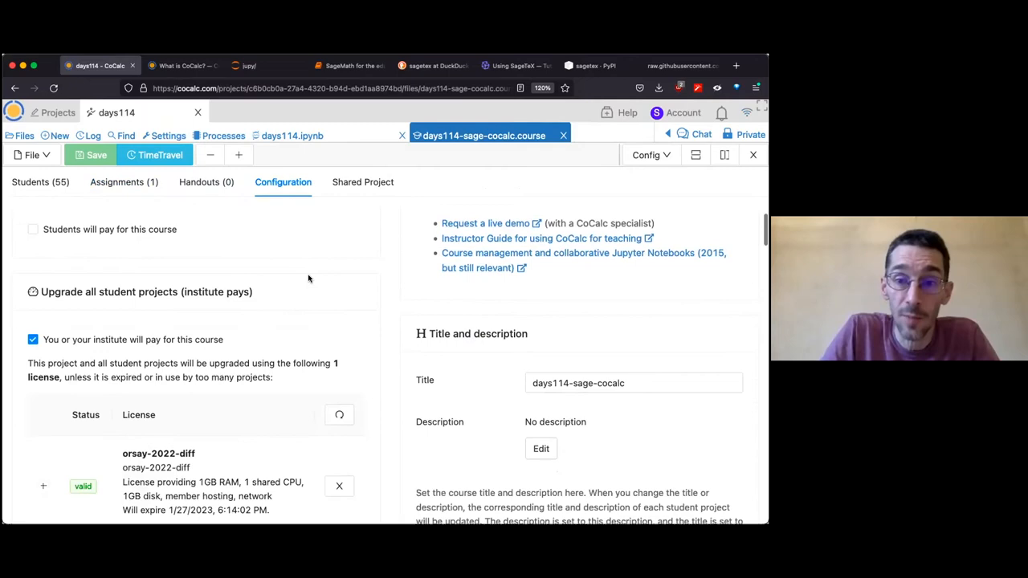
scroll("down", 3)
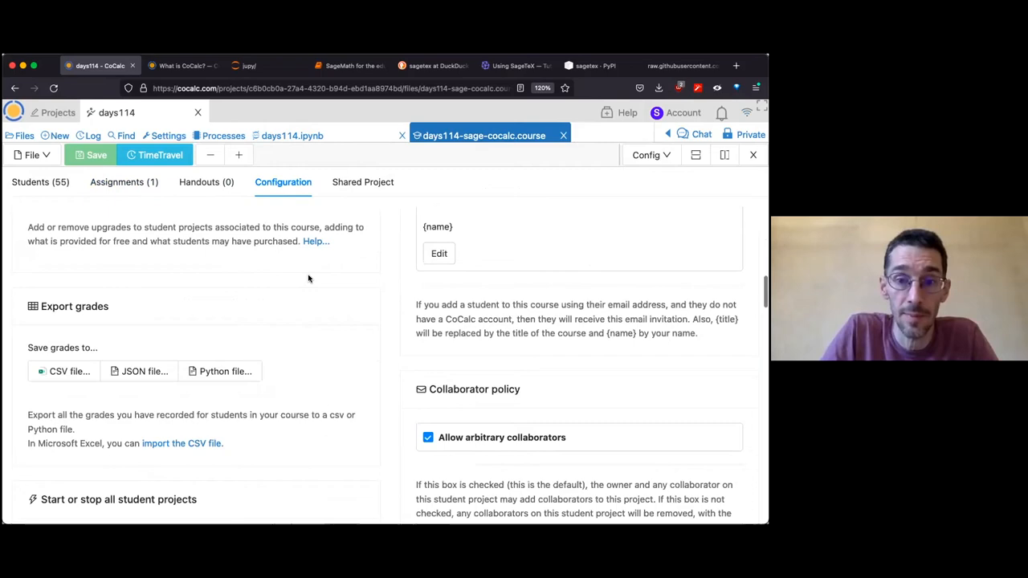
scroll("up", 3)
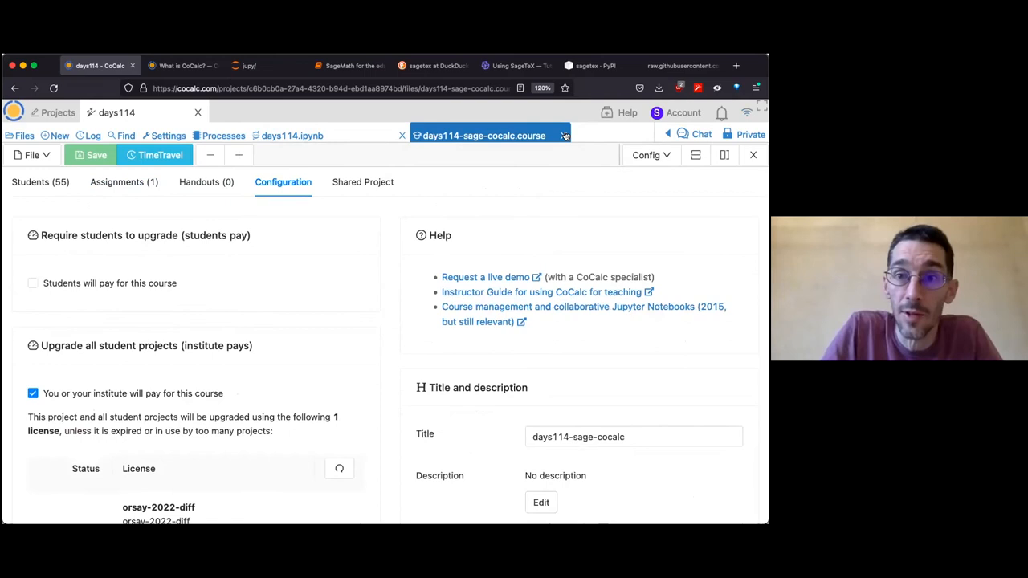
left_click(565, 134)
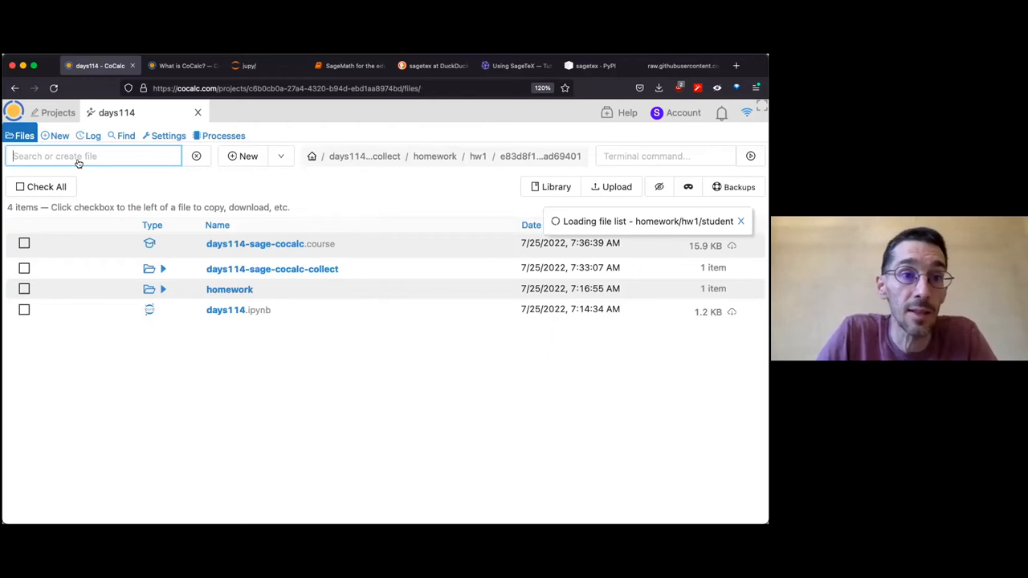
Step: Create sagetex-example.tex inside a new sagetex folder in the days114 project
type("sag")
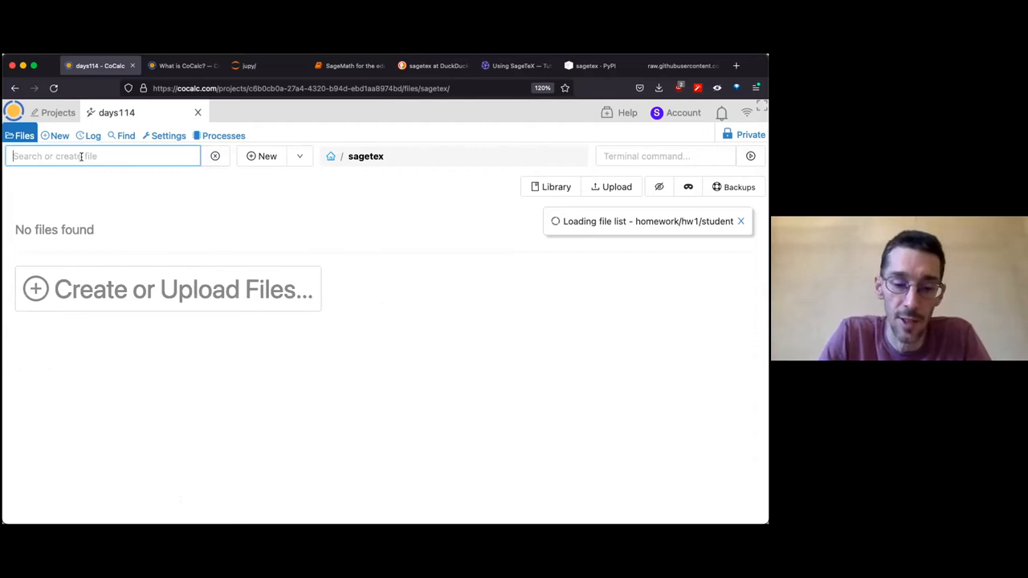
type("sagetex-example.te")
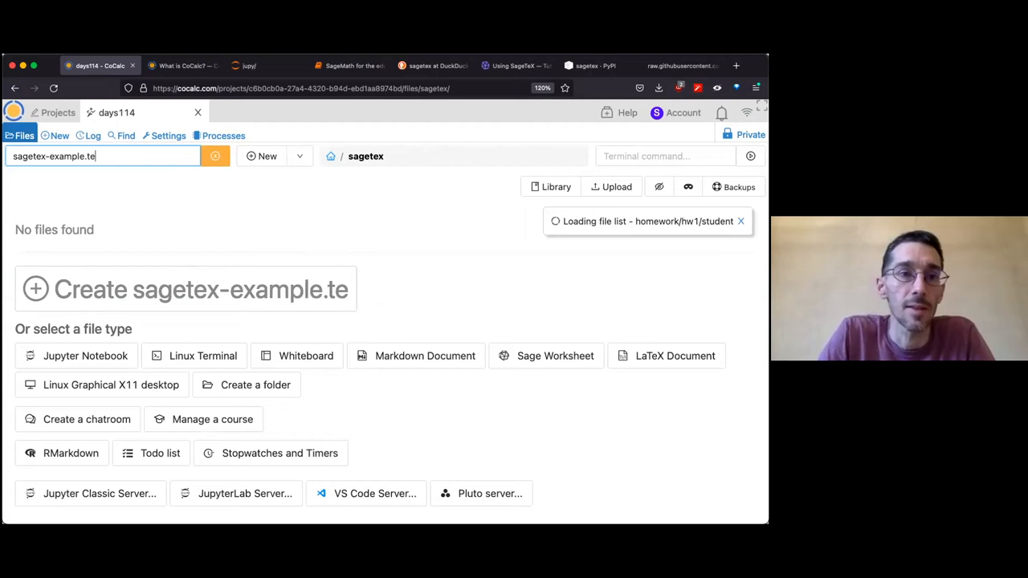
left_click(185, 289)
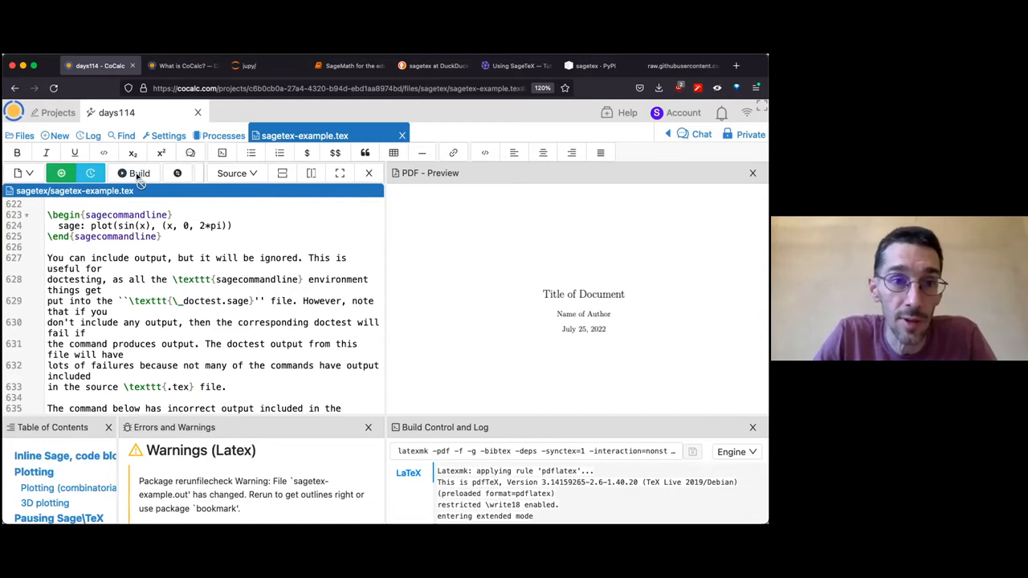
Step: Build sagetex-example.tex into the 13-page 'Examples of embedding Sage in LaTeX with SageTeX' PDF
left_click(138, 172)
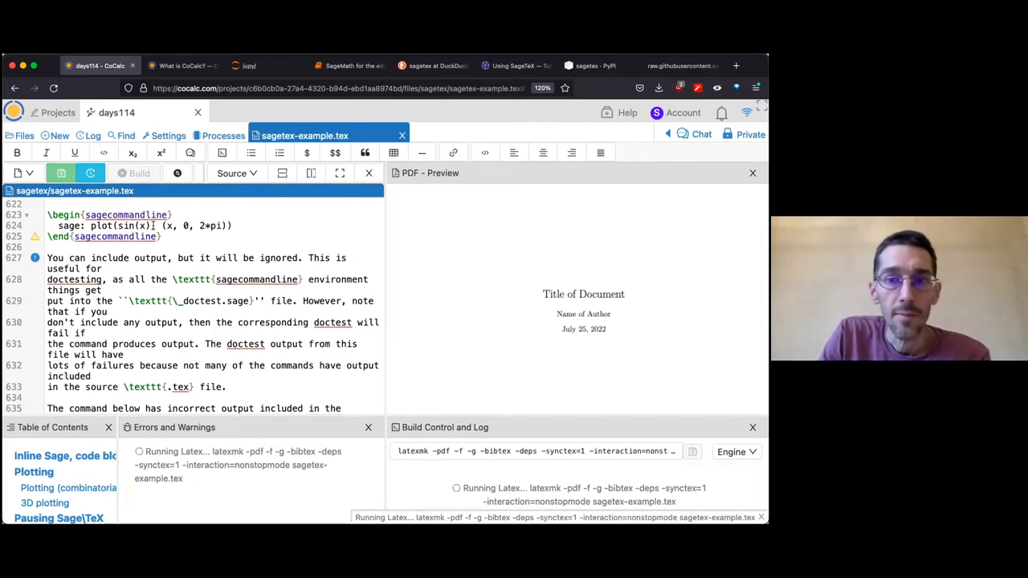
scroll("up", 3)
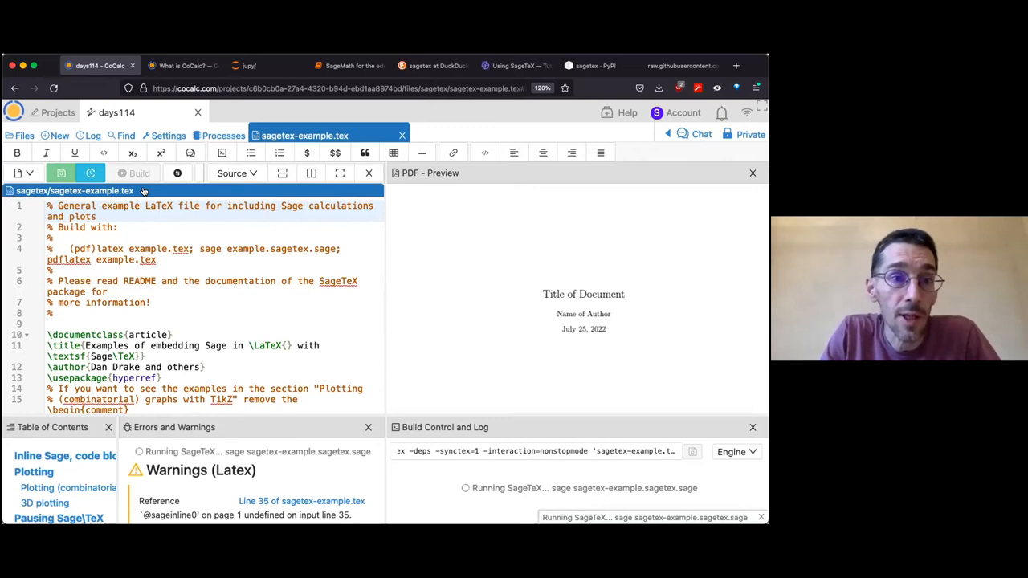
scroll("down", 3)
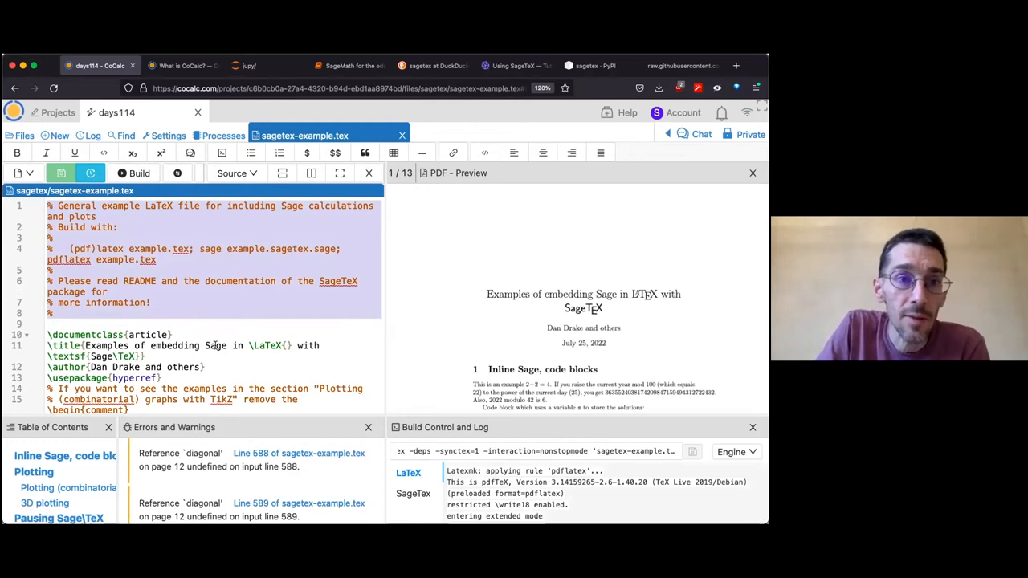
left_click(132, 172)
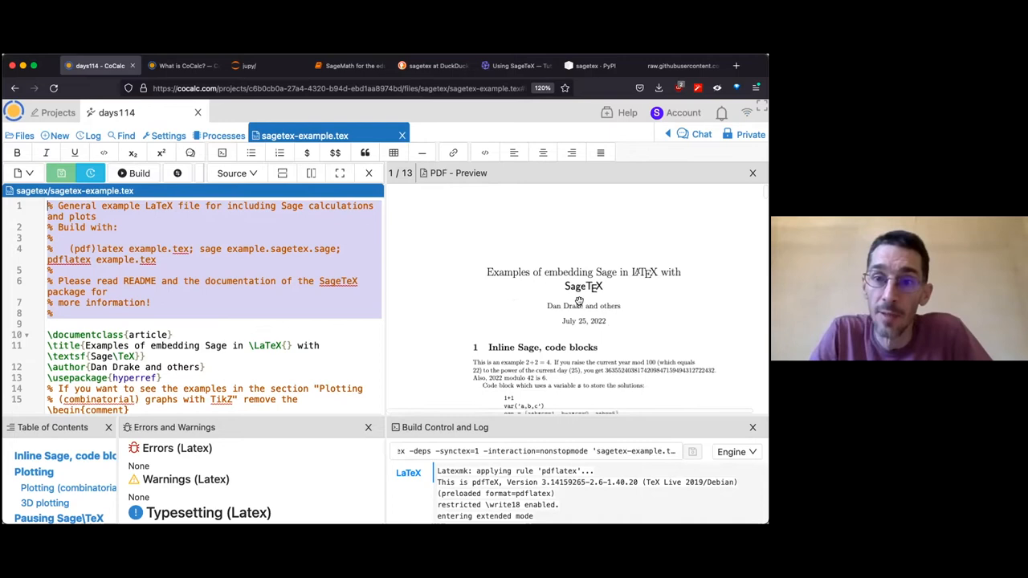
scroll("down", 3)
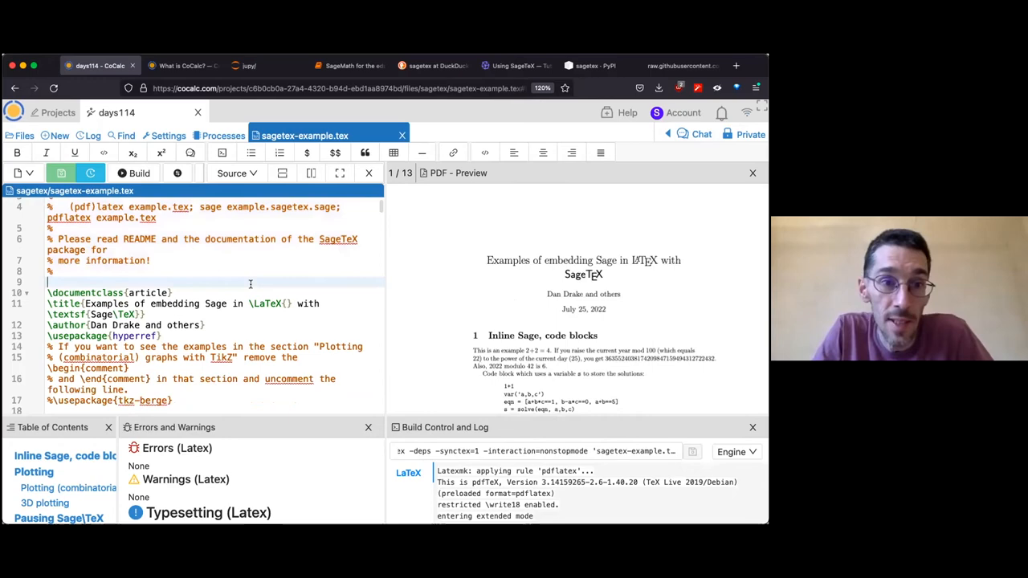
scroll("down", 3)
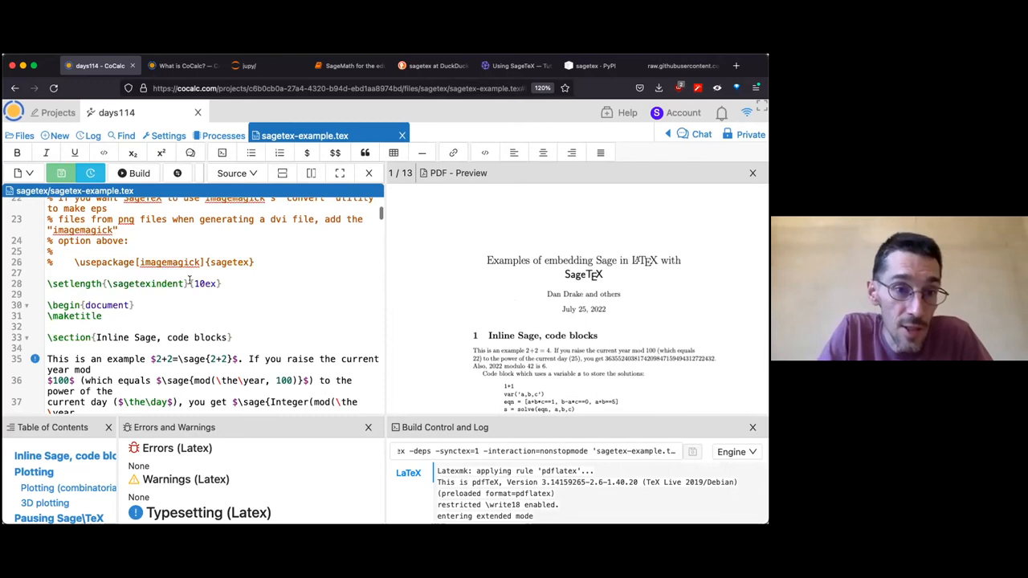
scroll("down", 3)
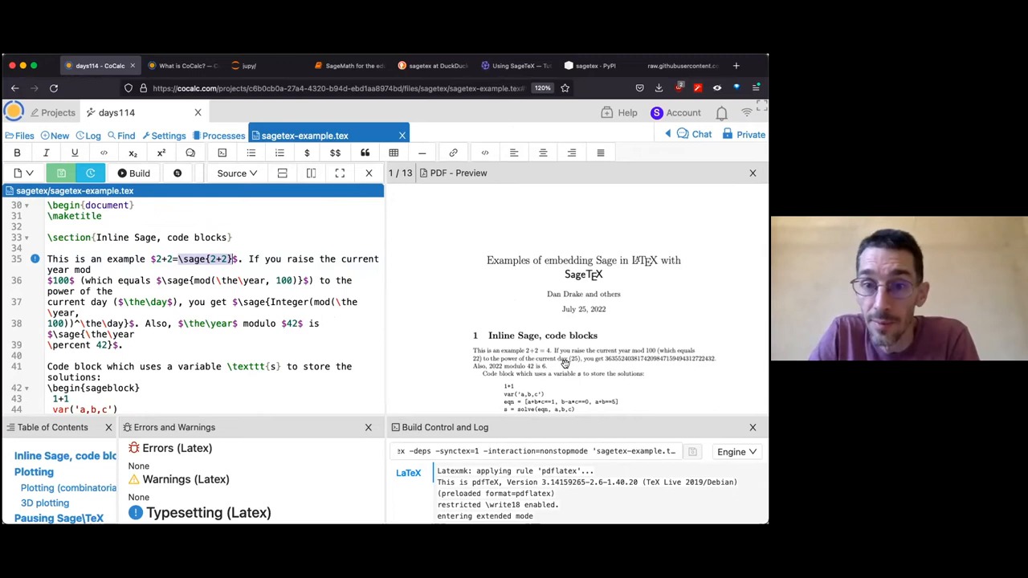
scroll("down", 3)
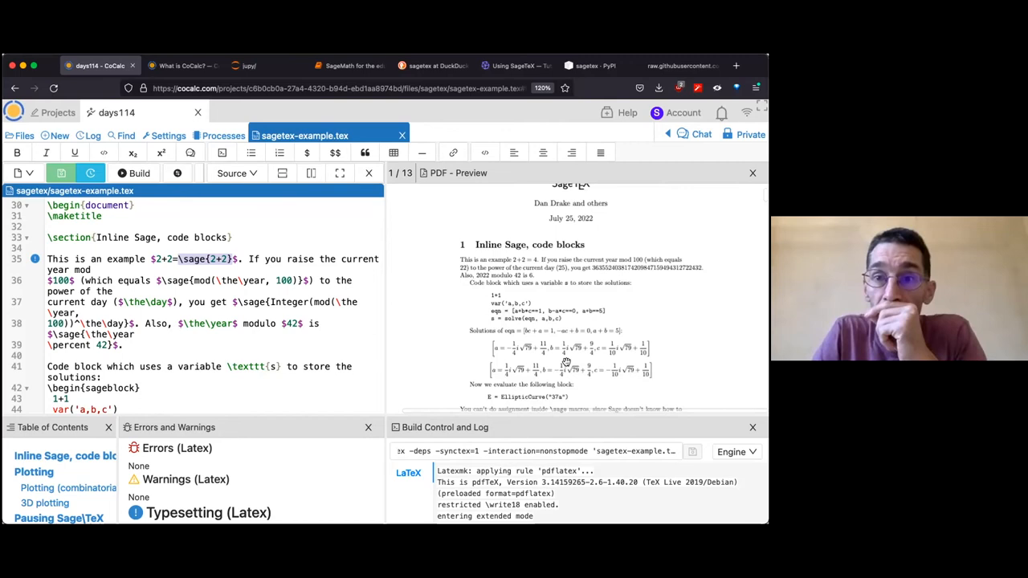
Step: Increase the PDF preview zoom in two steps to a larger magnification
left_click(547, 173)
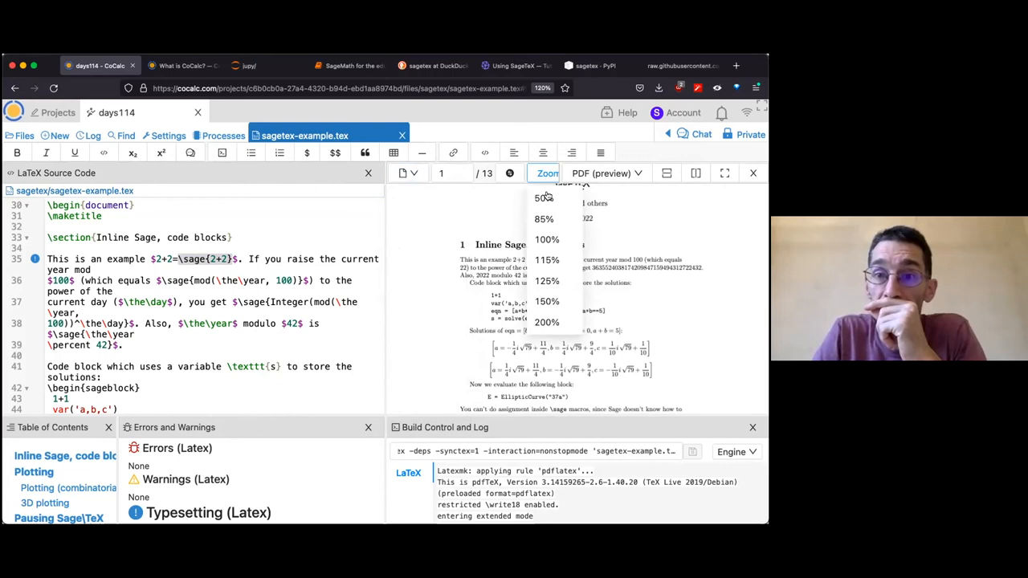
left_click(547, 240)
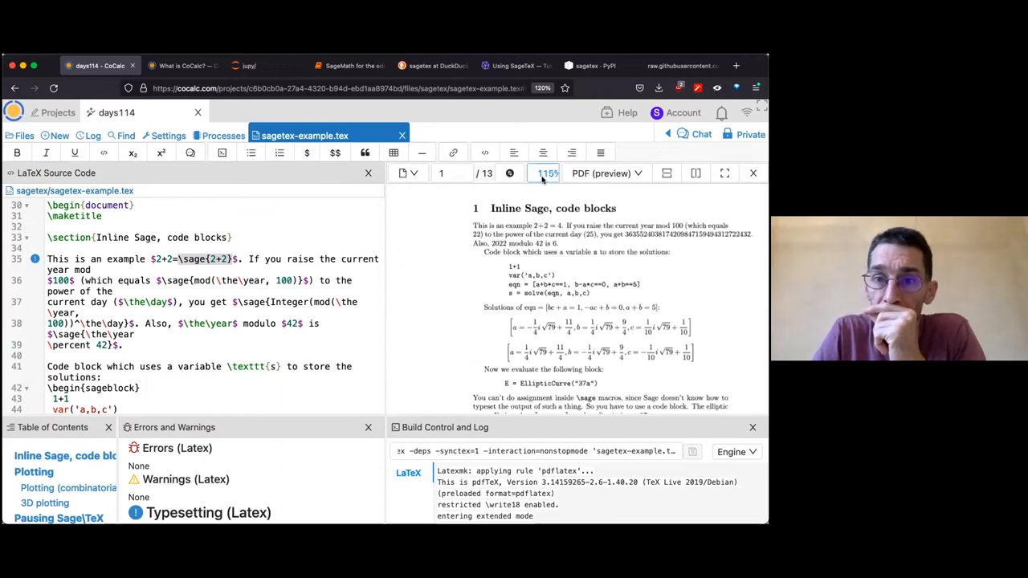
left_click(546, 173)
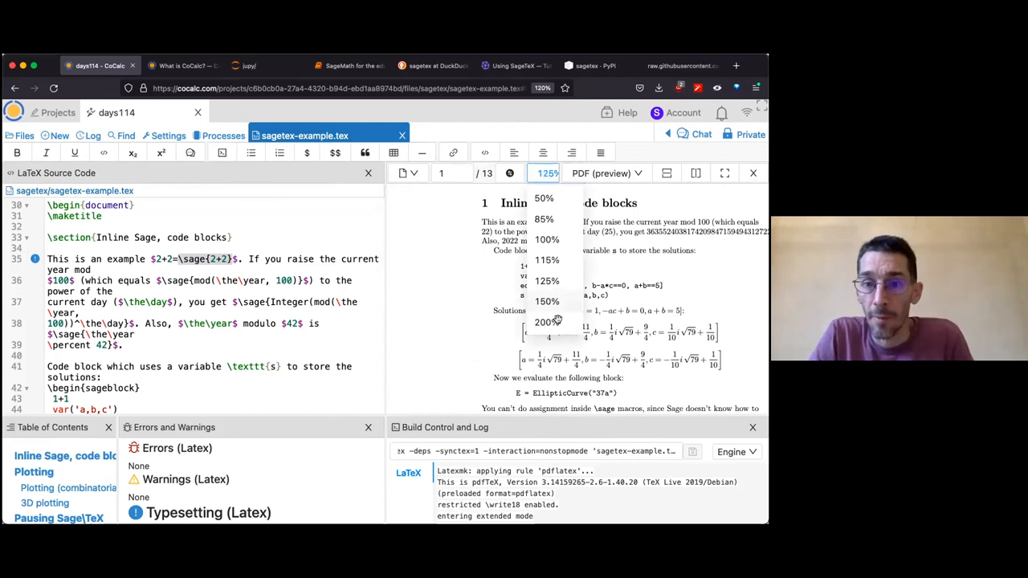
left_click(547, 301)
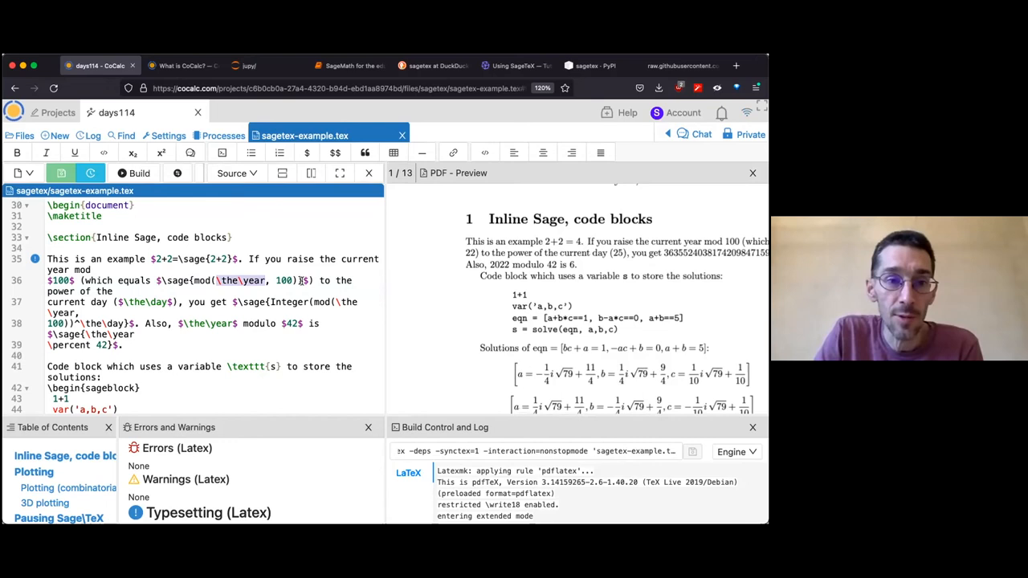
scroll("up", 3)
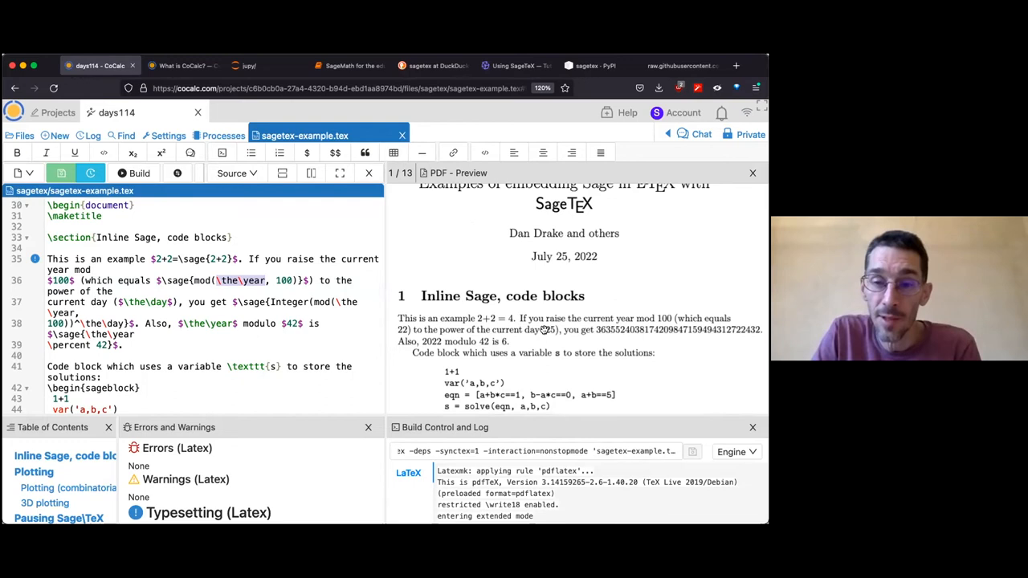
mouse_move(682, 338)
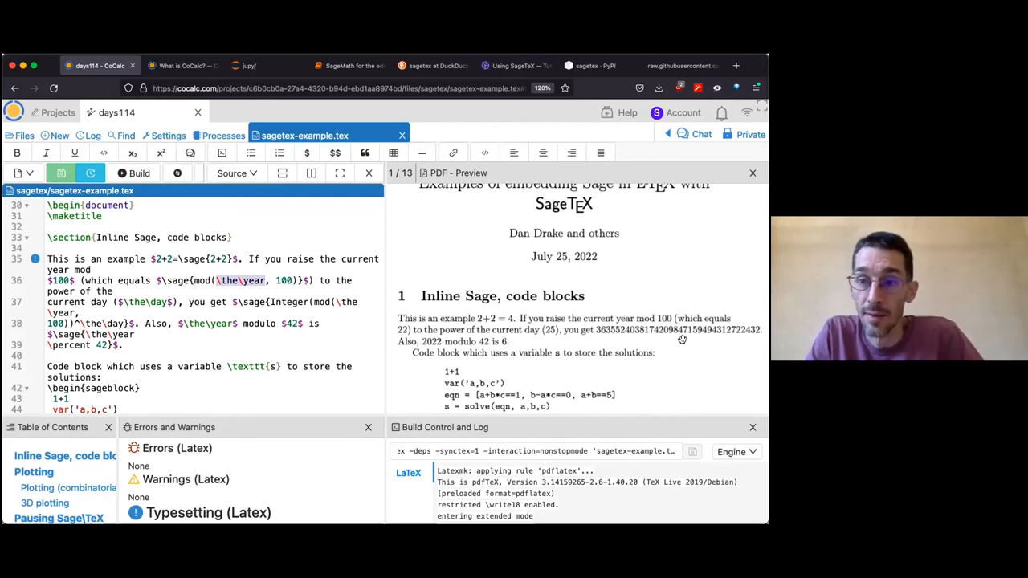
mouse_move(551, 338)
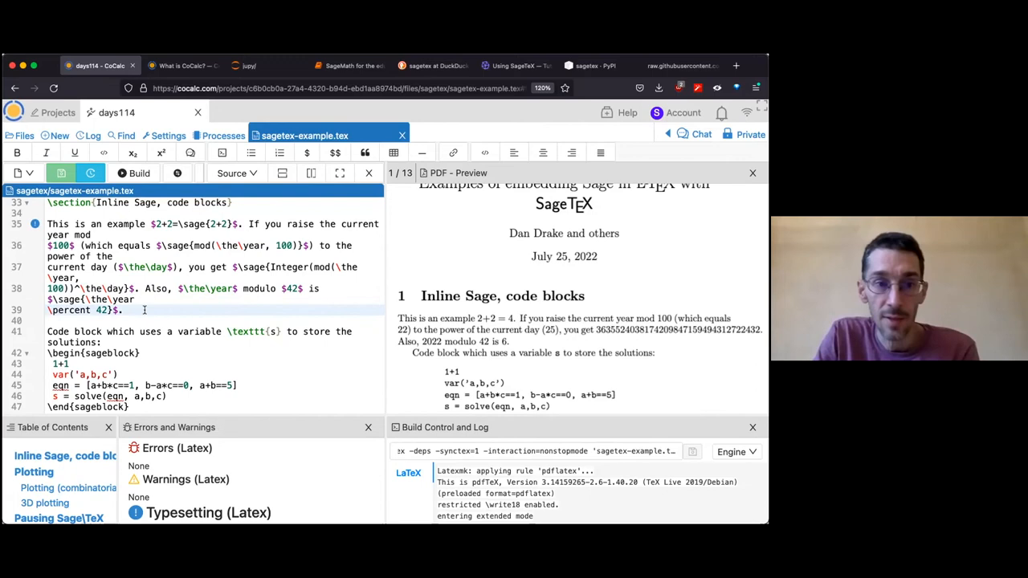
scroll("down", 3)
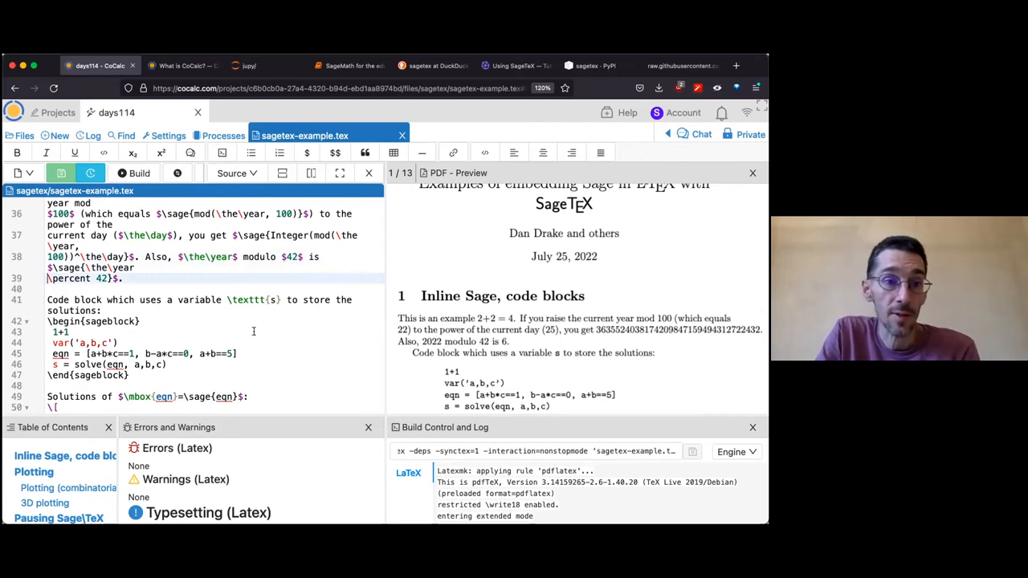
scroll("down", 3)
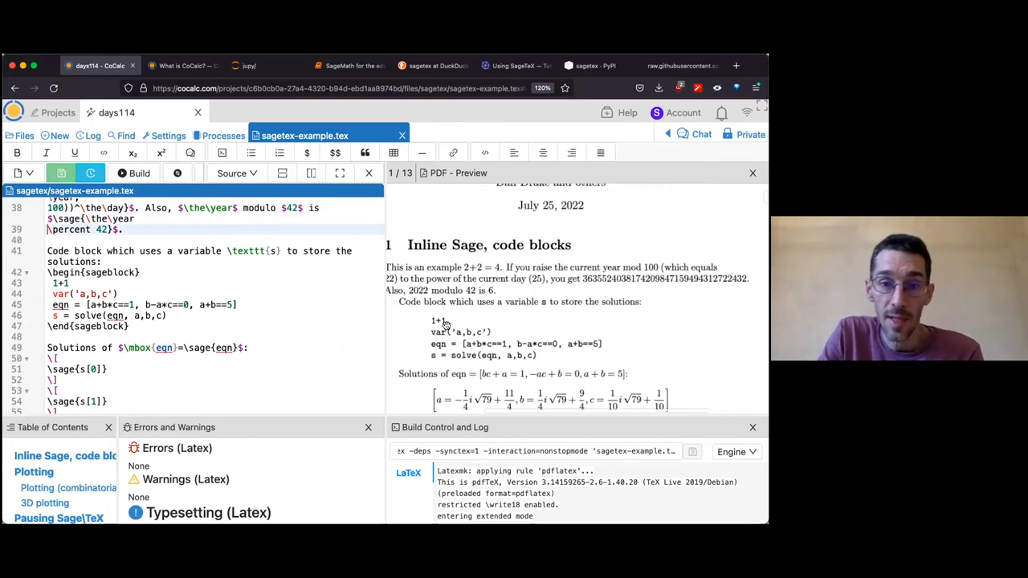
scroll("down", 3)
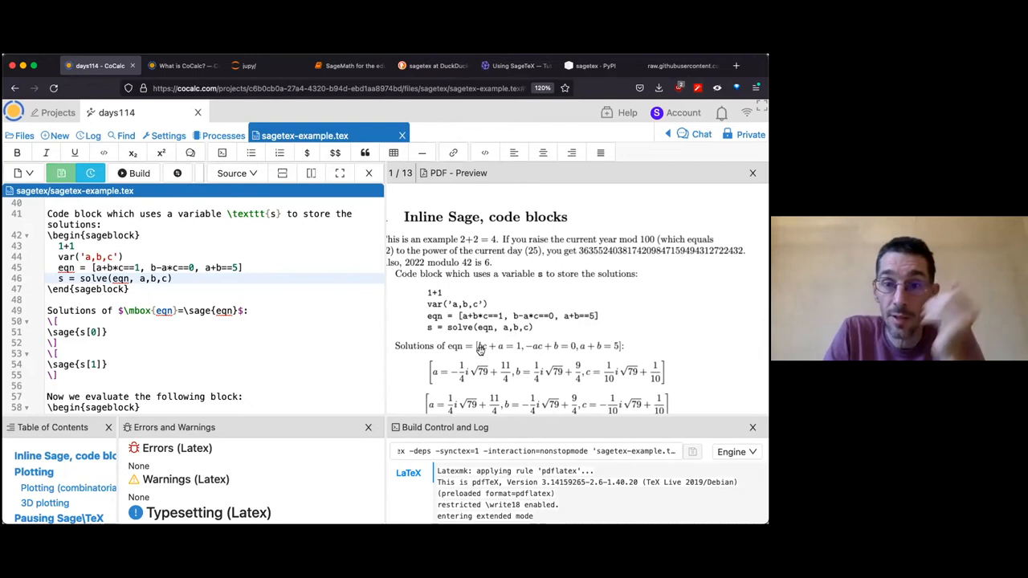
scroll("down", 3)
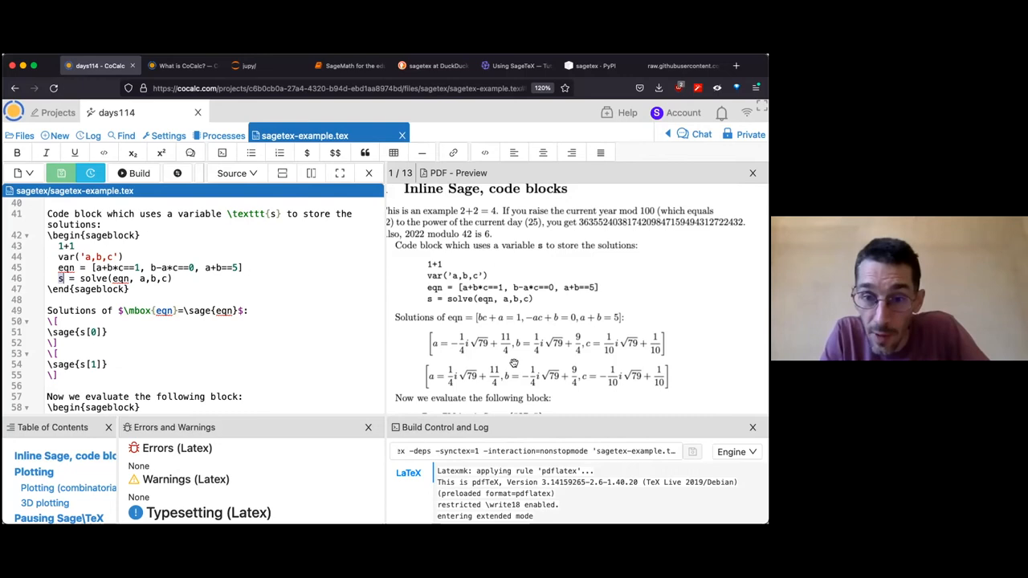
mouse_move(505, 380)
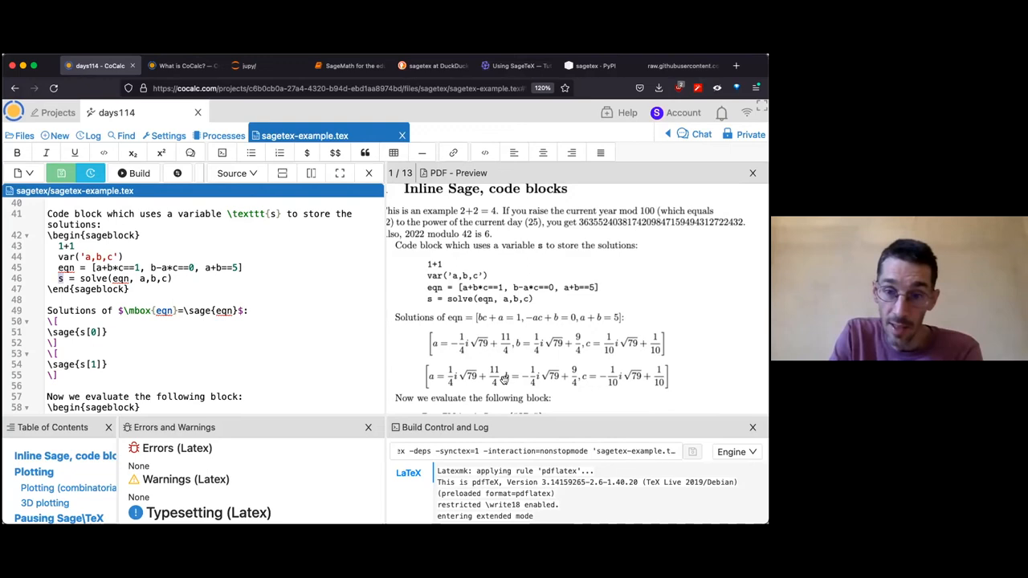
scroll("down", 3)
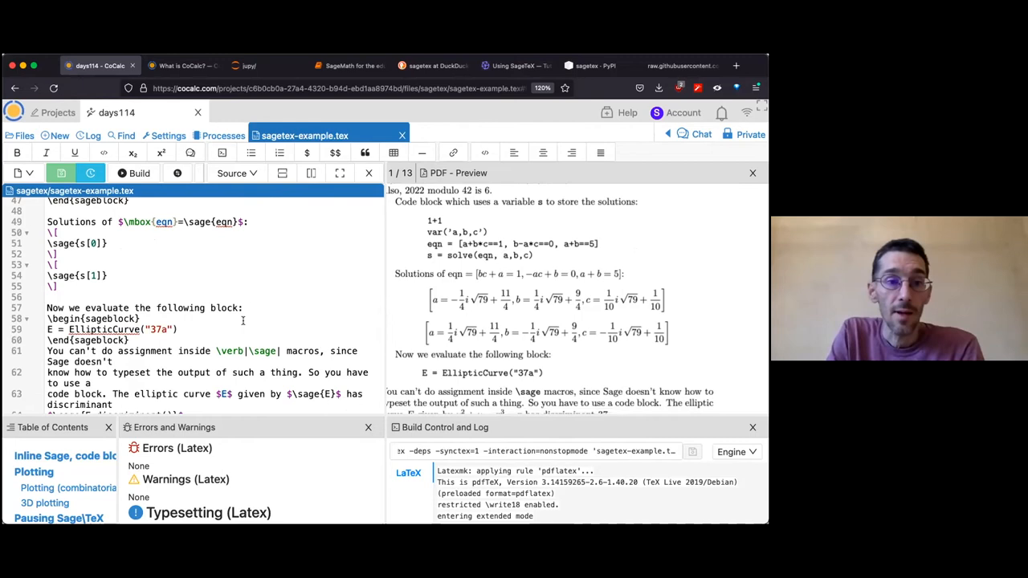
Step: Scroll the source past the elliptic curve code to \section{Plotting}
scroll("down", 3)
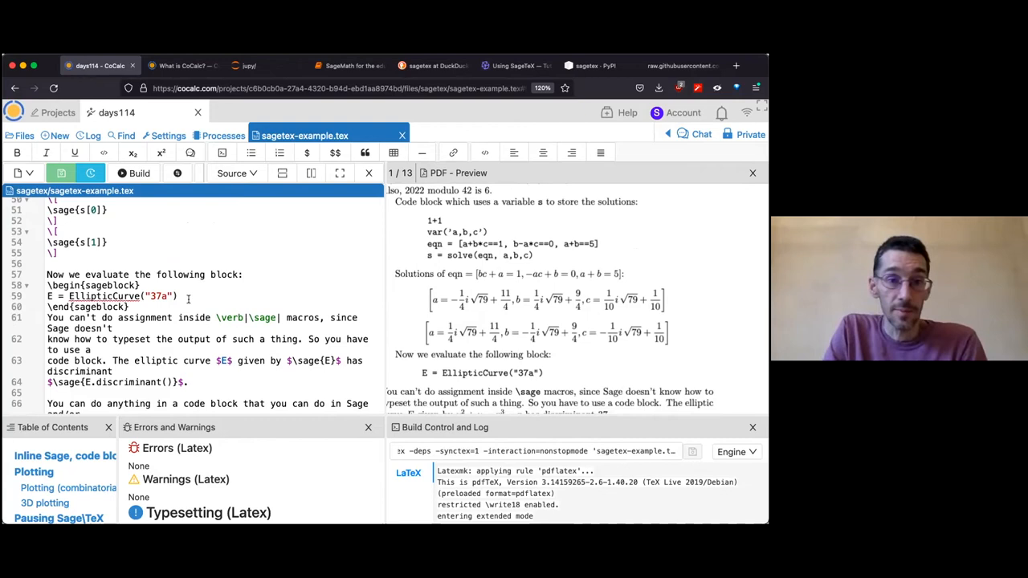
scroll("down", 3)
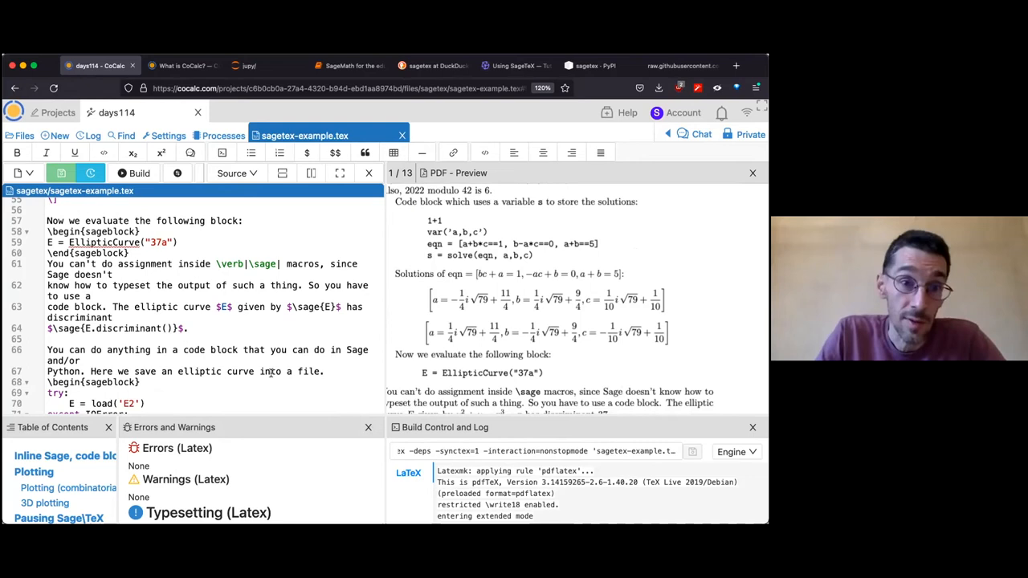
scroll("down", 3)
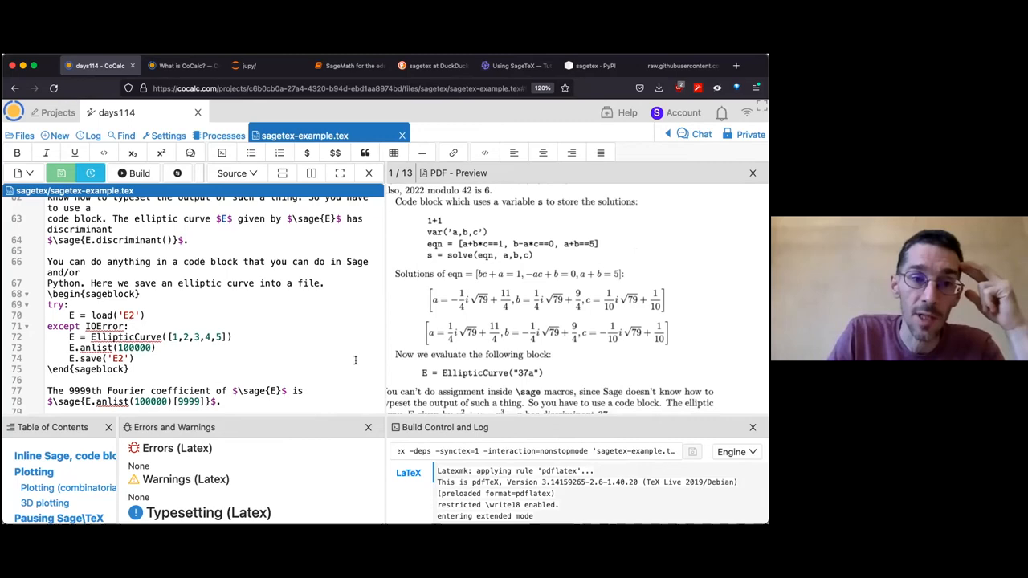
scroll("down", 3)
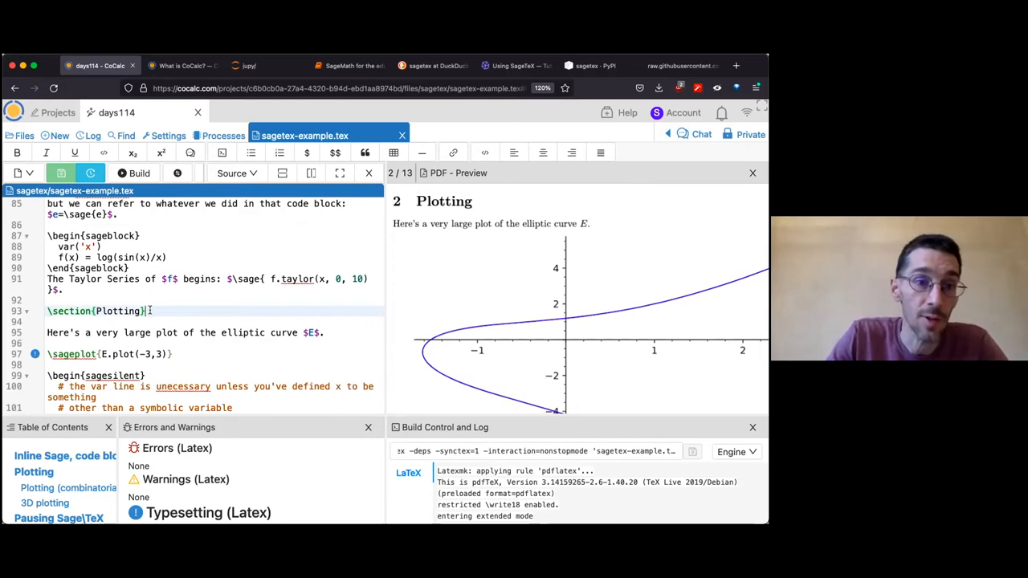
Step: Scroll the PDF preview to see all of page 2 with the oversized plot
scroll("down", 3)
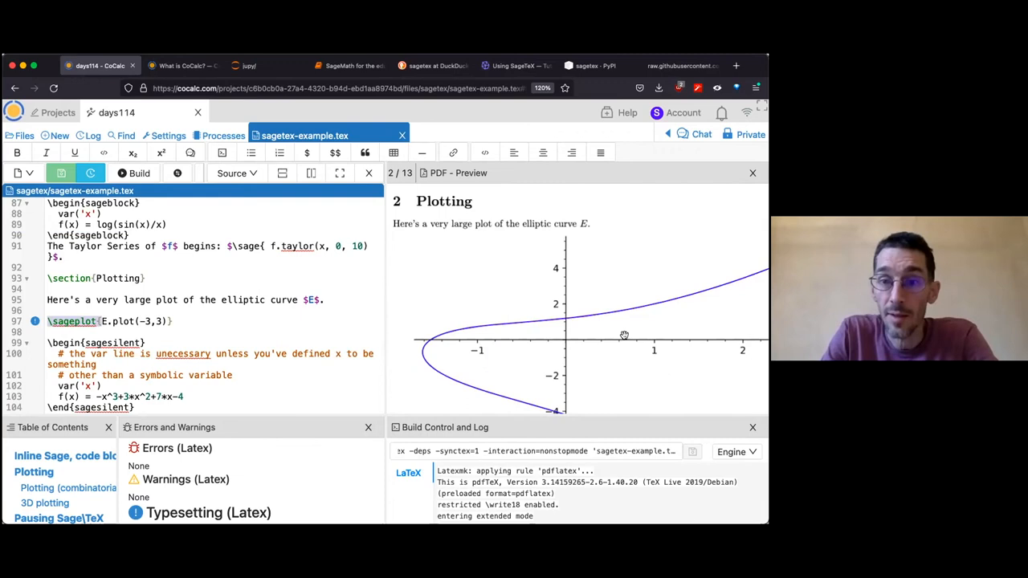
scroll("down", 3)
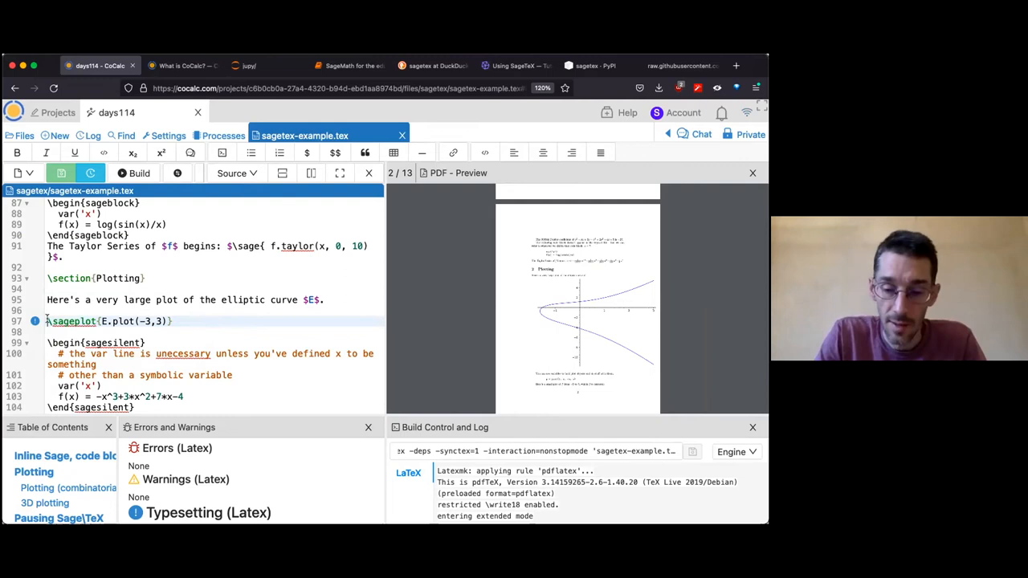
Step: Wrap the E.plot(-3,3) sageplot in \scalebox{0.5} and rebuild
type("\\scal")
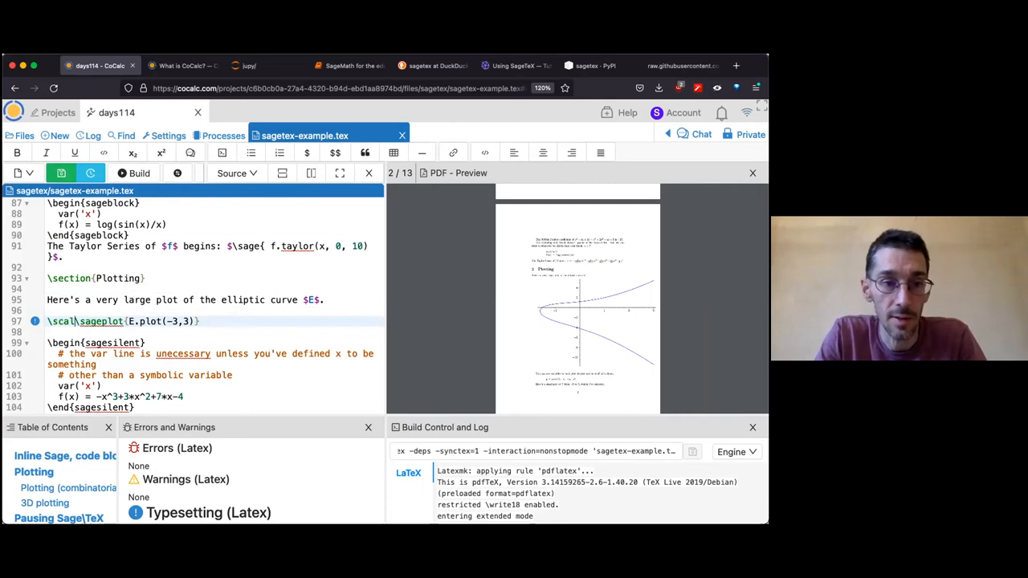
type("ebox{0.5}{")
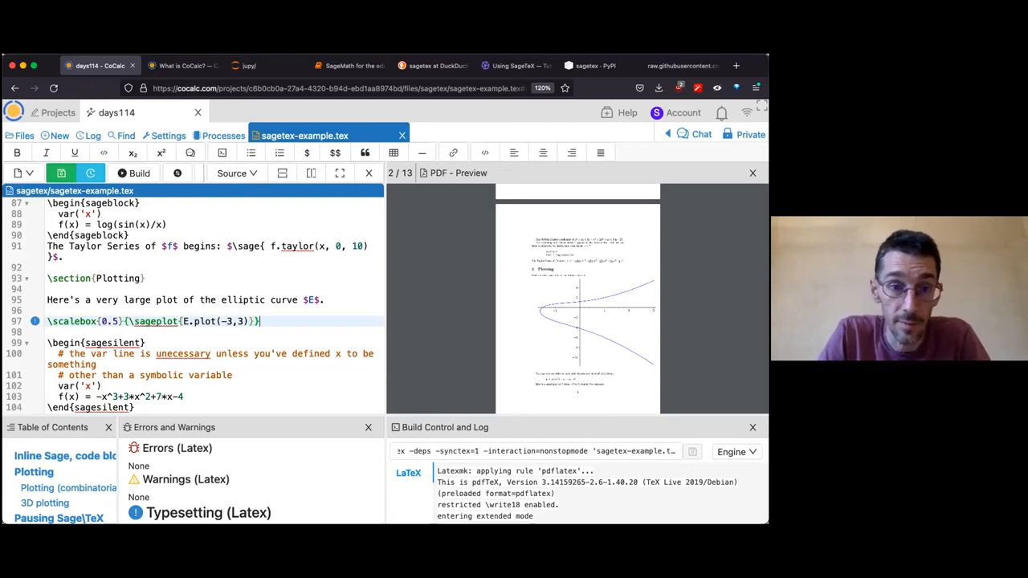
left_click(133, 173)
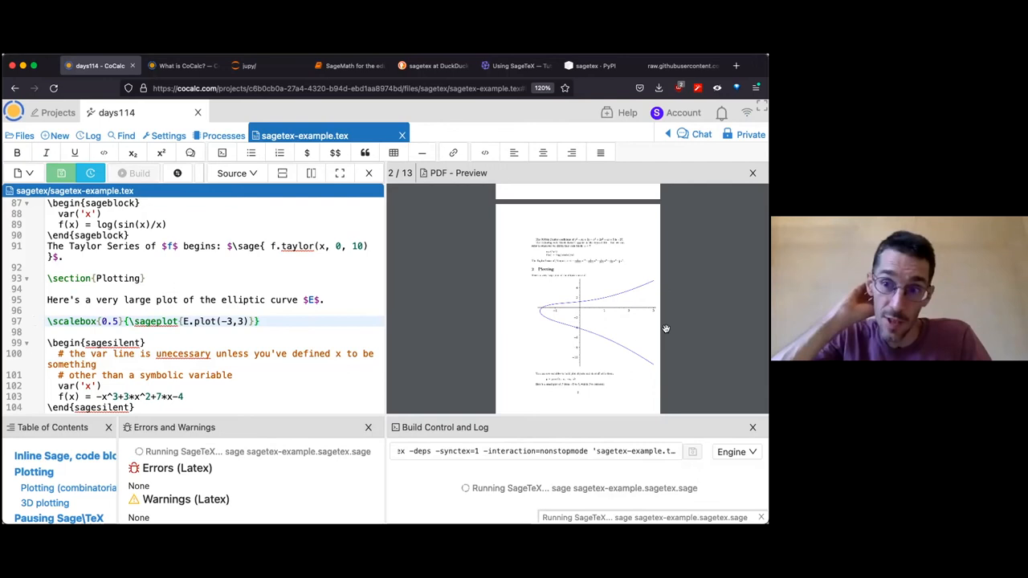
mouse_move(506, 273)
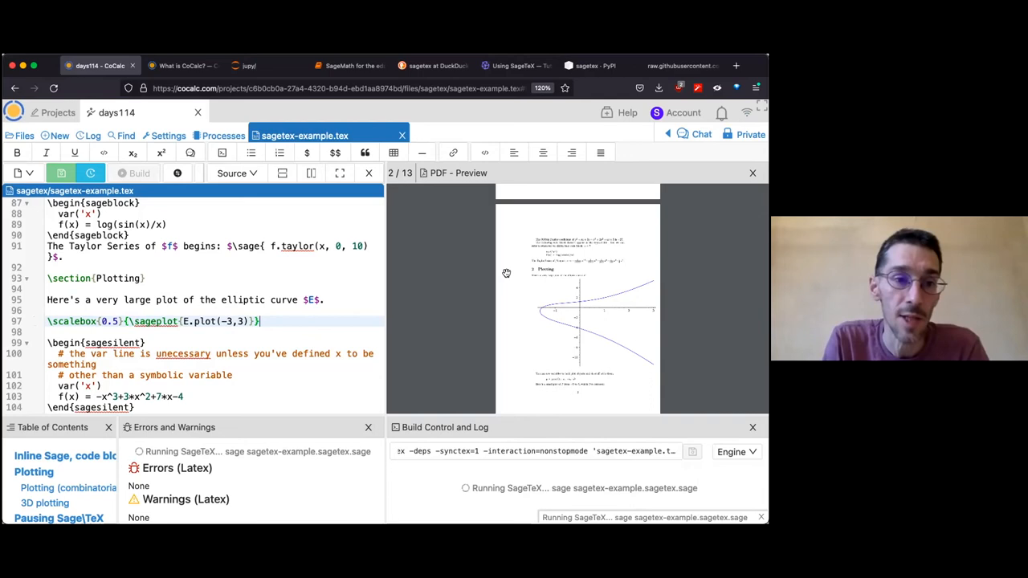
mouse_move(739, 227)
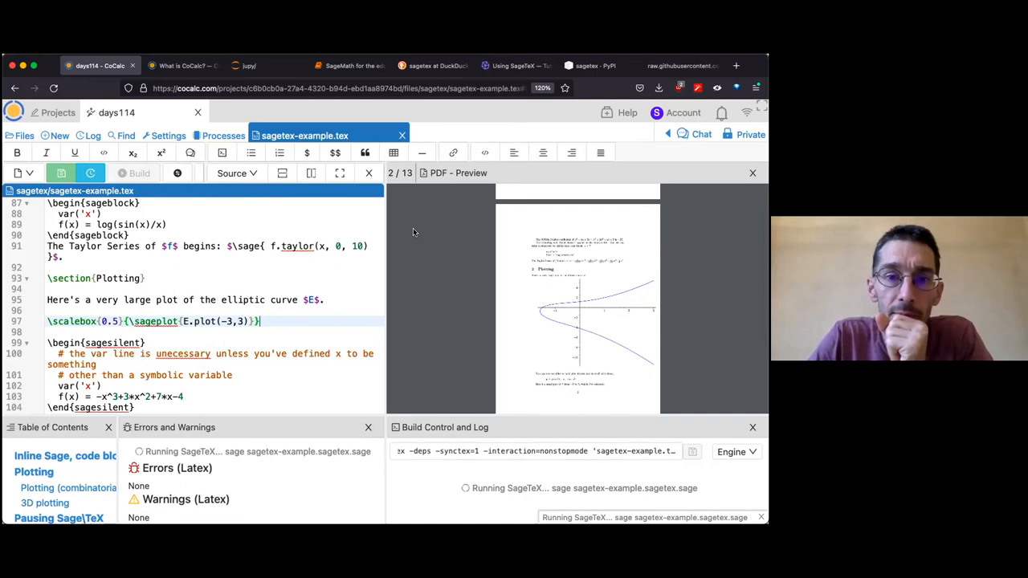
mouse_move(506, 253)
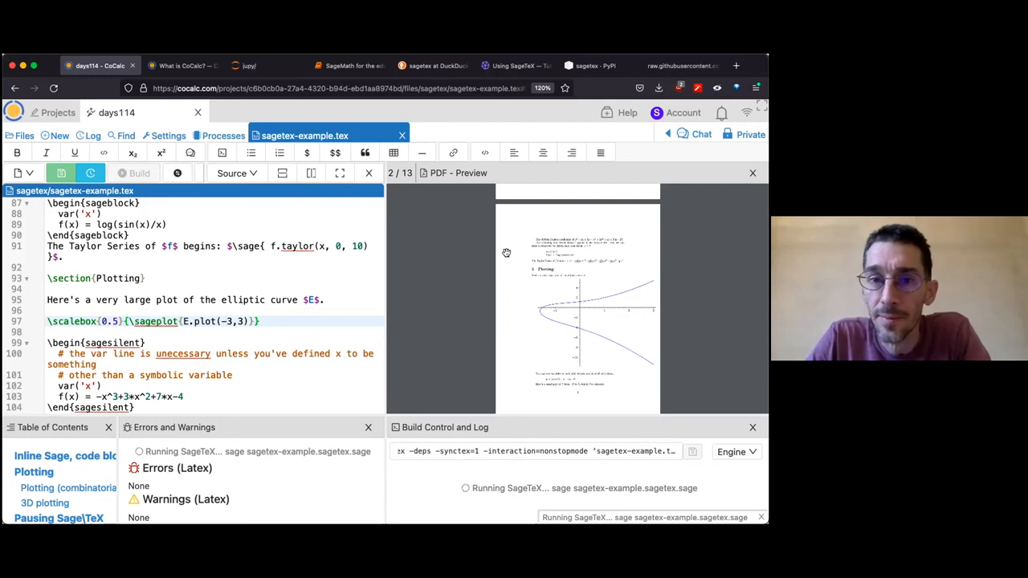
mouse_move(715, 368)
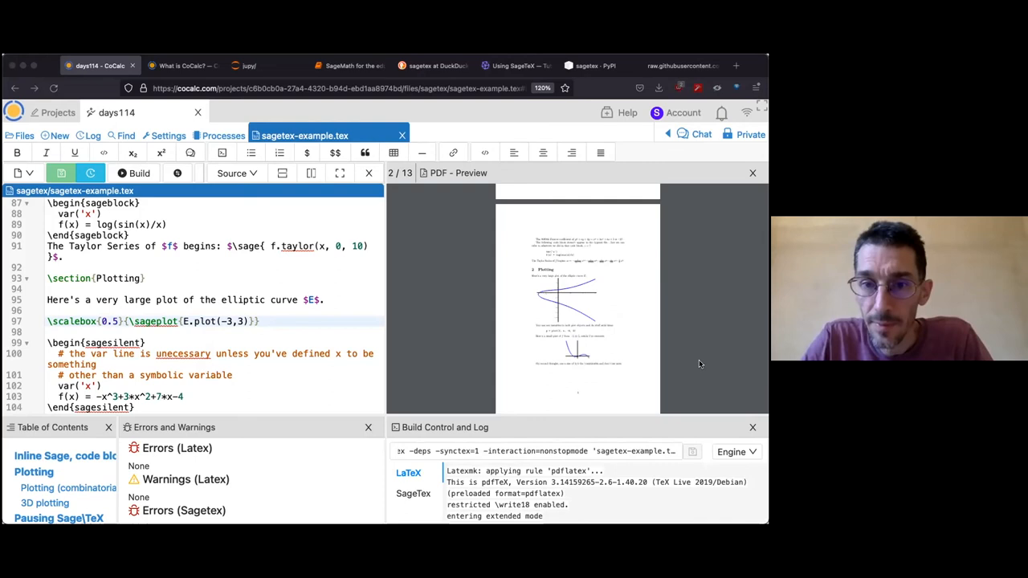
mouse_move(686, 271)
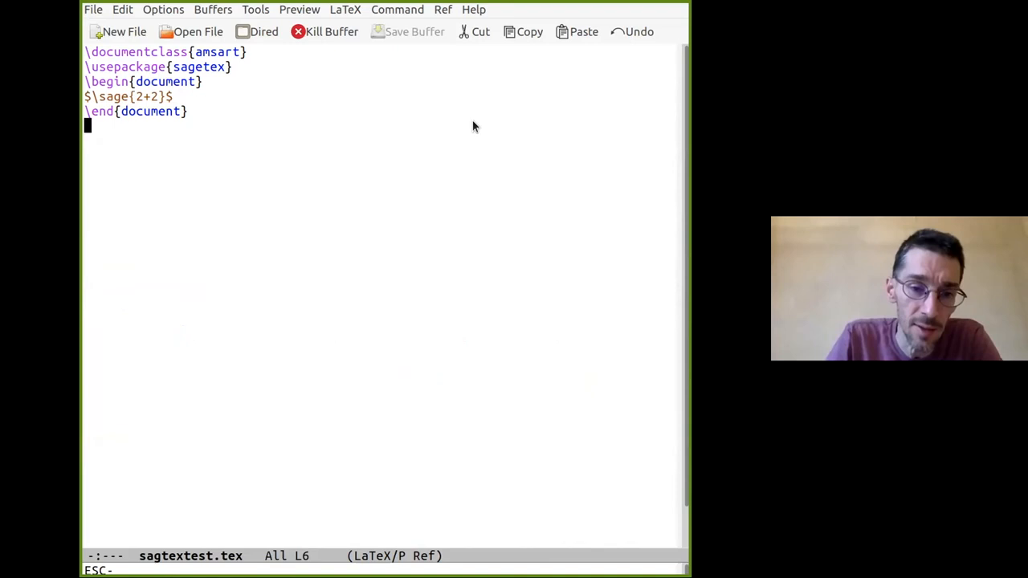
mouse_move(350, 334)
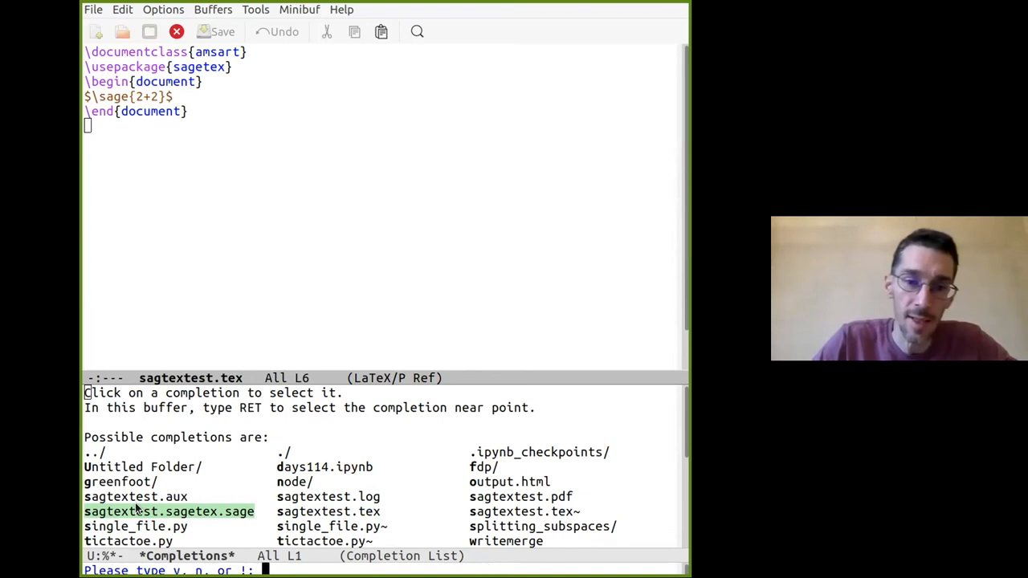
Step: Run LaTeX on sagtextest.tex in Emacs and begin the evince view command
left_click(169, 511)
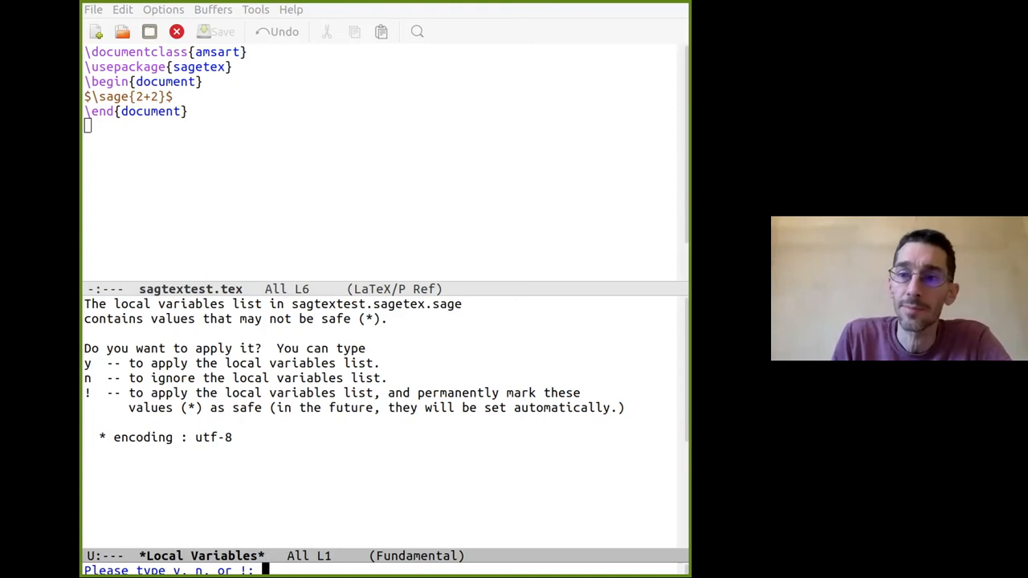
type("n")
type("lat")
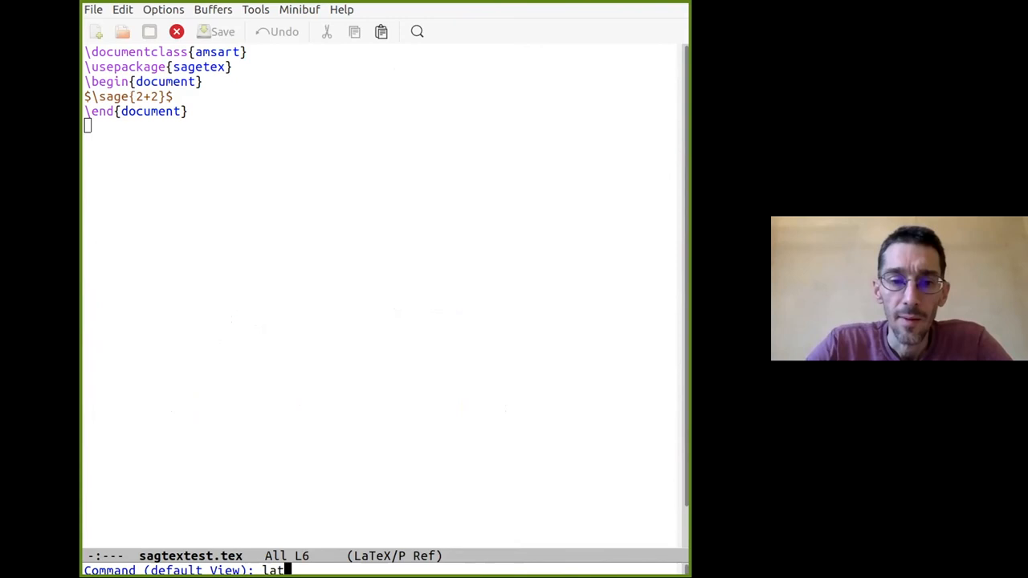
key("BackSpace")
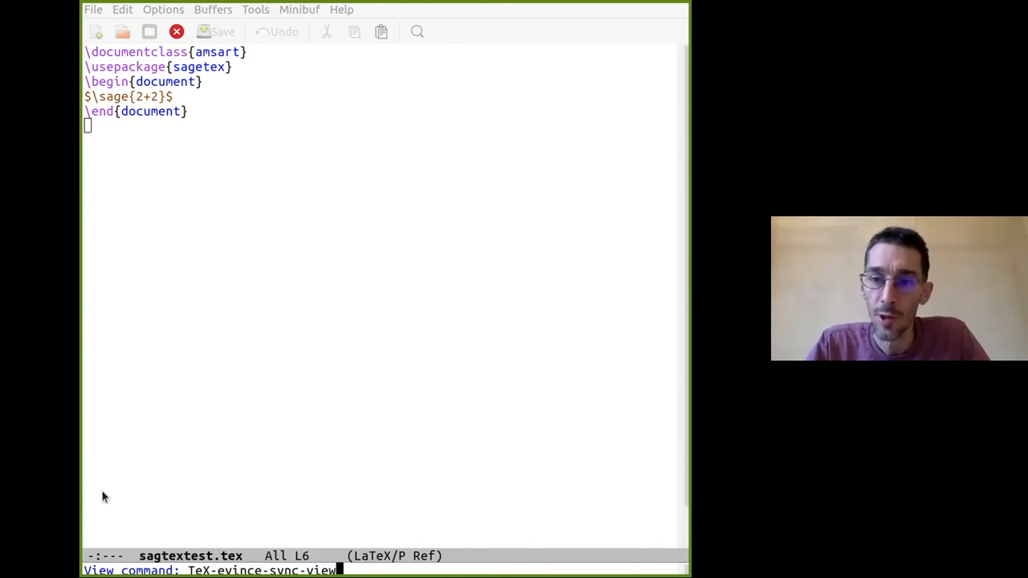
Step: Run the View command to open the compiled sagtextest PDF in Evince, showing 4
key("Return")
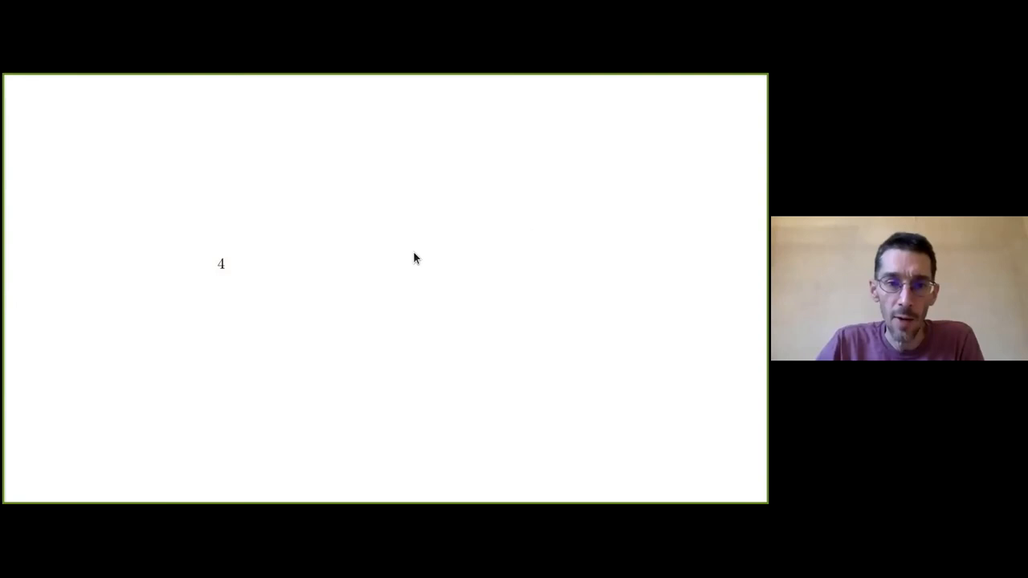